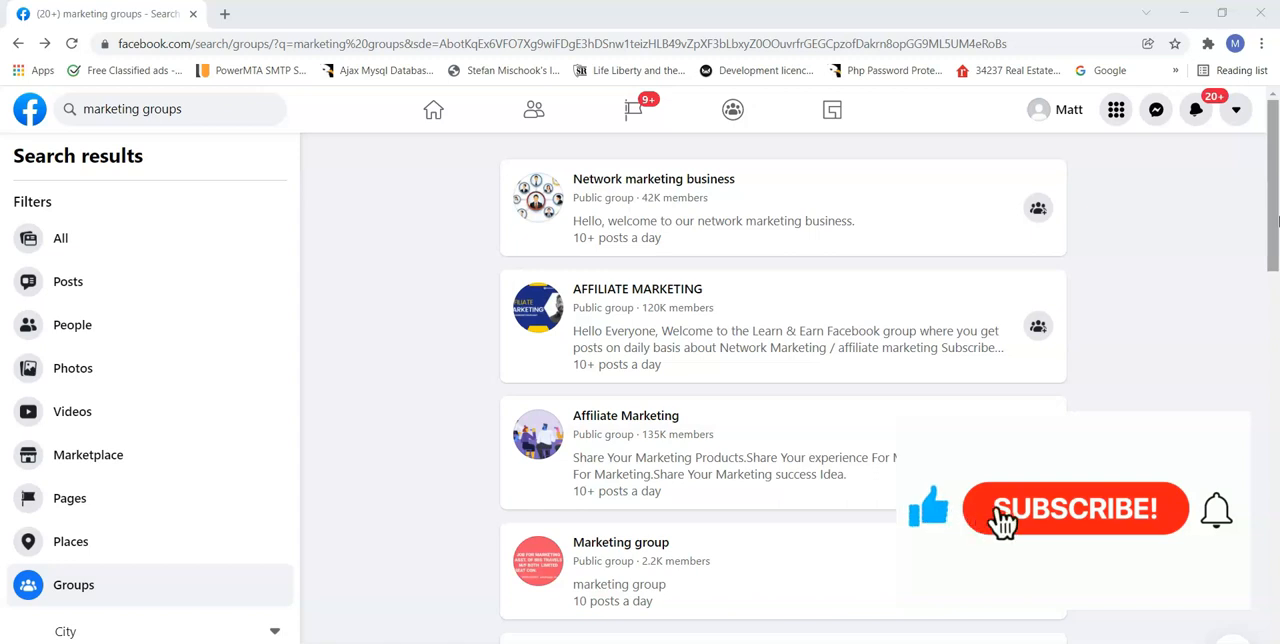
- Scroll the marketing groups results and join the Free Marketing & Advertising group
left_click(1075, 508)
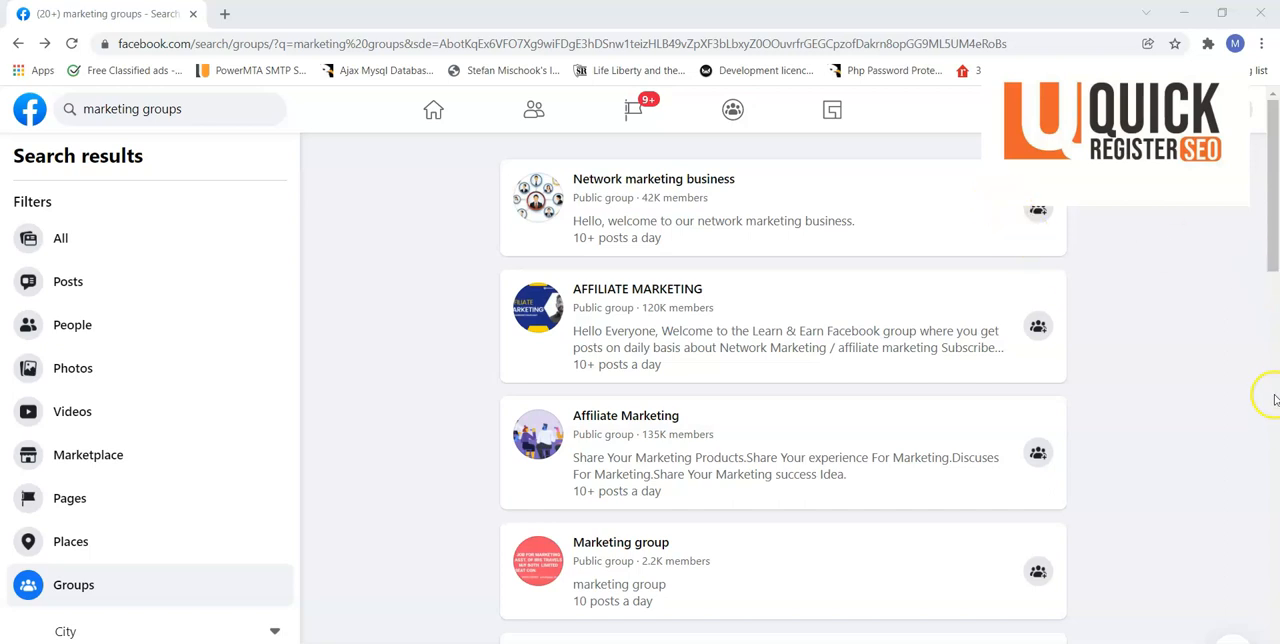
mouse_move(1254, 396)
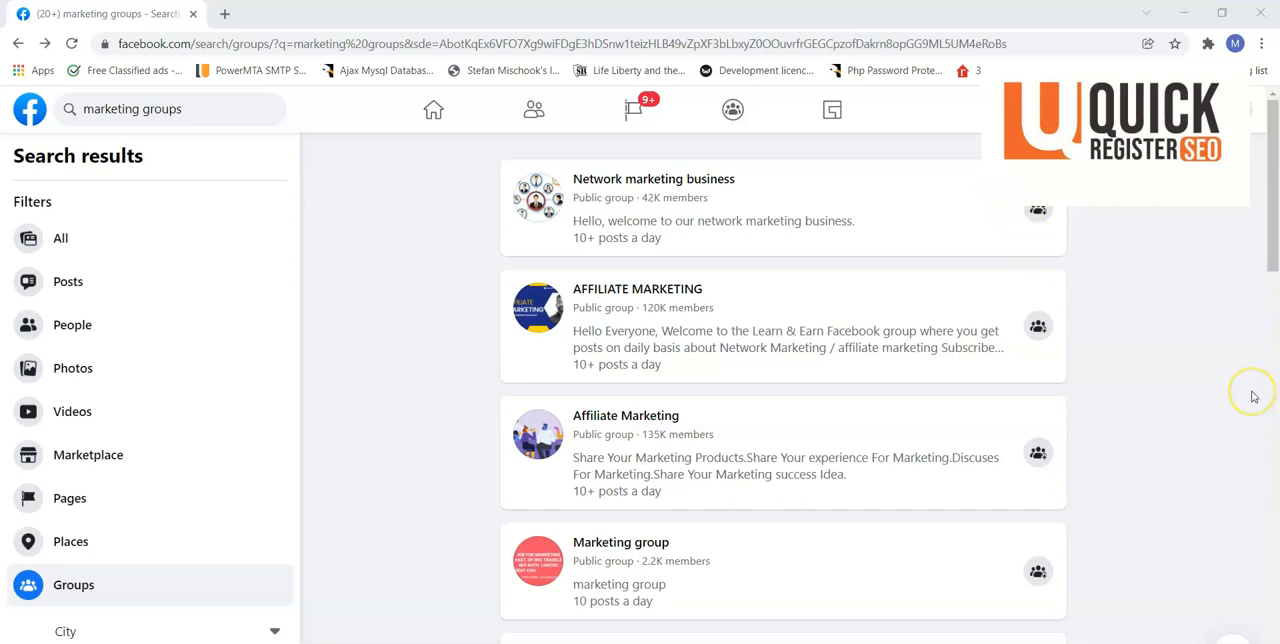
mouse_move(1253, 394)
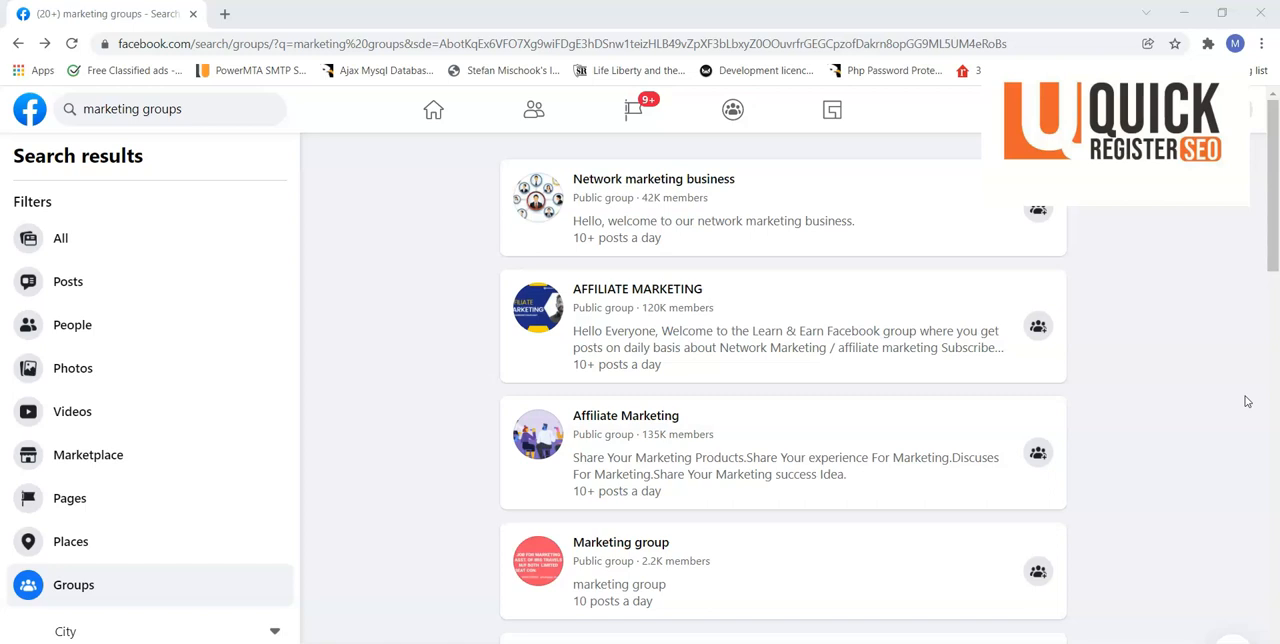
mouse_move(1264, 390)
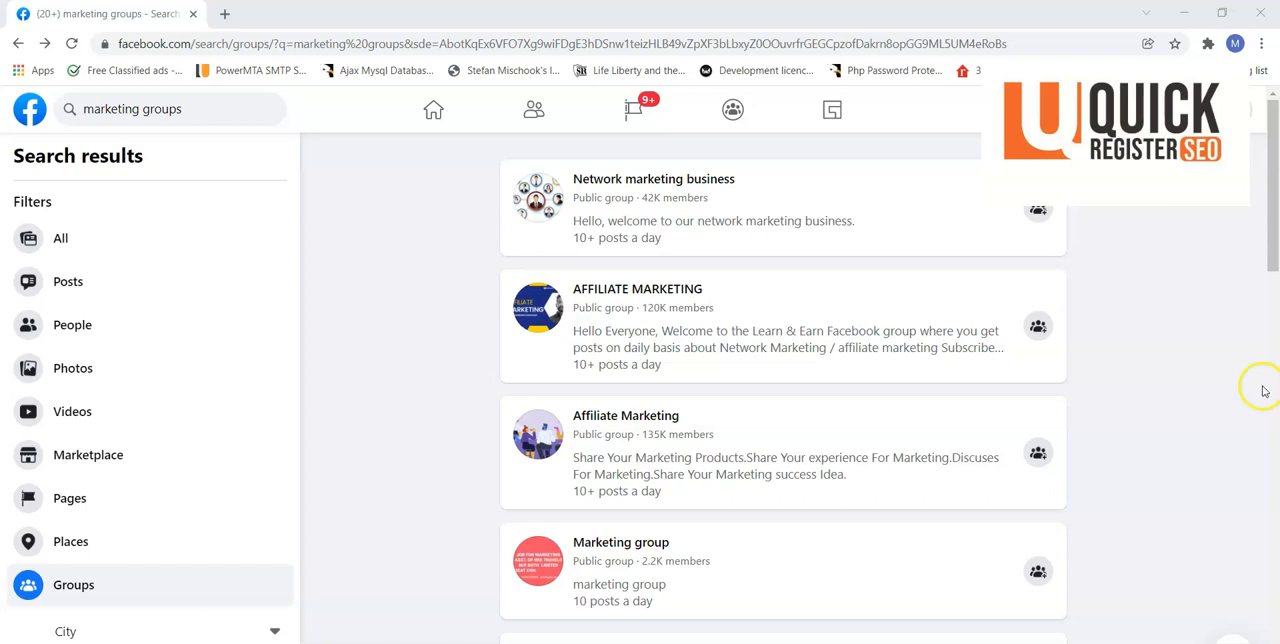
mouse_move(1232, 355)
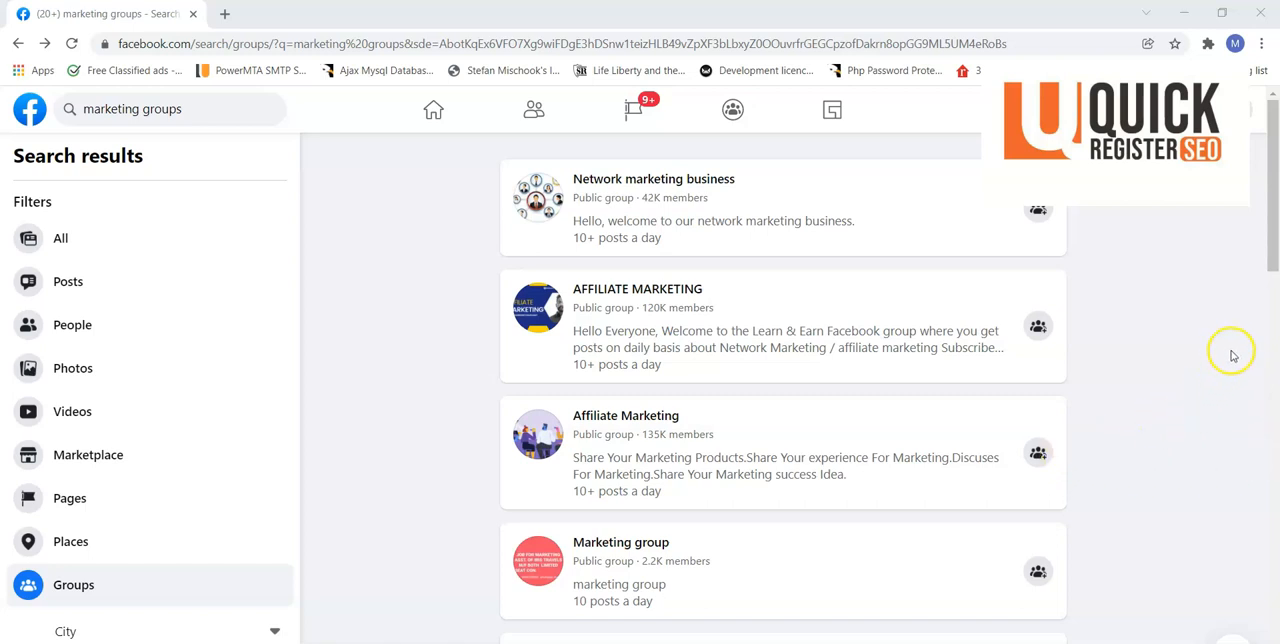
mouse_move(1231, 356)
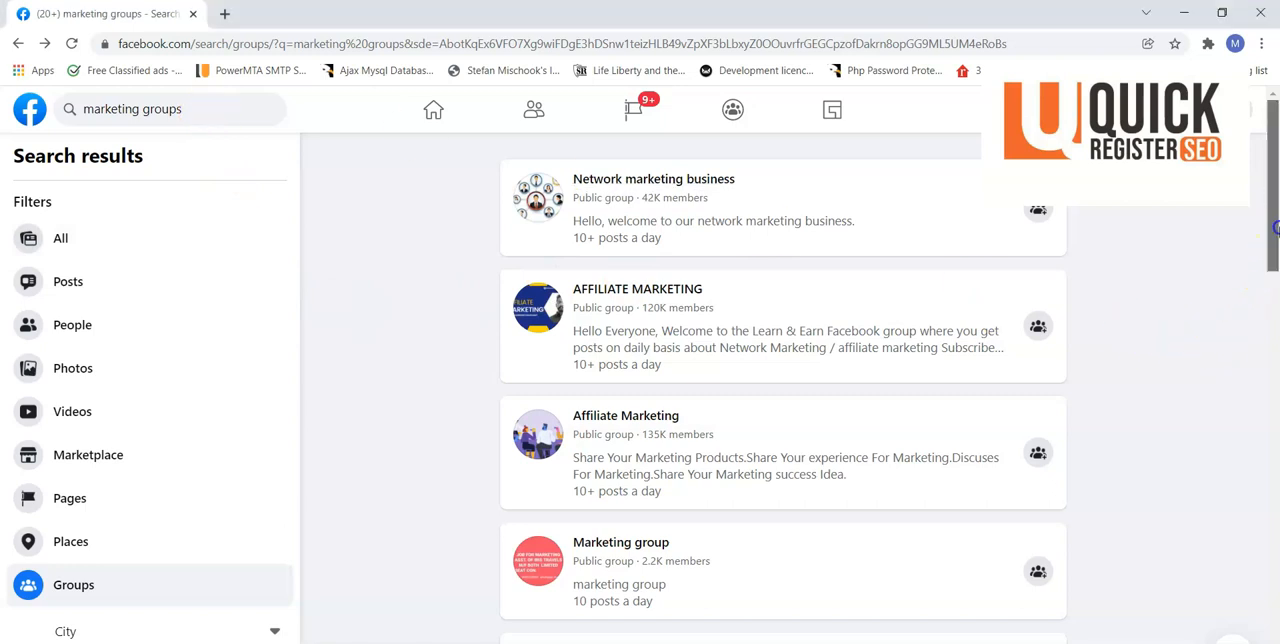
scroll("down", 3)
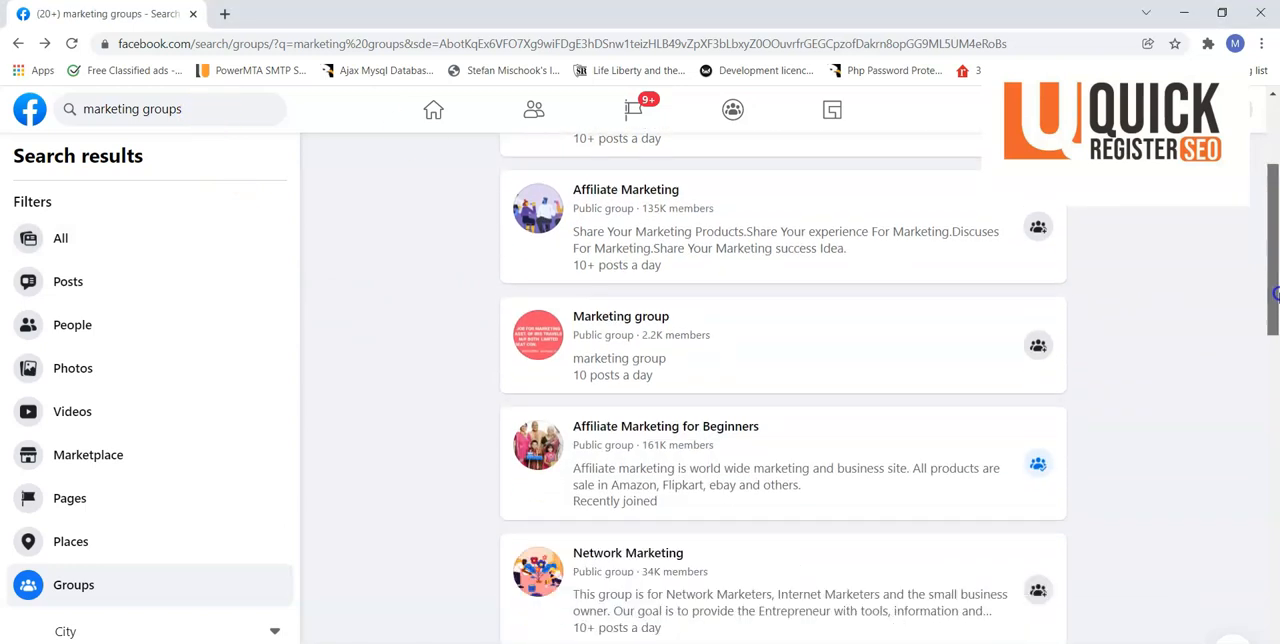
scroll("down", 3)
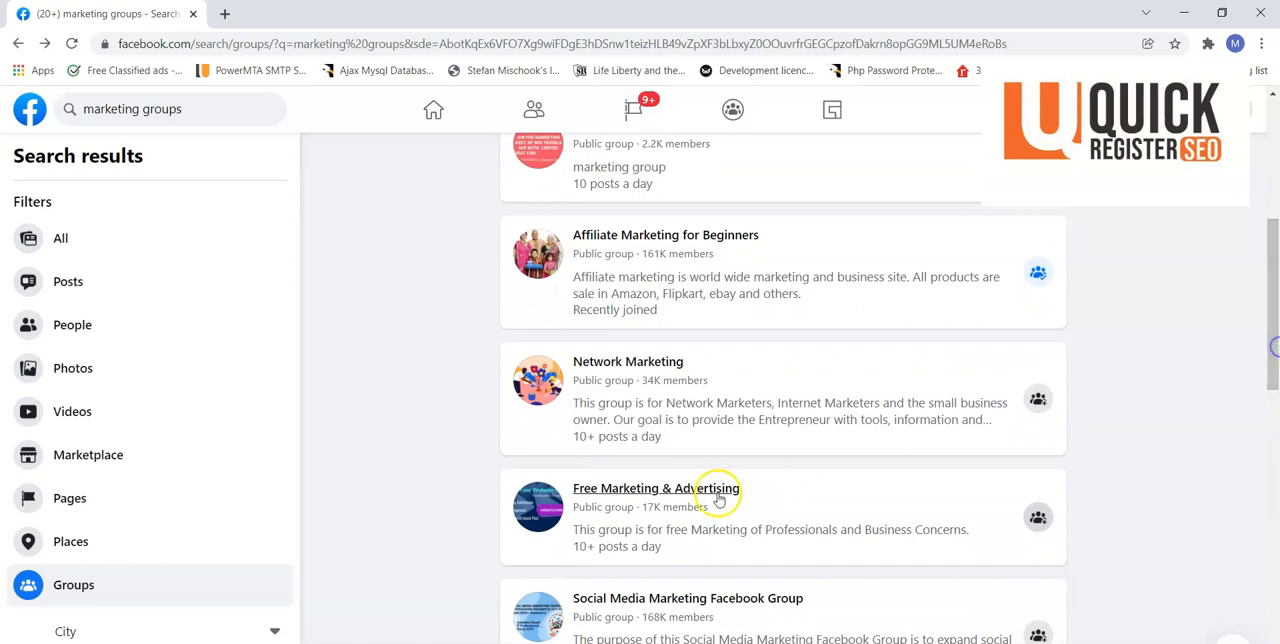
mouse_move(777, 522)
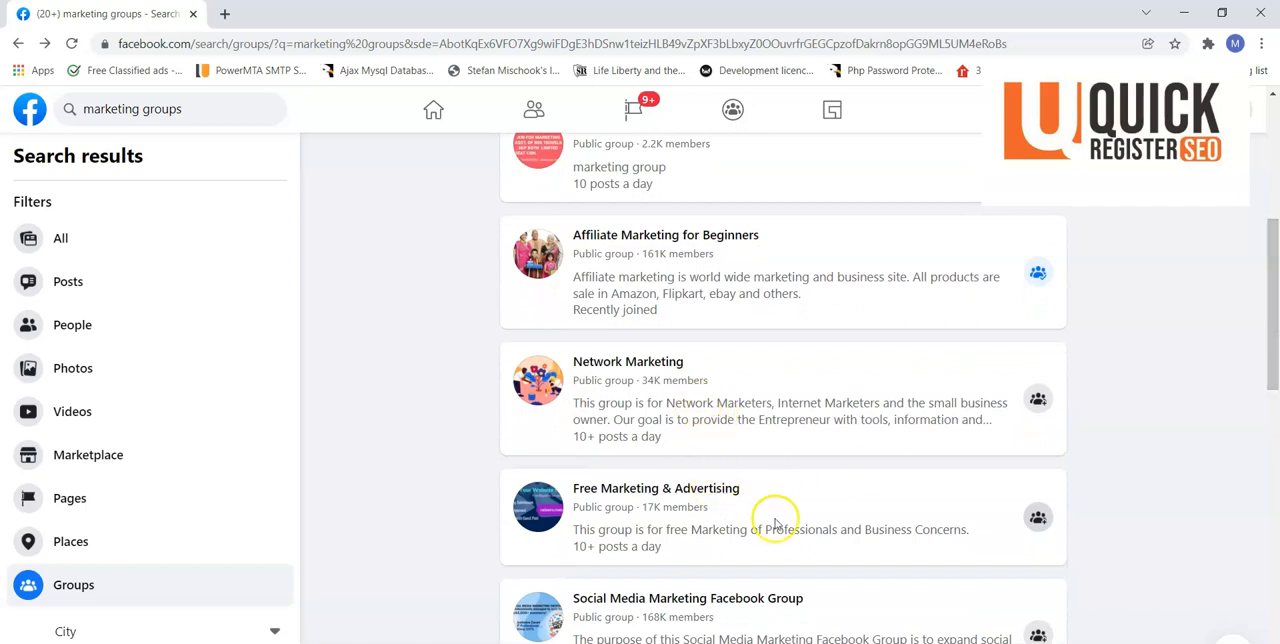
scroll("down", 3)
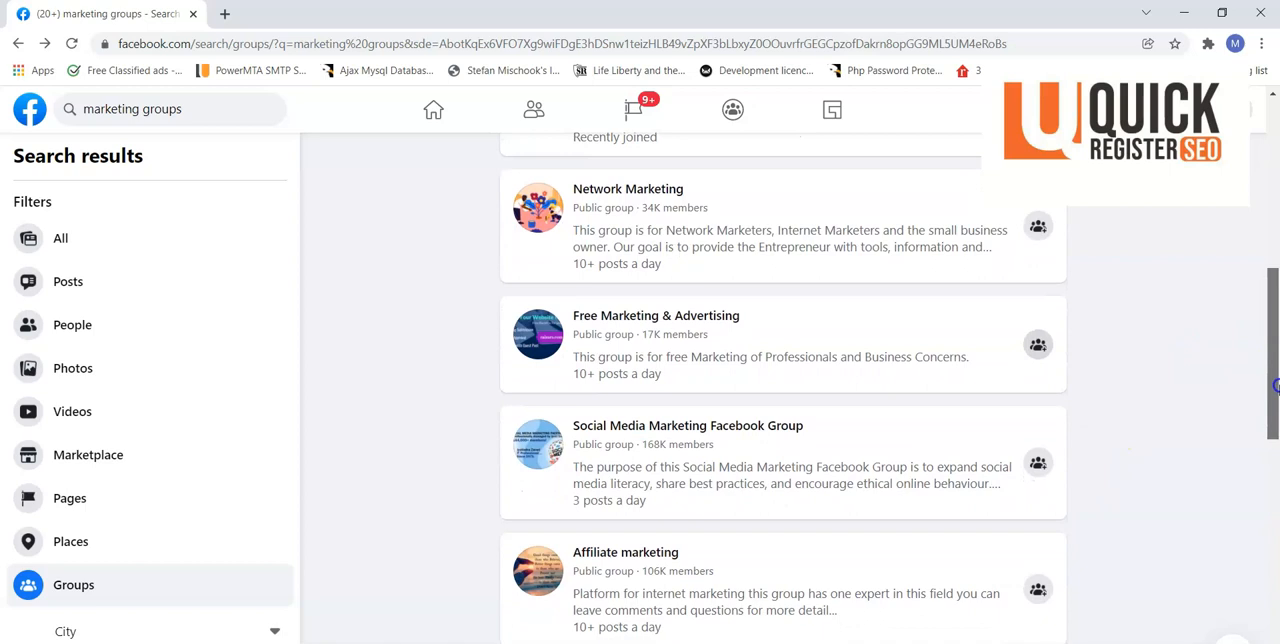
mouse_move(698, 449)
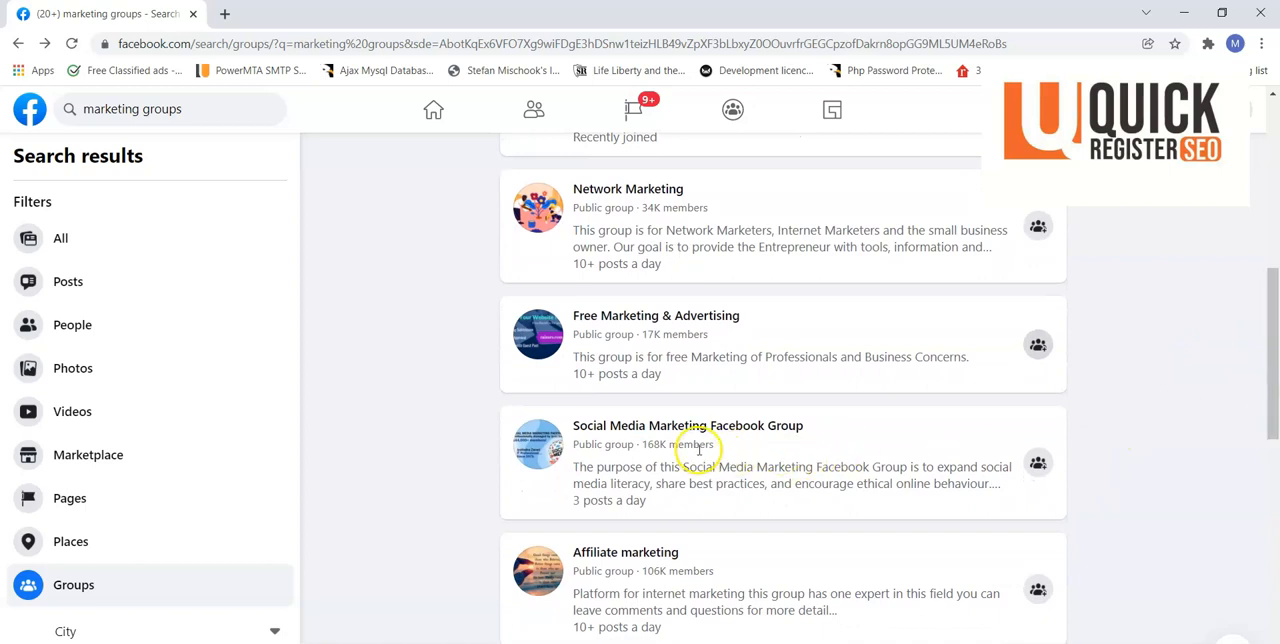
mouse_move(687, 425)
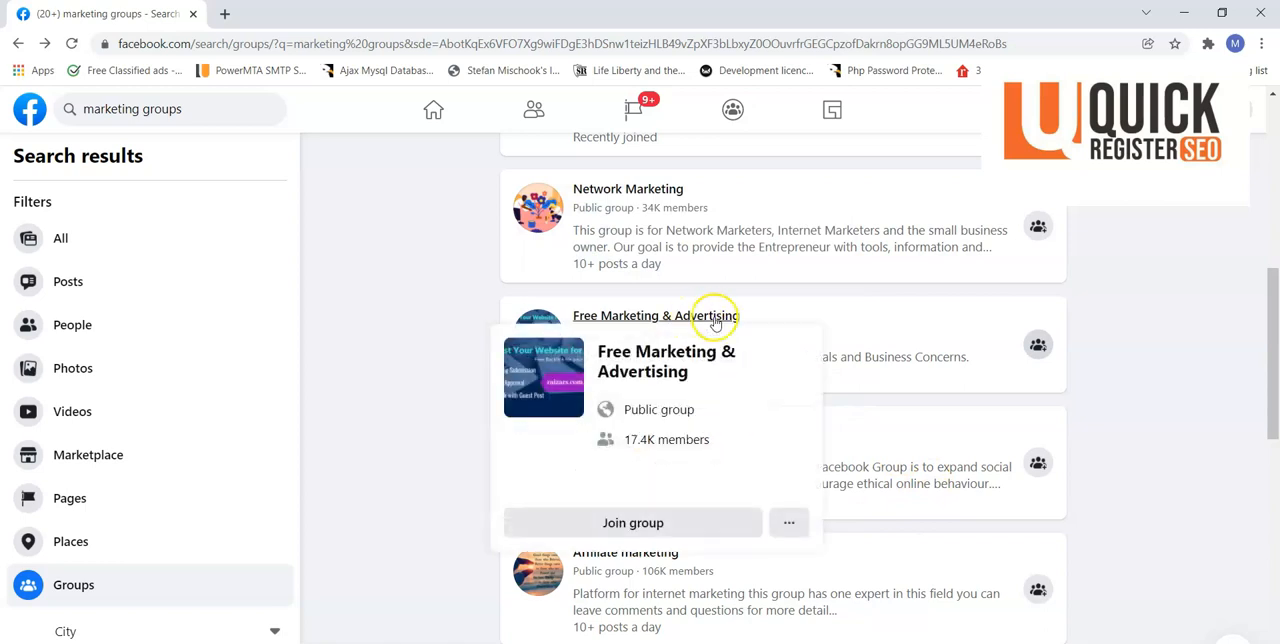
mouse_move(1214, 364)
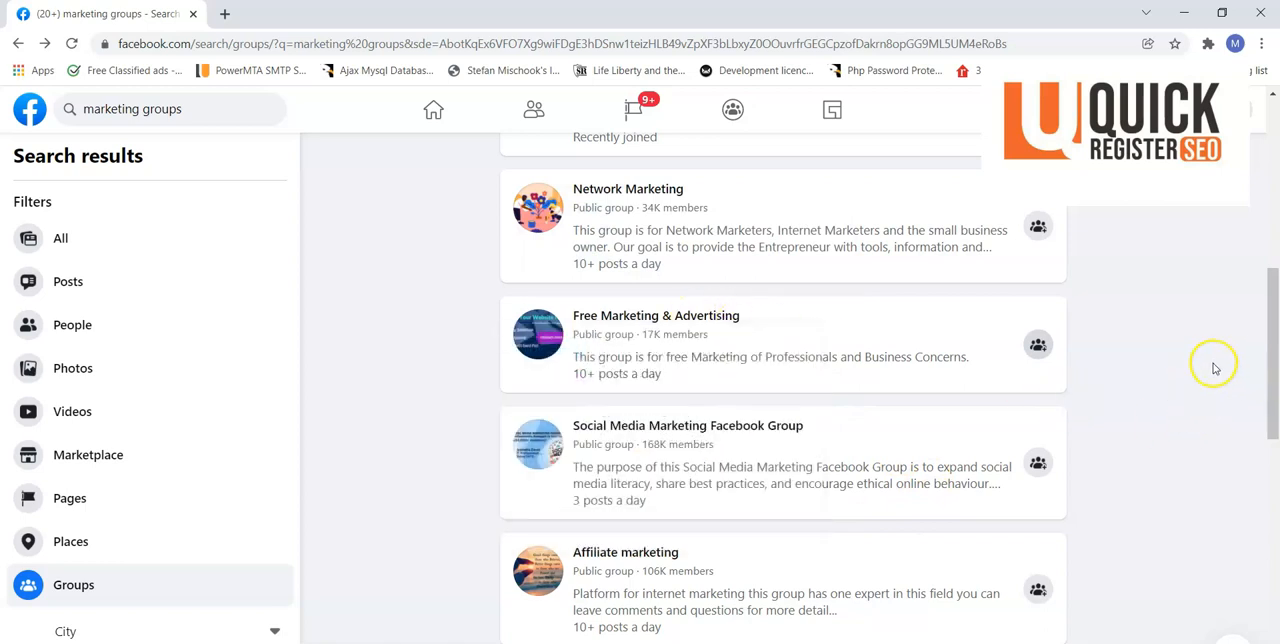
mouse_move(1258, 431)
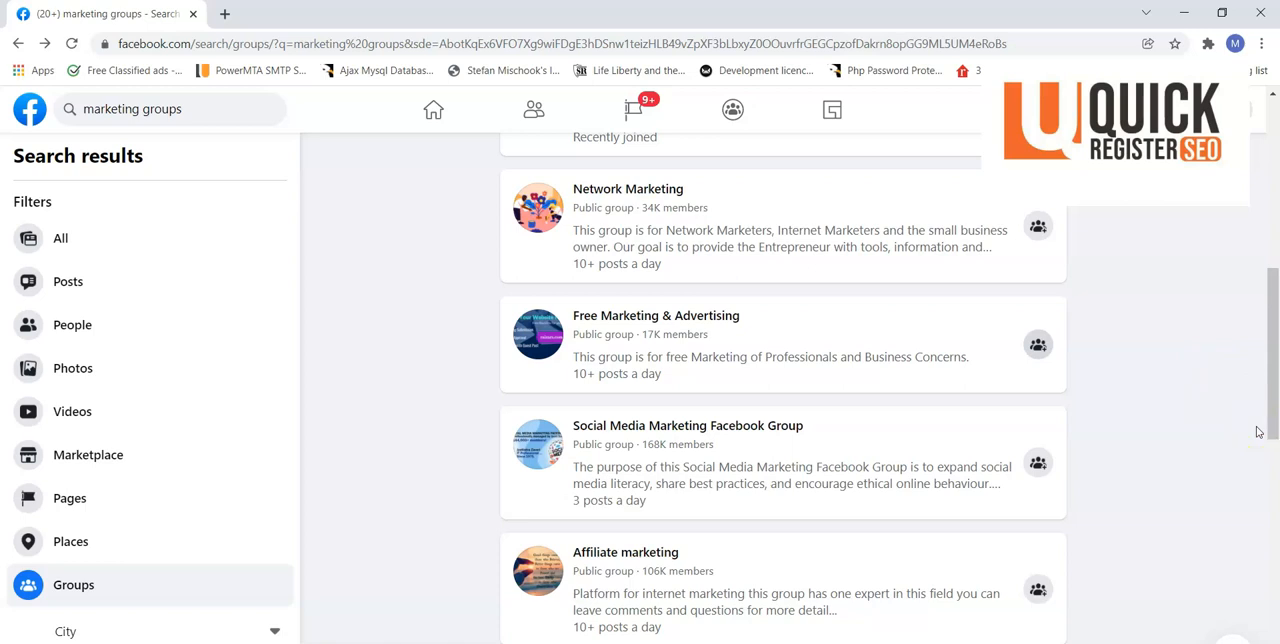
mouse_move(1037, 348)
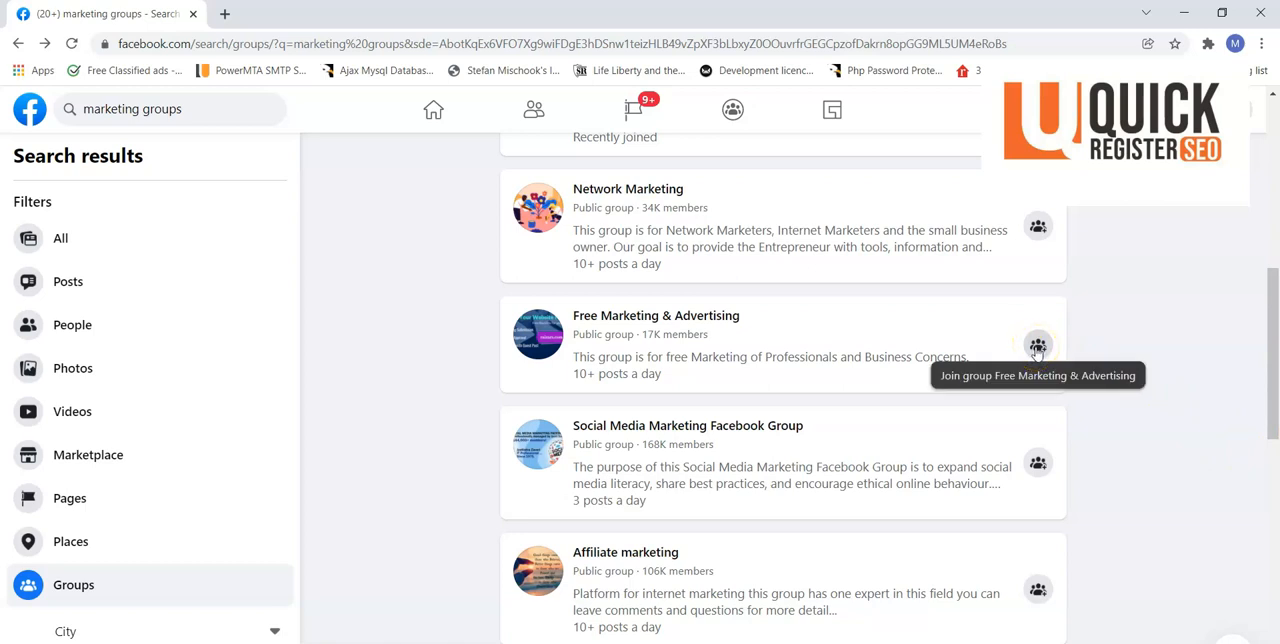
left_click(1037, 345)
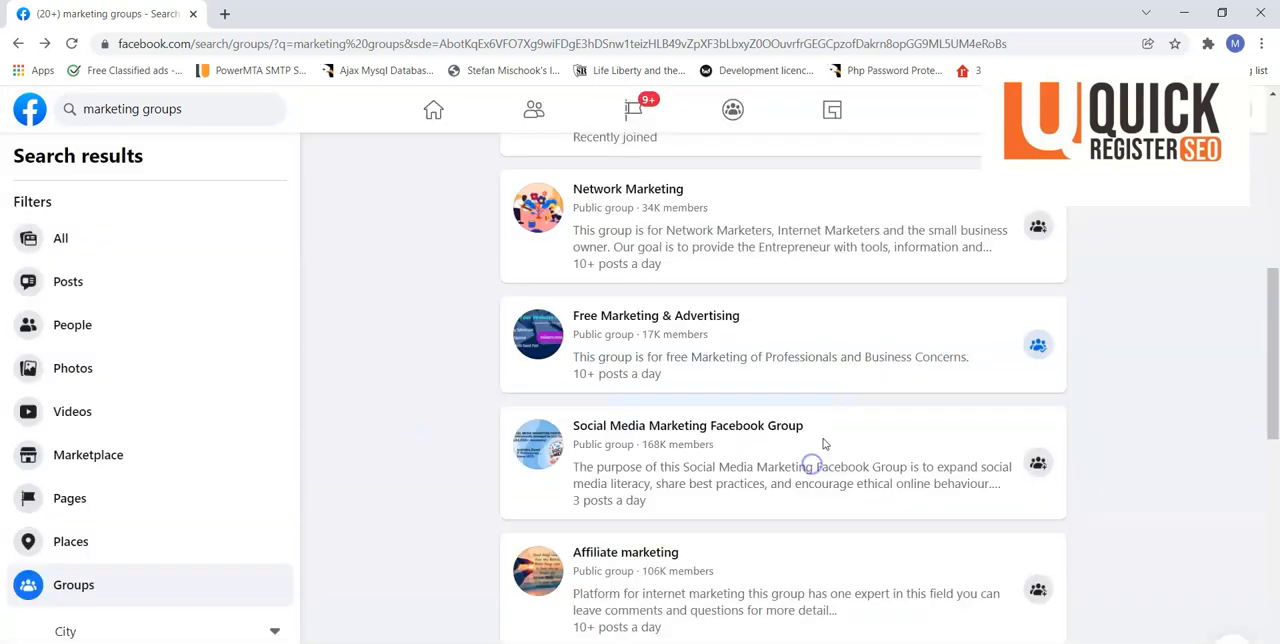
mouse_move(657, 315)
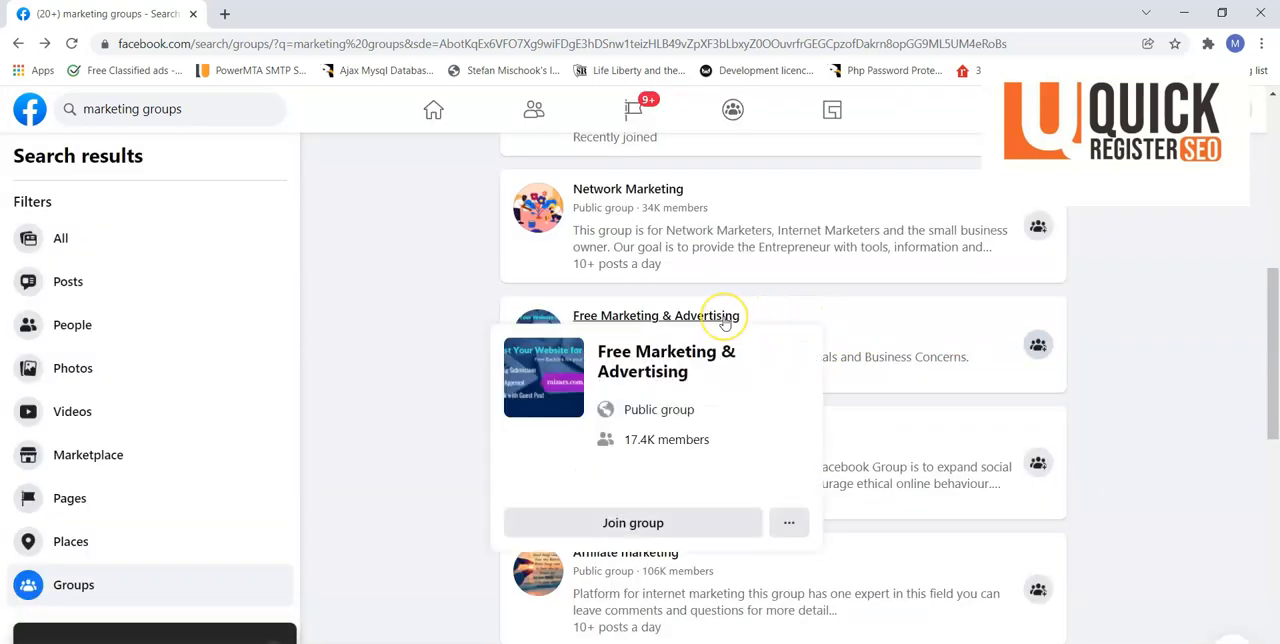
- Open the Free Marketing & Advertising group page and browse down its Discussion feed
left_click(657, 315)
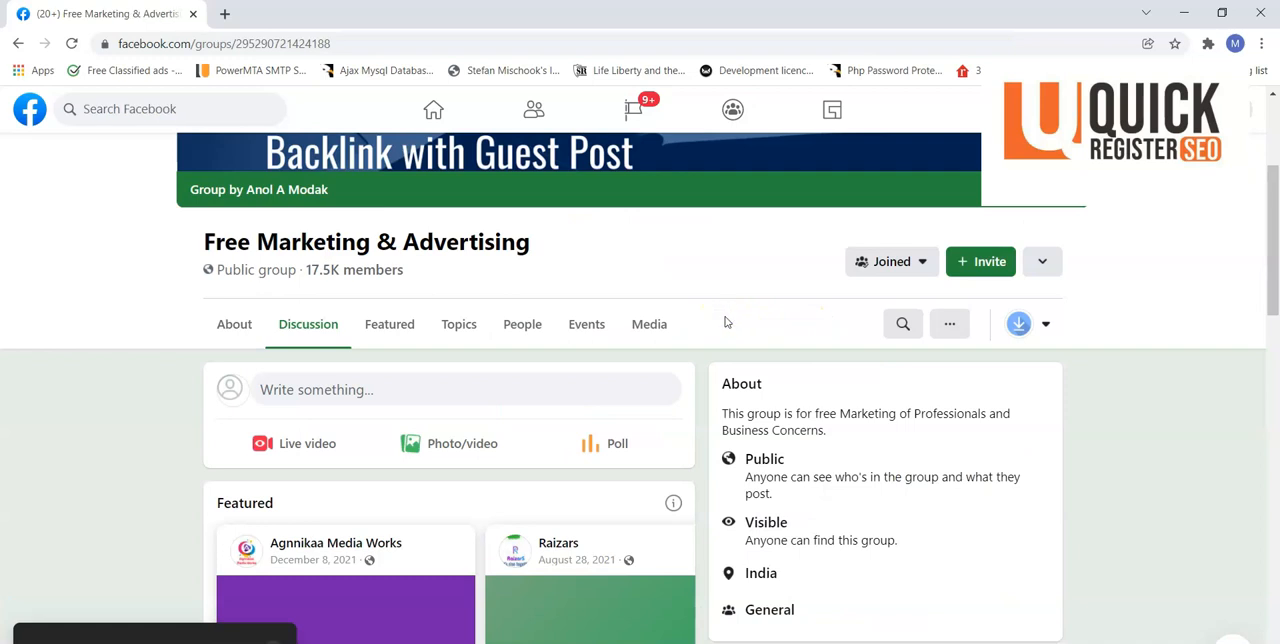
scroll("up", 3)
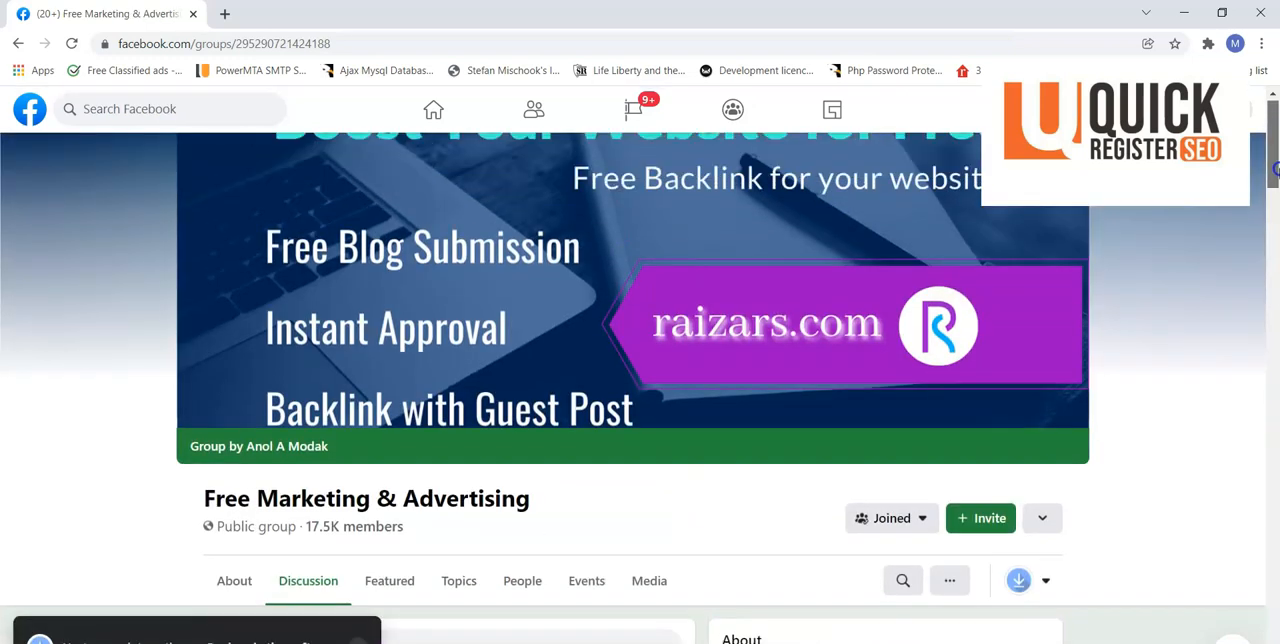
scroll("down", 3)
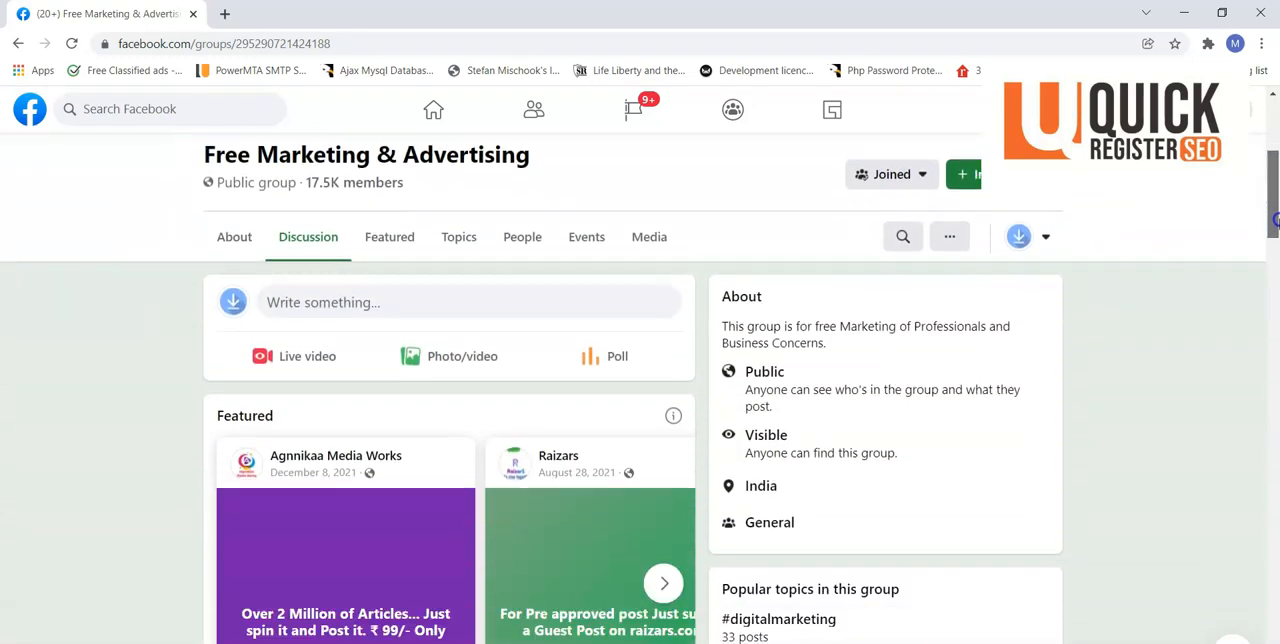
scroll("down", 3)
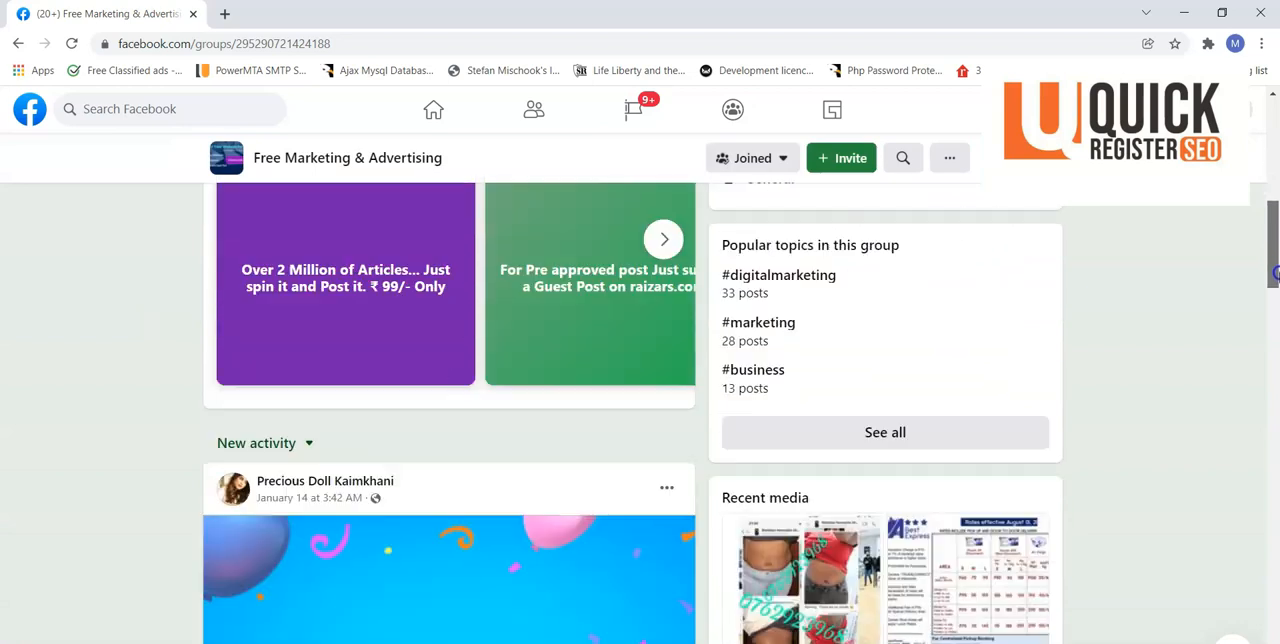
scroll("down", 3)
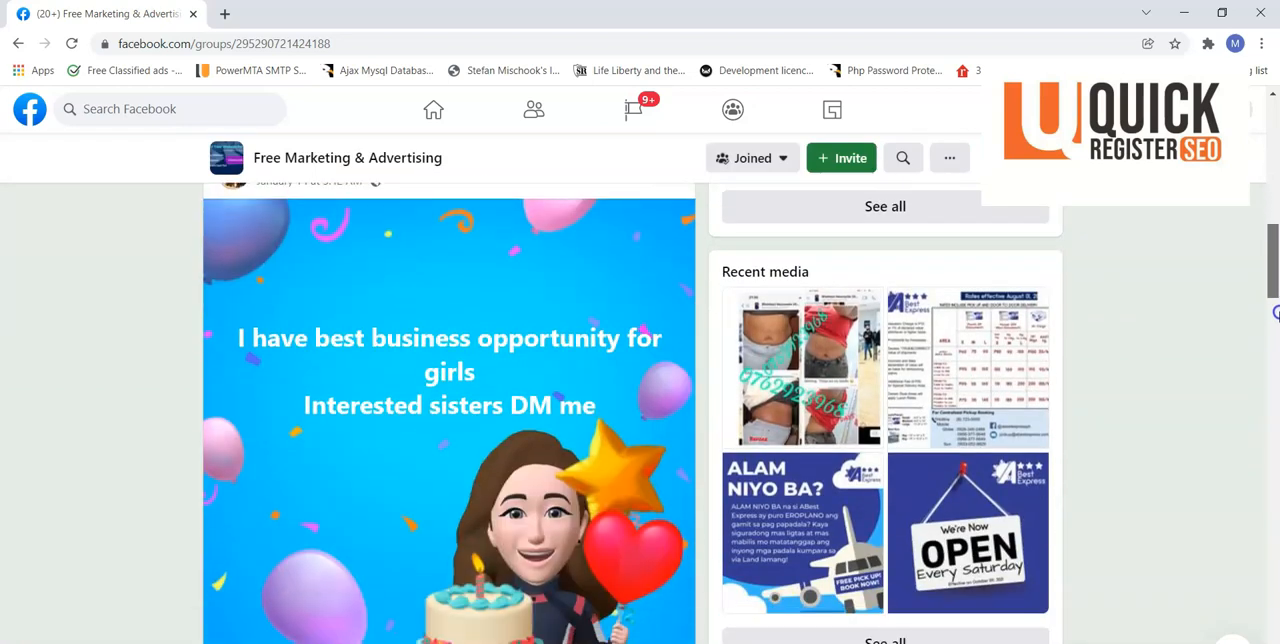
scroll("down", 3)
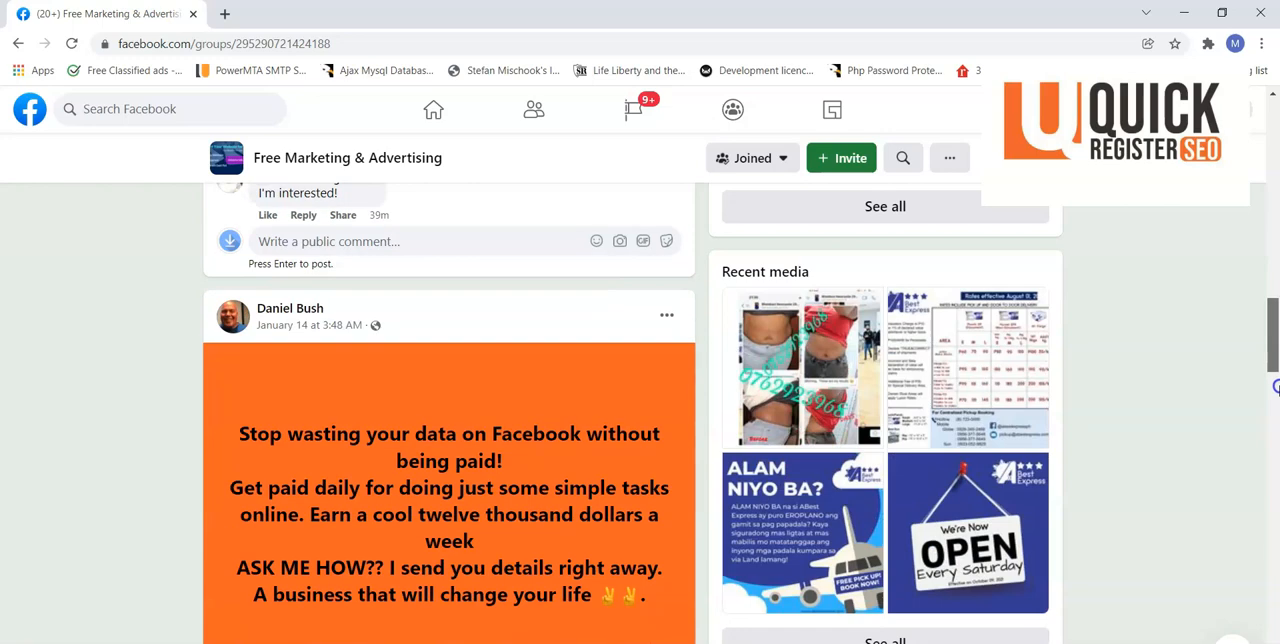
scroll("down", 3)
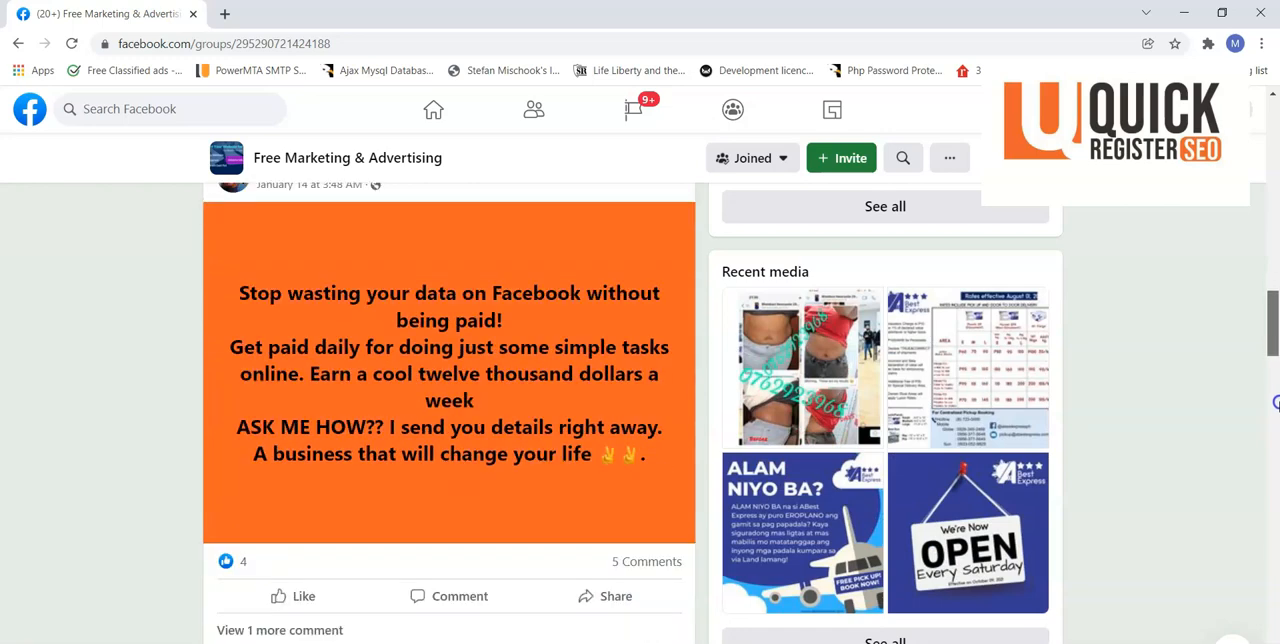
scroll("down", 3)
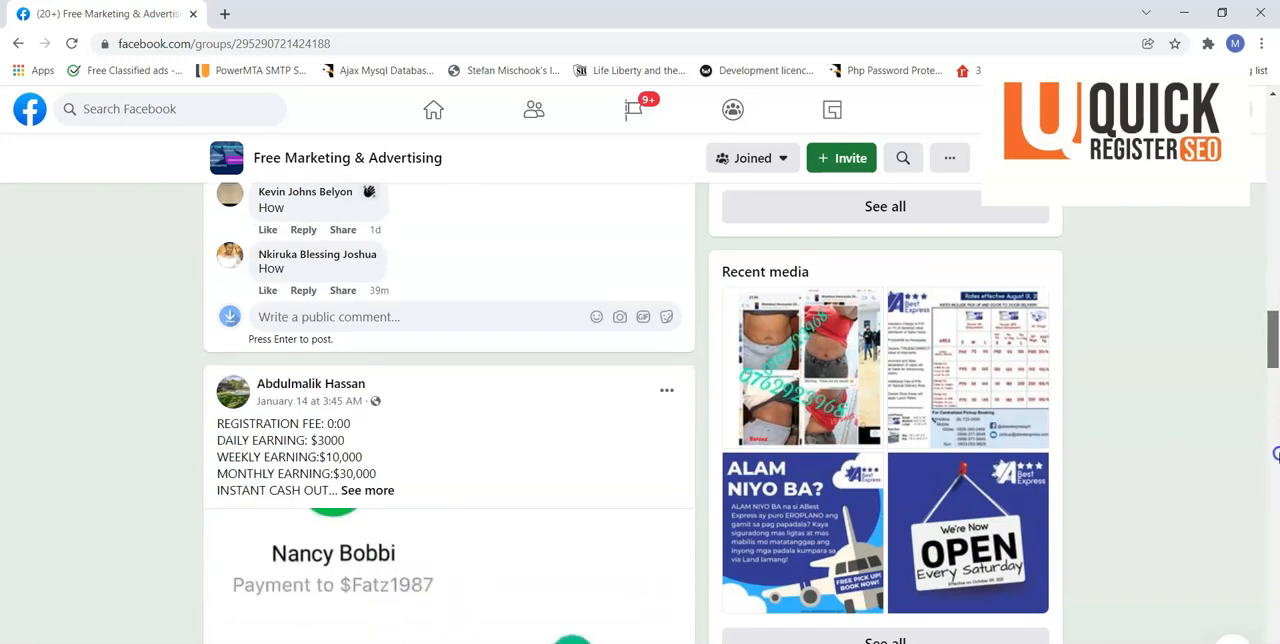
scroll("up", 3)
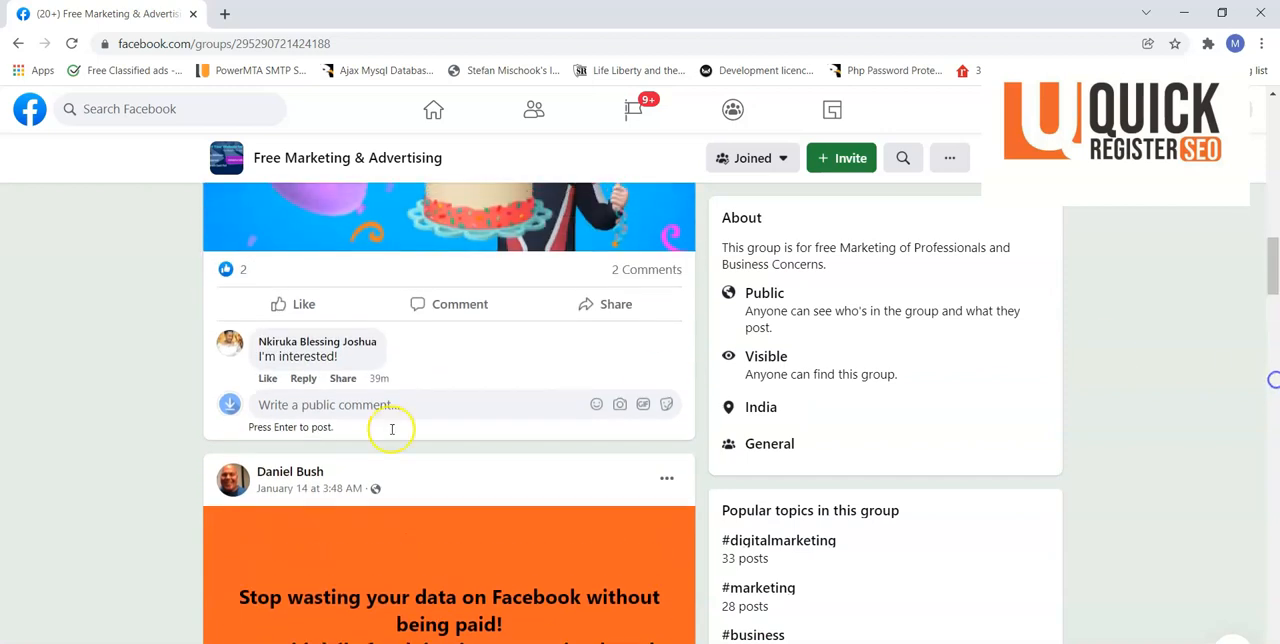
scroll("down", 3)
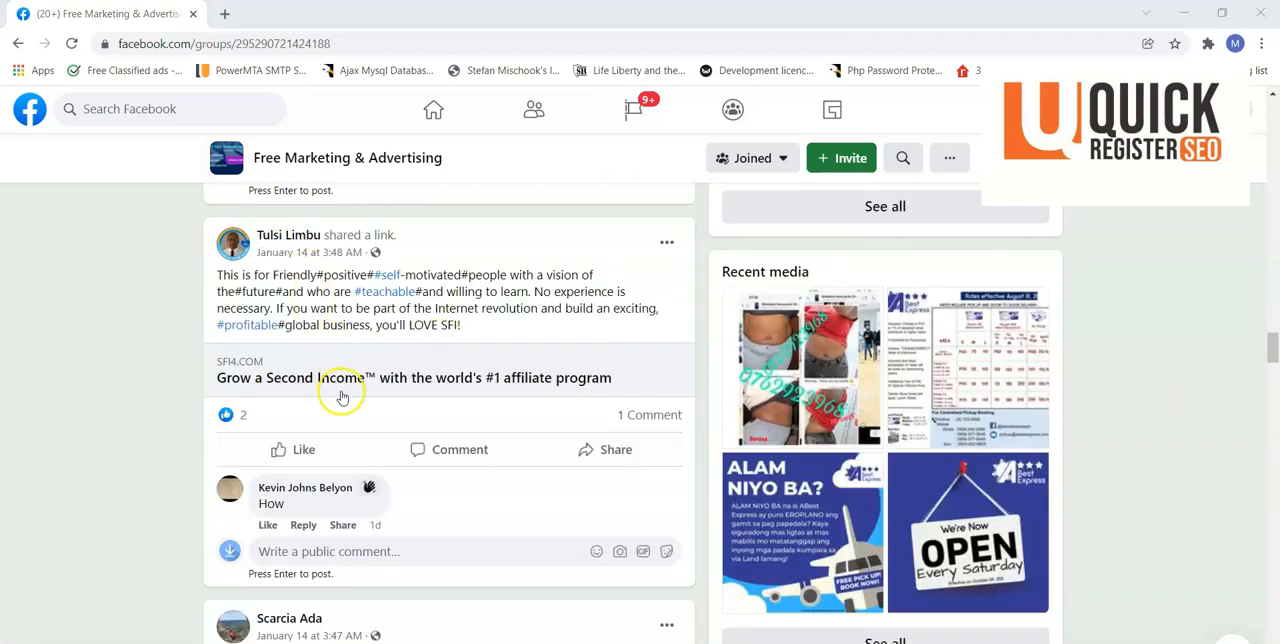
mouse_move(303, 449)
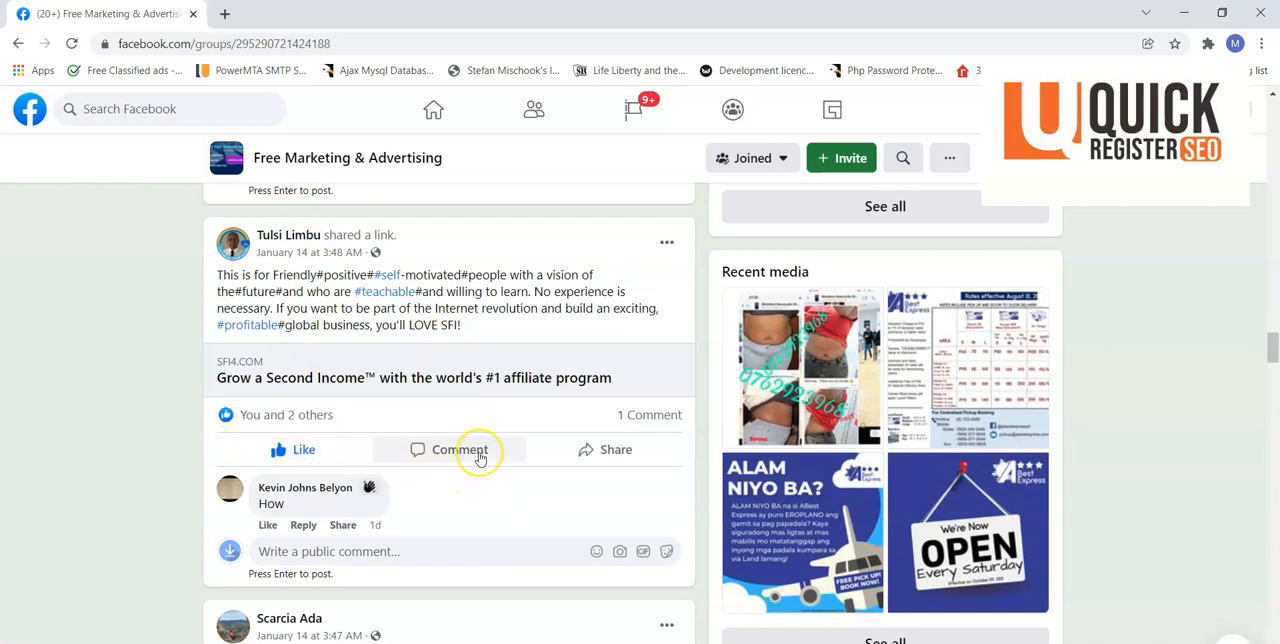
mouse_move(474, 457)
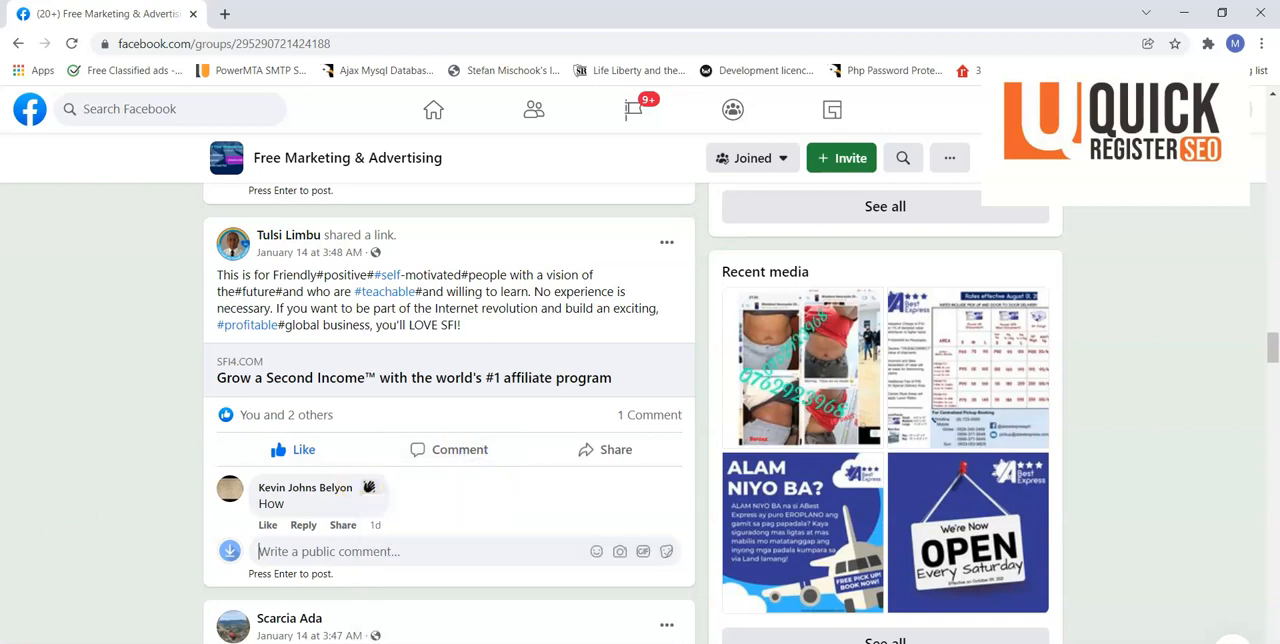
type("Are you still promoting this? How is it going for you? What is your best advertising method?")
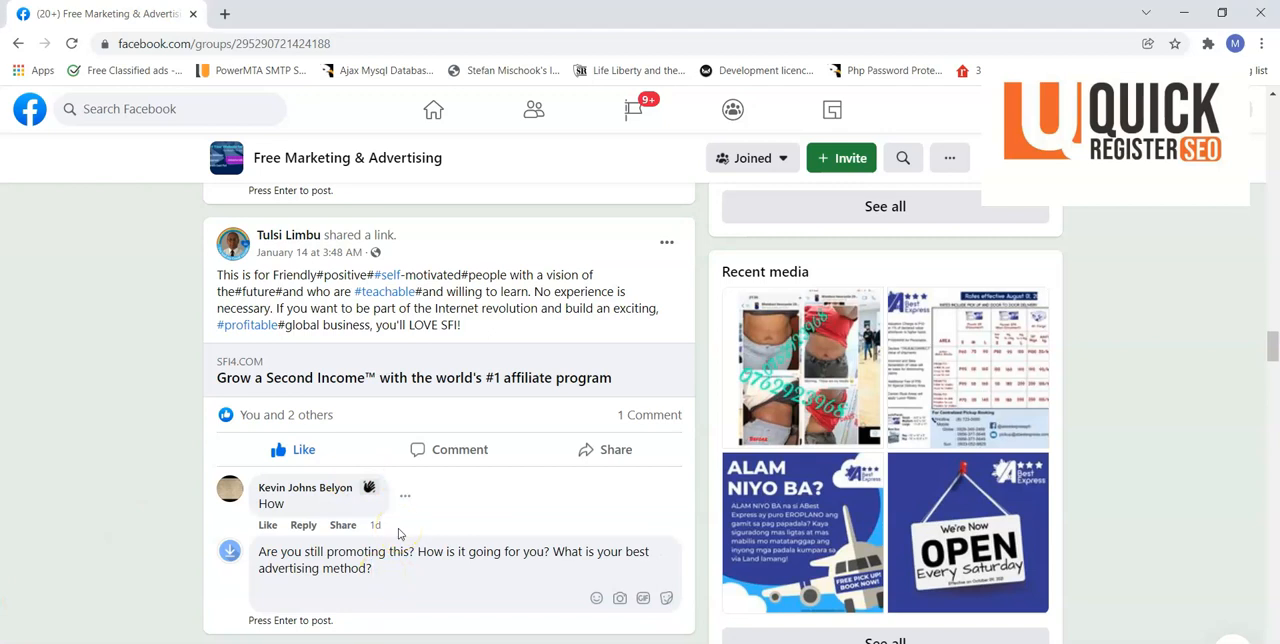
key("Return")
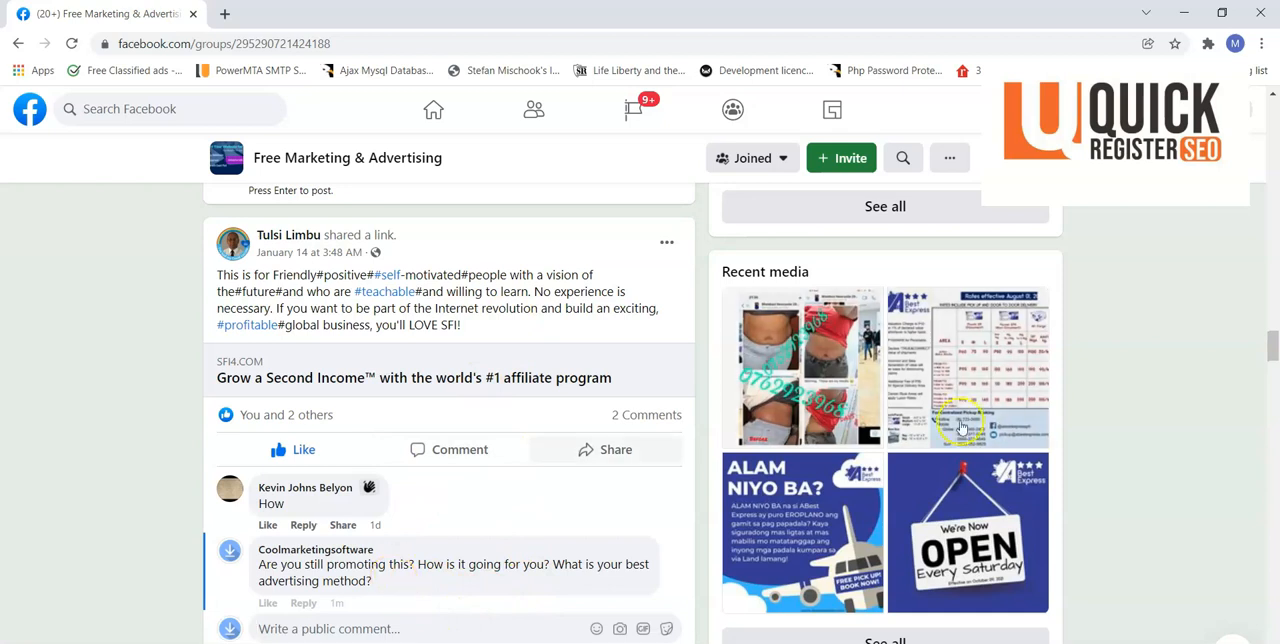
scroll("down", 3)
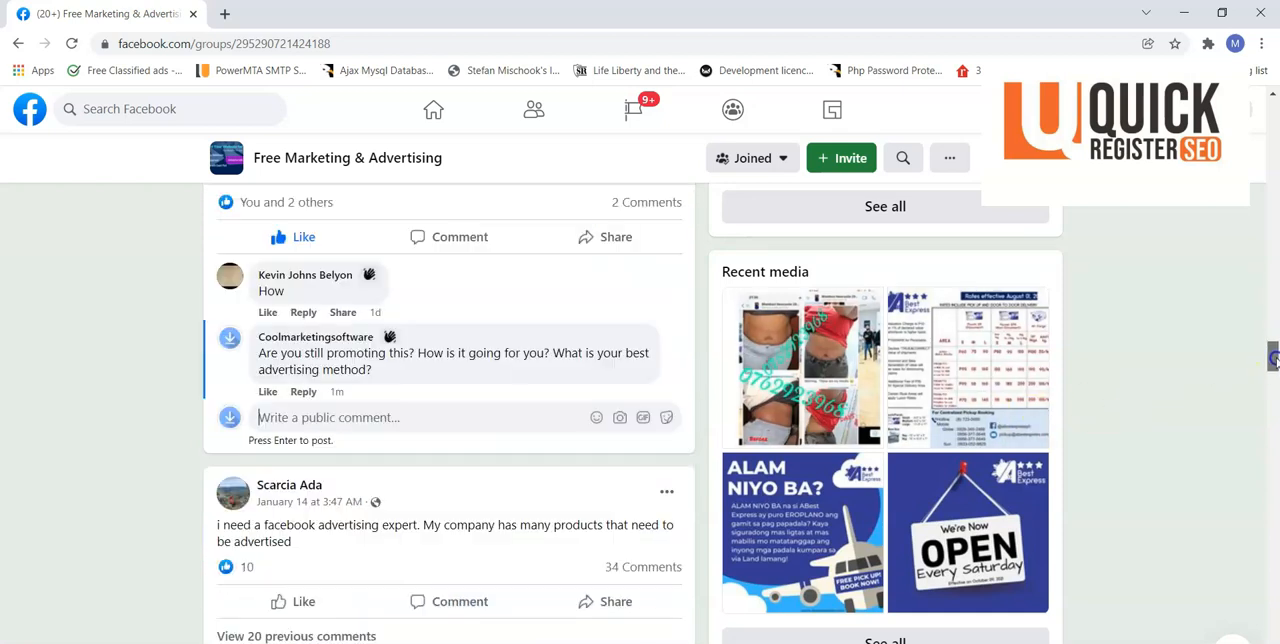
scroll("down", 3)
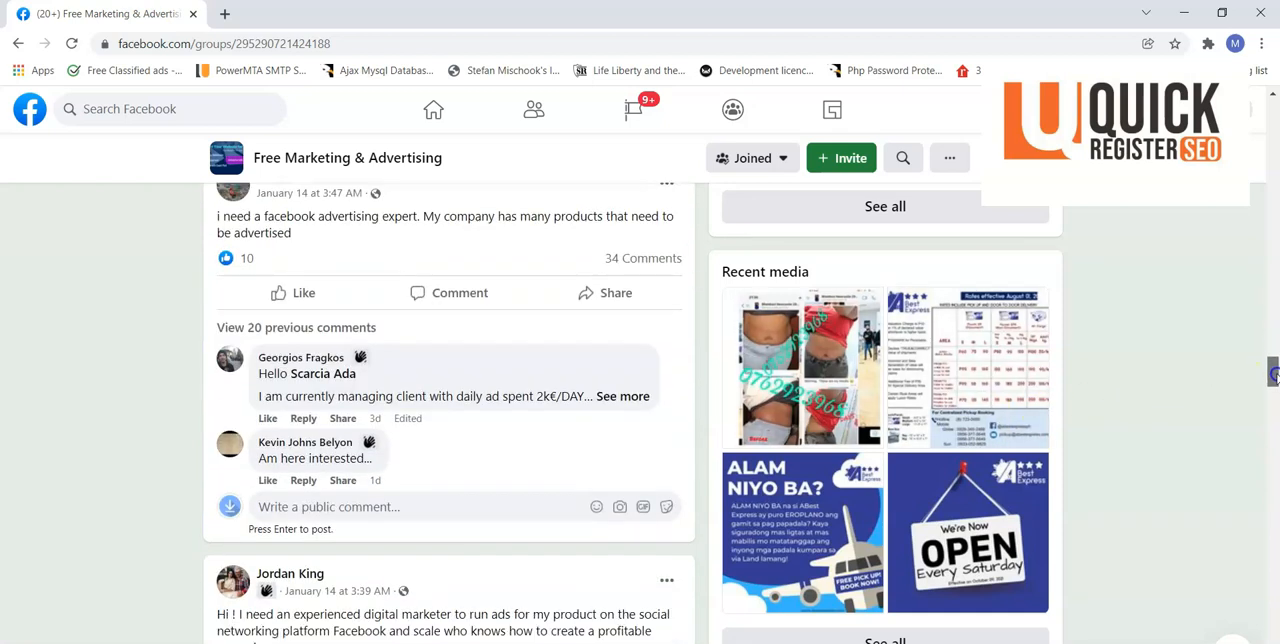
scroll("down", 3)
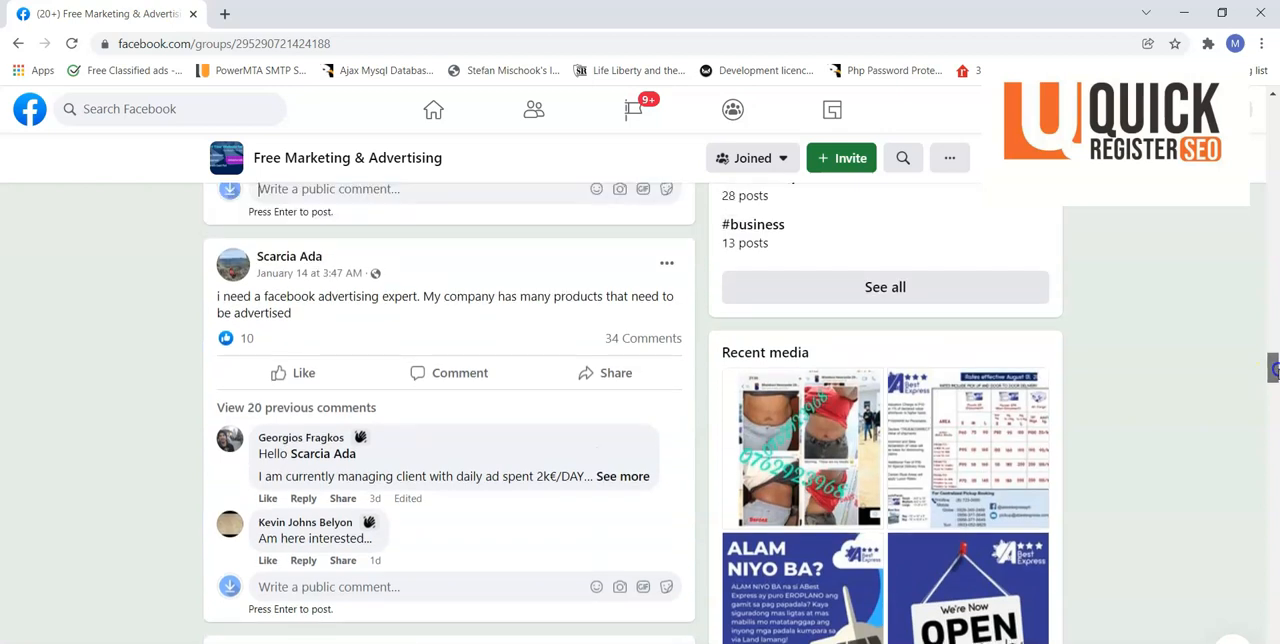
scroll("up", 3)
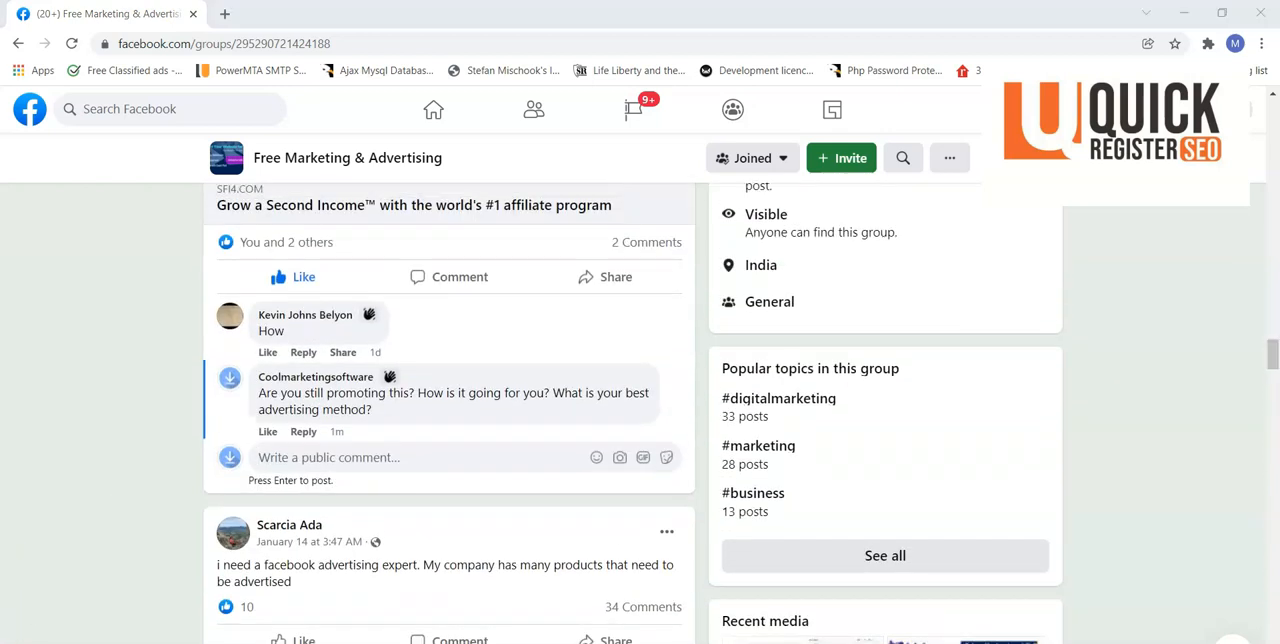
- Post a reply offering free ad-posting software with the coolmarketingsoftware.com link
scroll("down", 3)
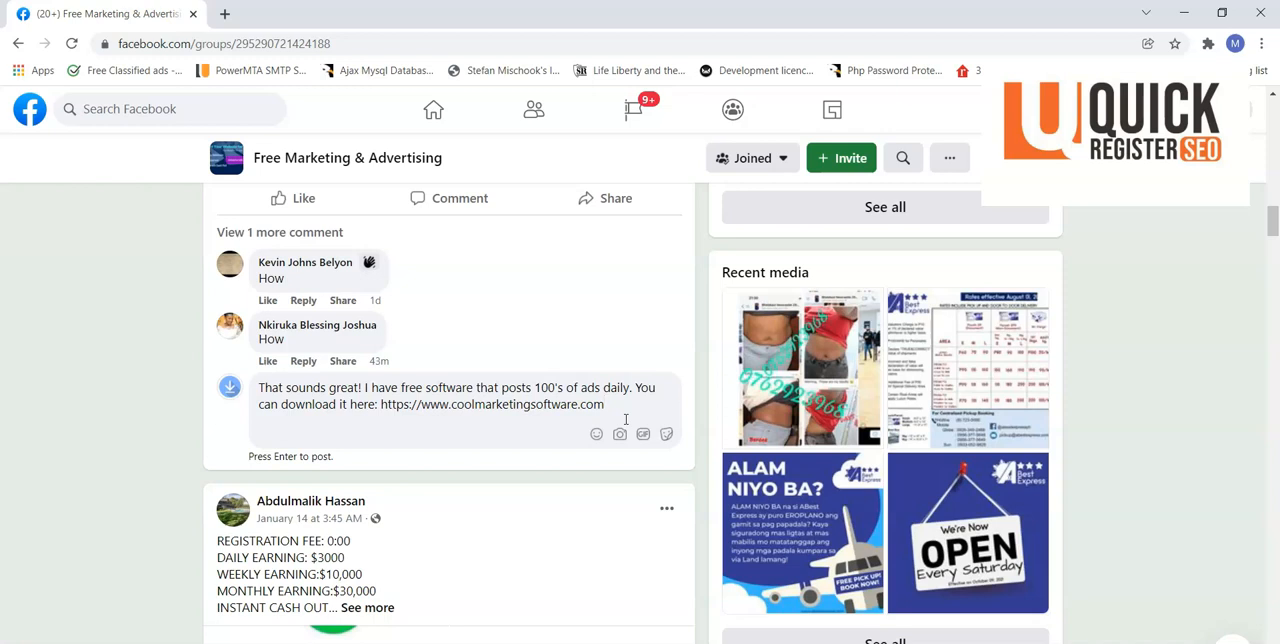
key("Return")
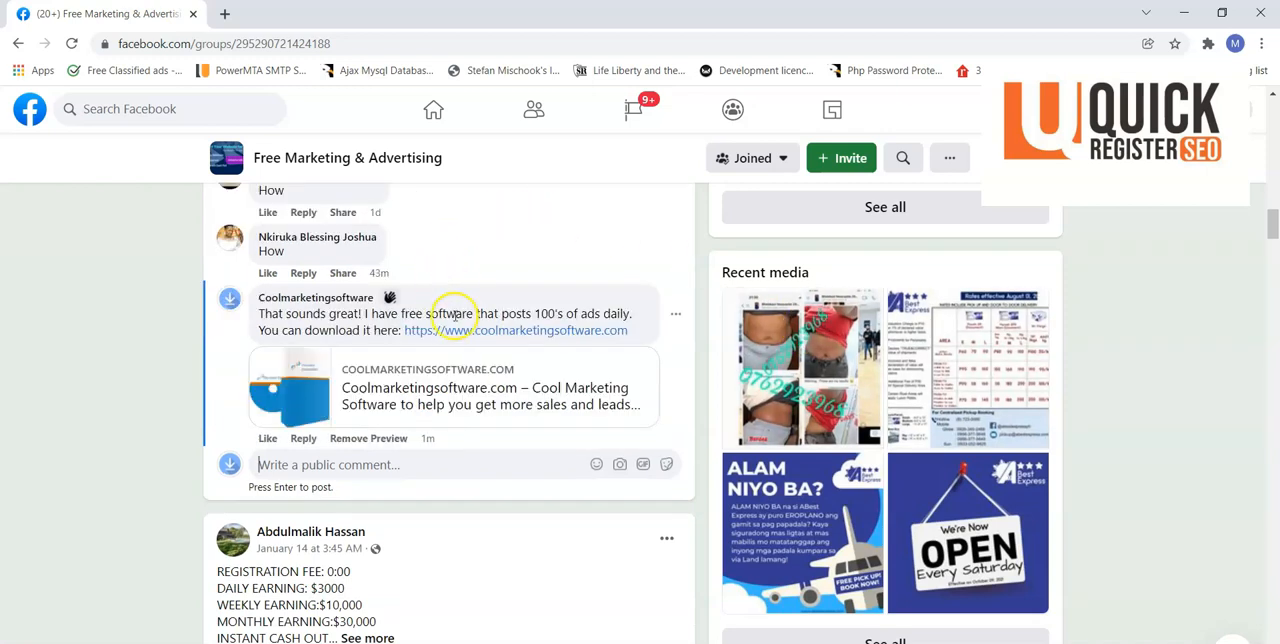
mouse_move(480, 375)
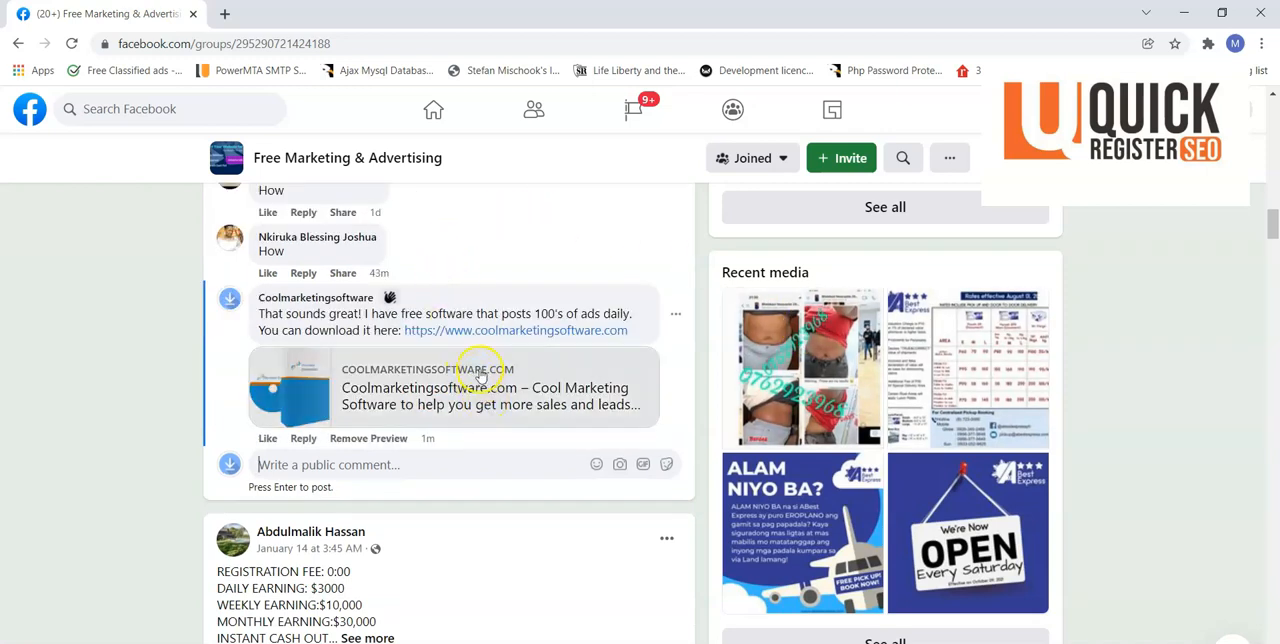
mouse_move(1180, 285)
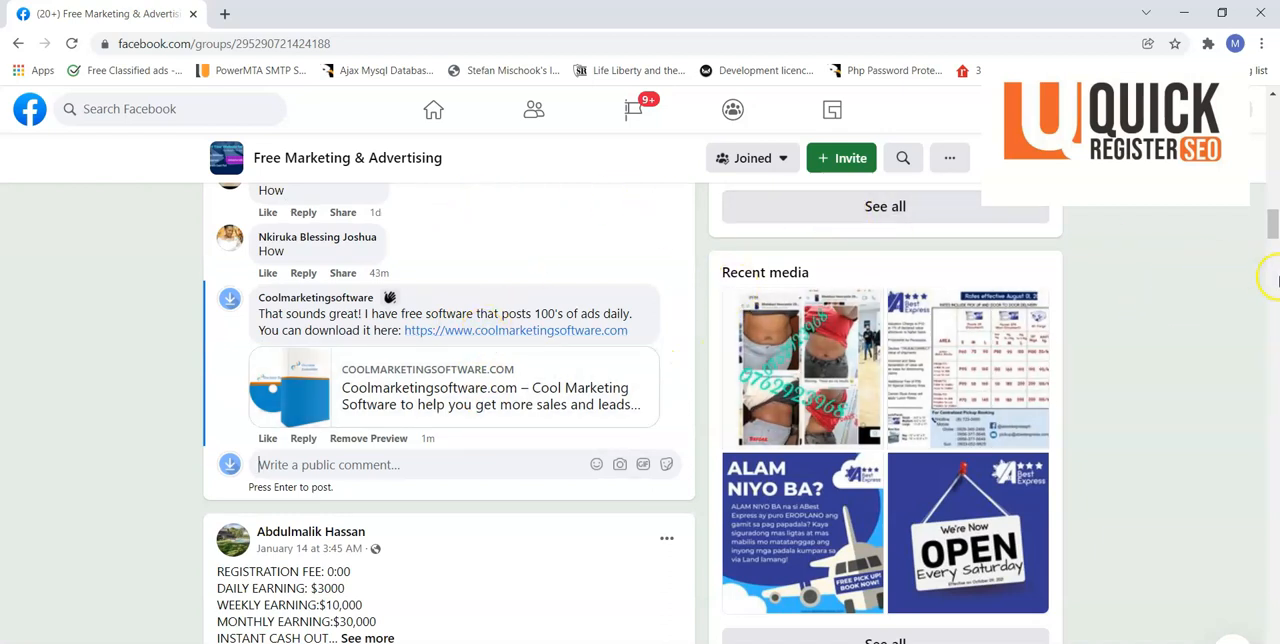
mouse_move(517, 335)
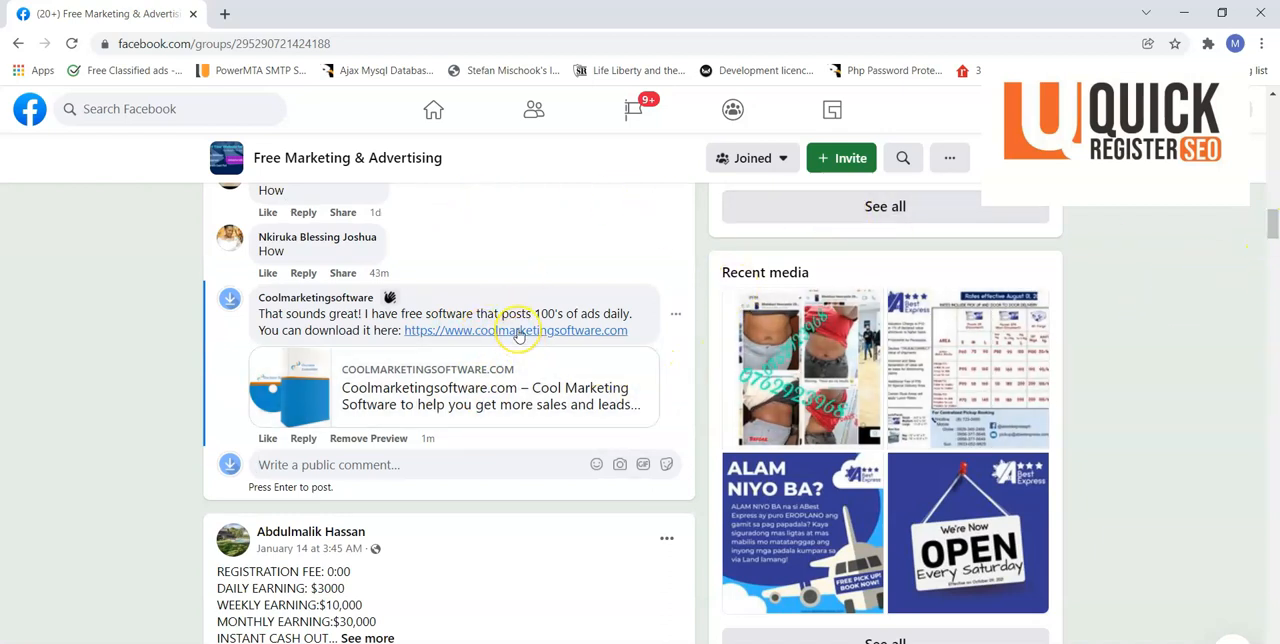
mouse_move(539, 464)
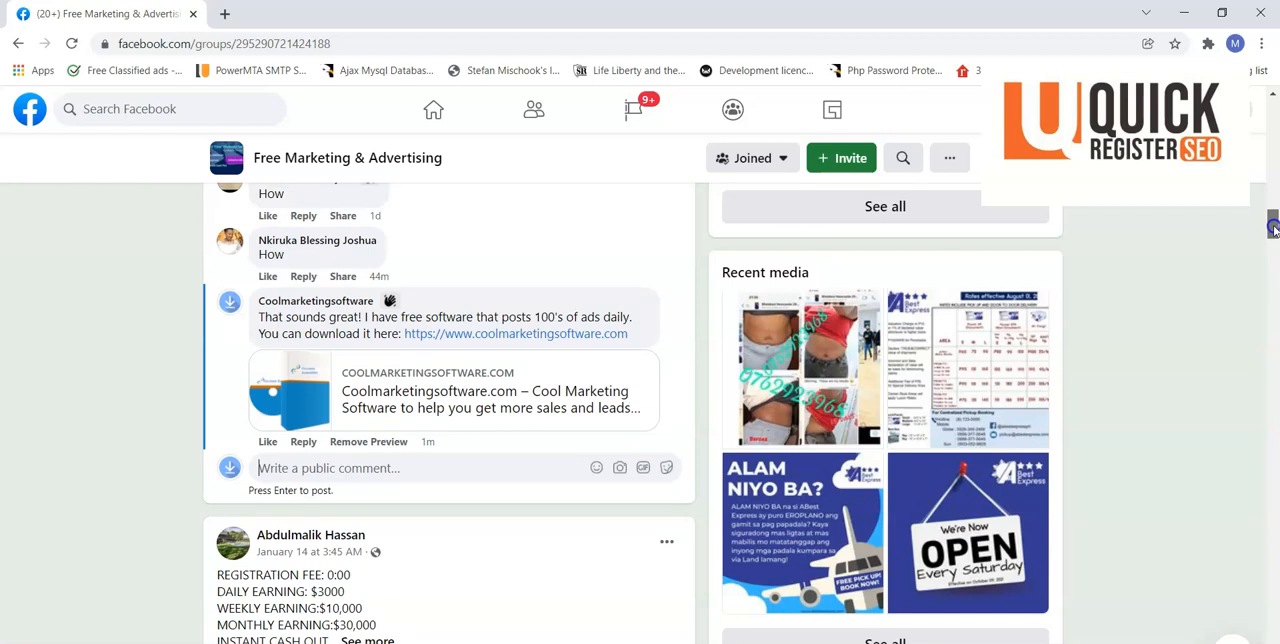
scroll("up", 3)
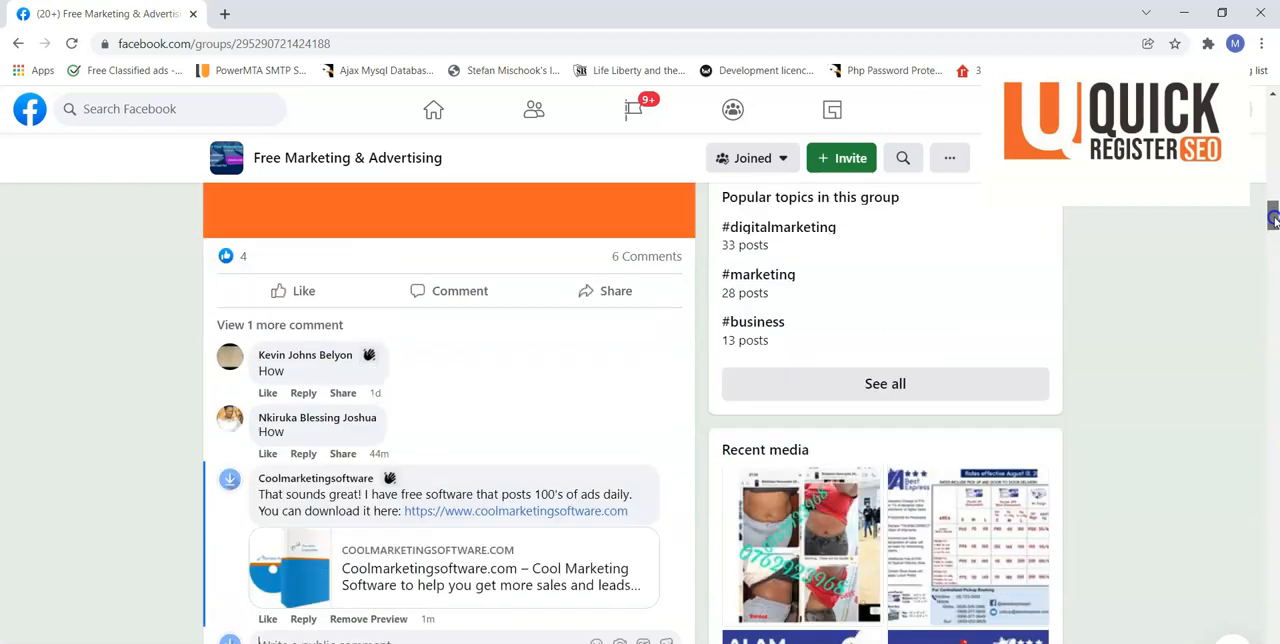
scroll("up", 3)
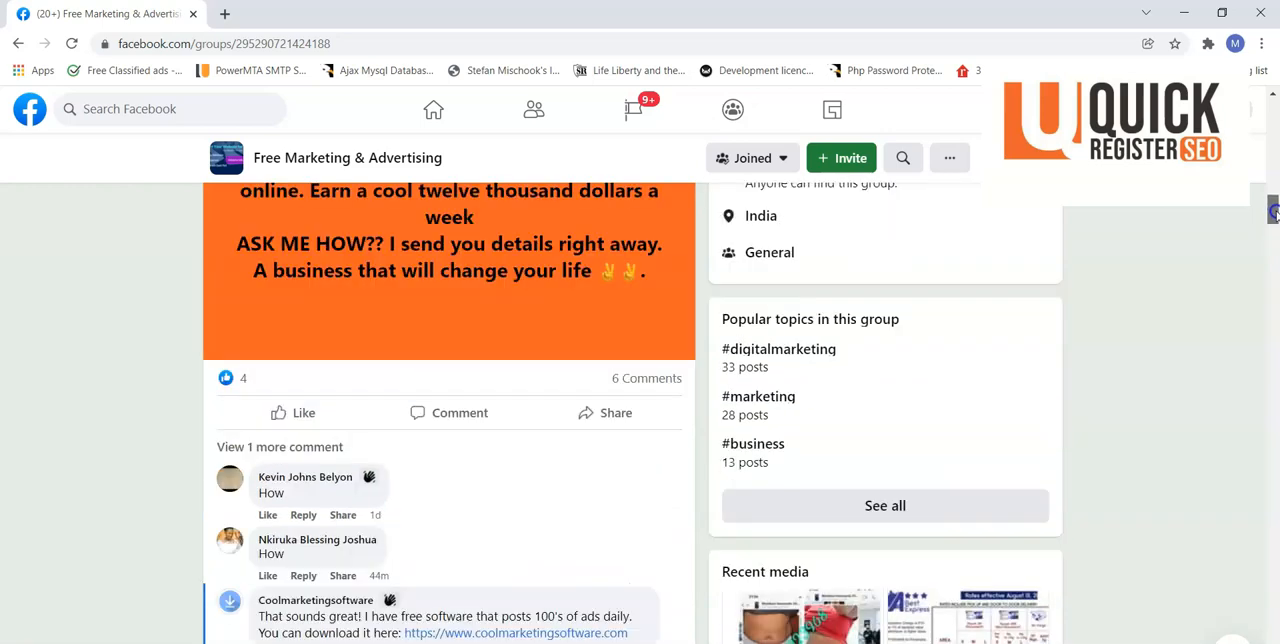
scroll("down", 3)
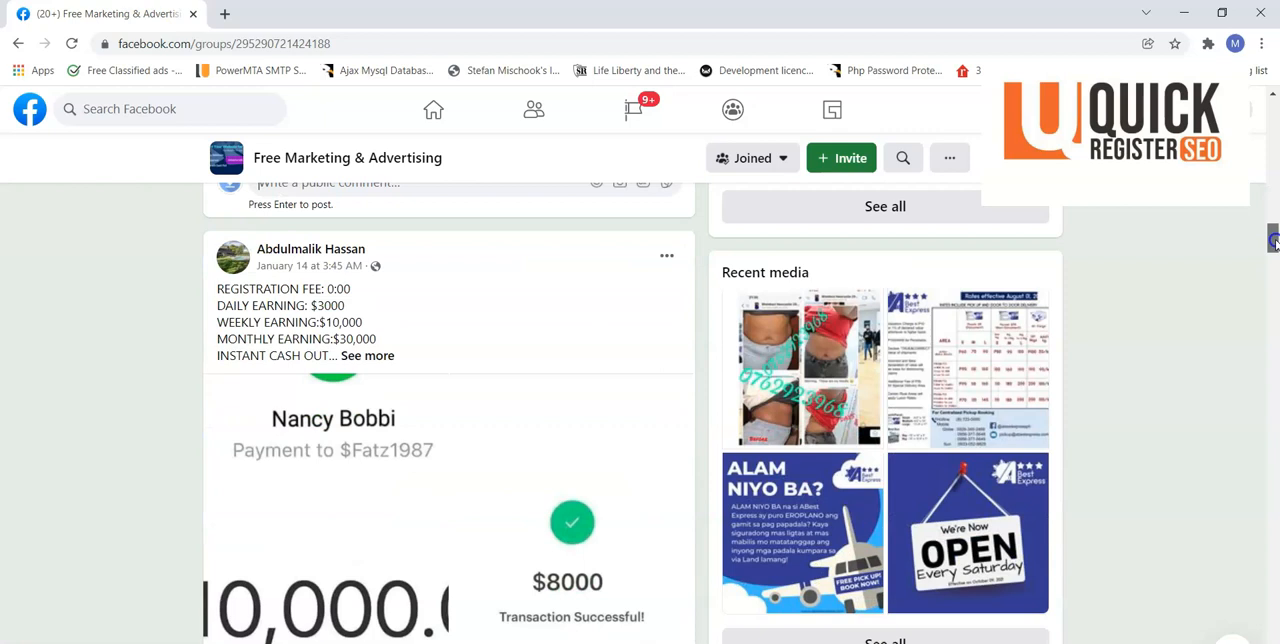
scroll("down", 3)
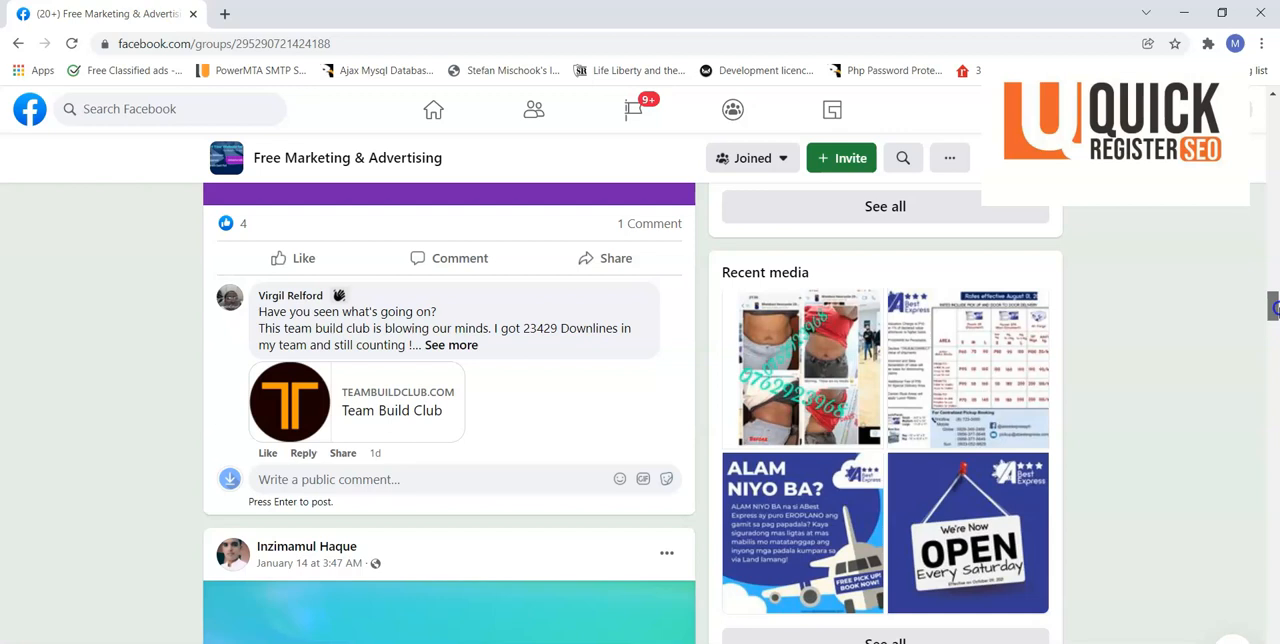
scroll("down", 3)
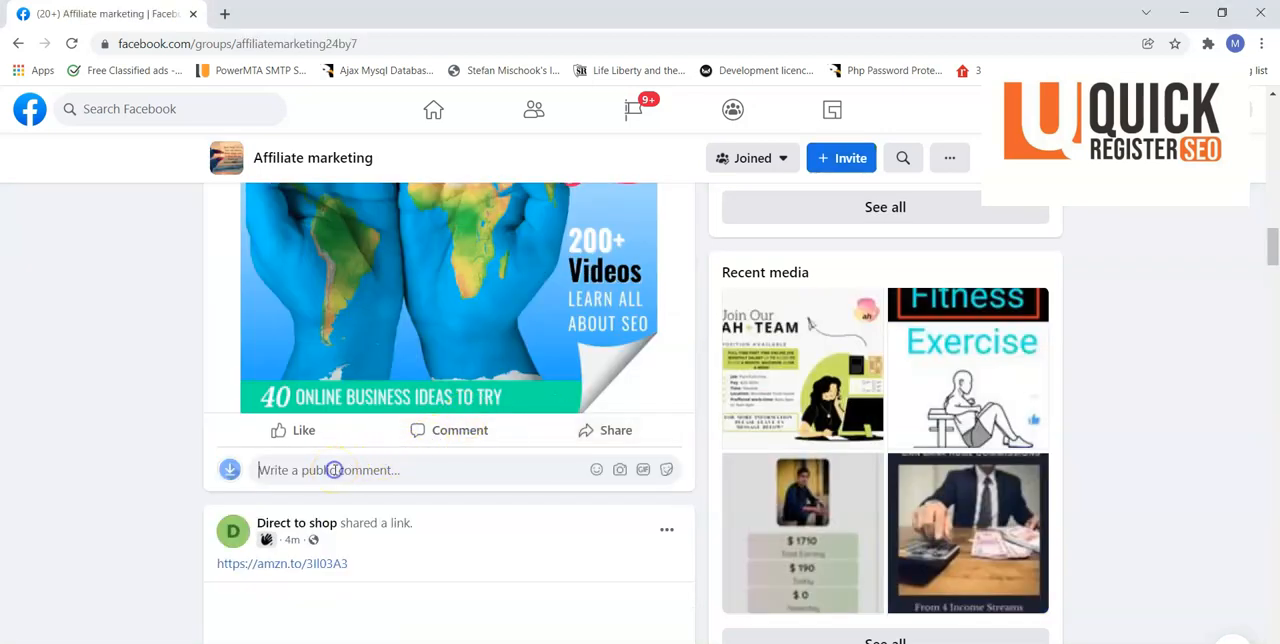
mouse_move(85, 578)
type("Does this system include an autoresponder and landing page software?")
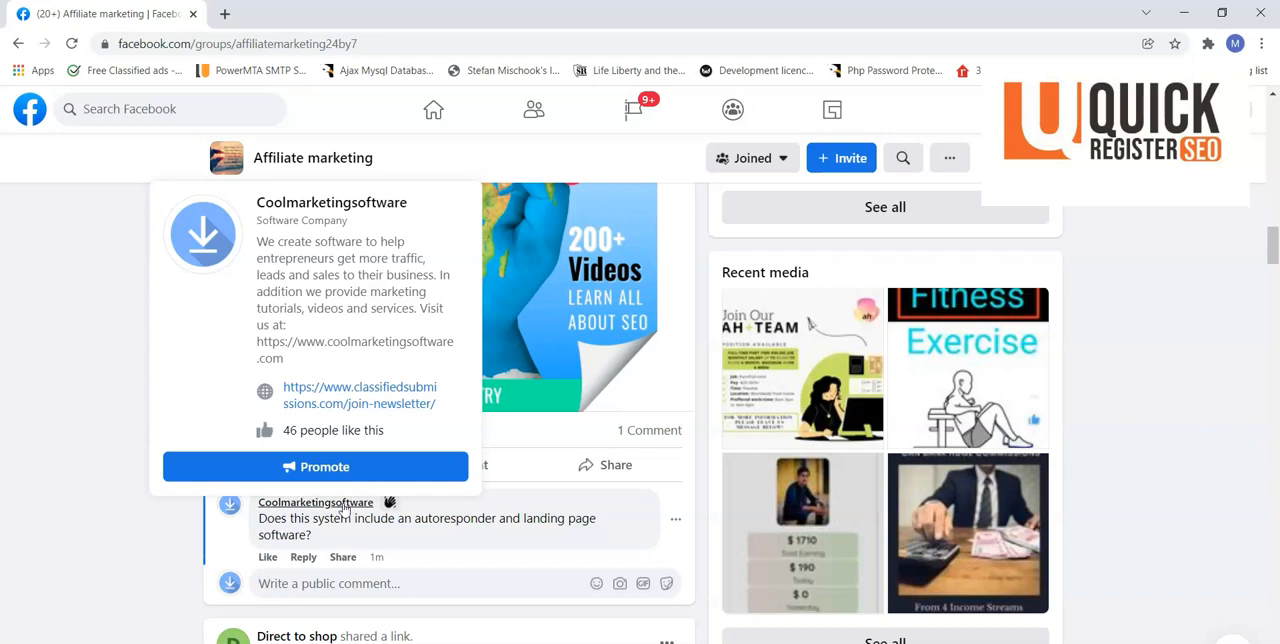
mouse_move(394, 403)
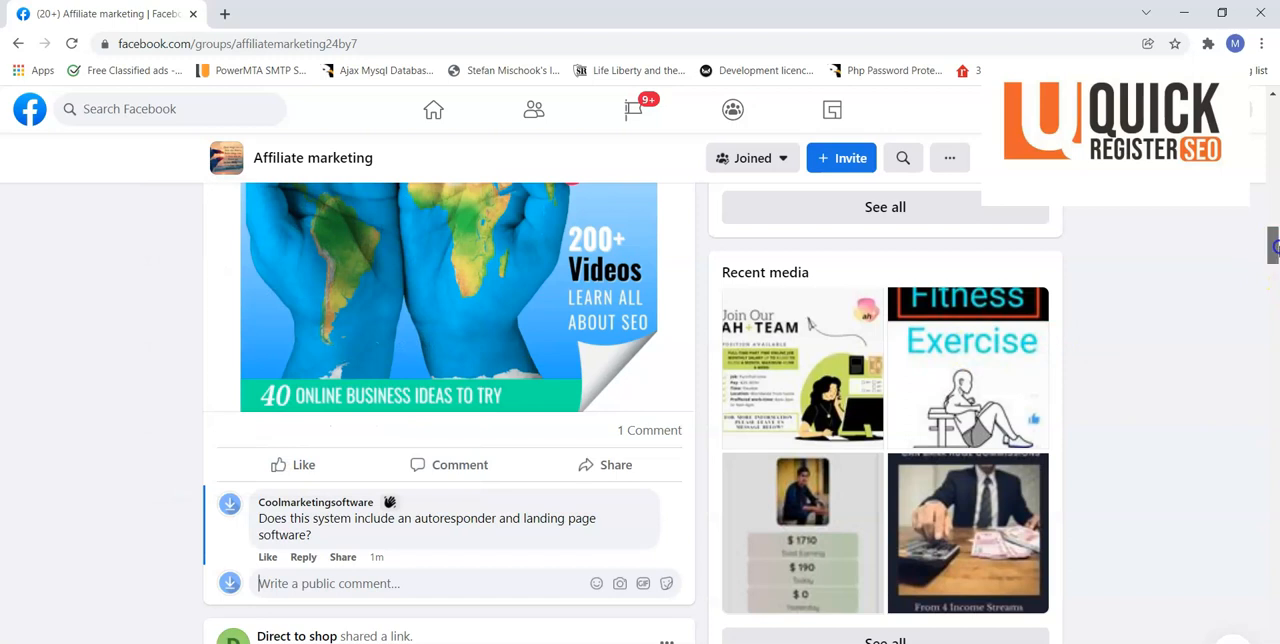
- Scroll down the Affiliate marketing group feed after commenting on the Builderall post
scroll("down", 3)
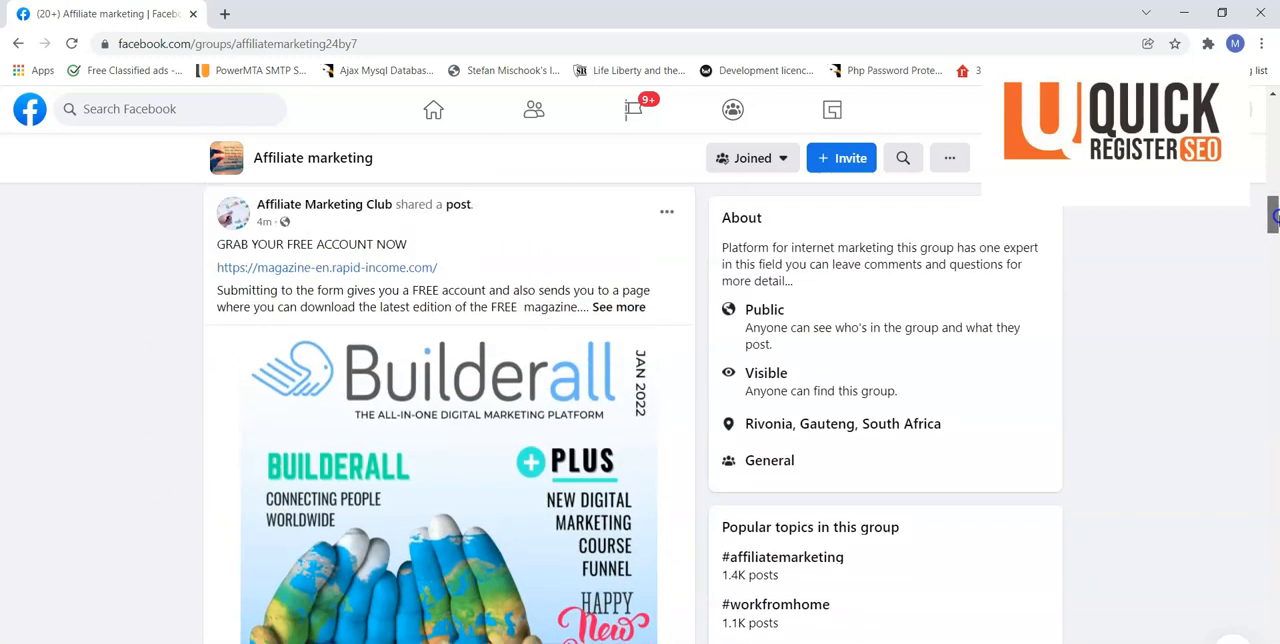
scroll("down", 3)
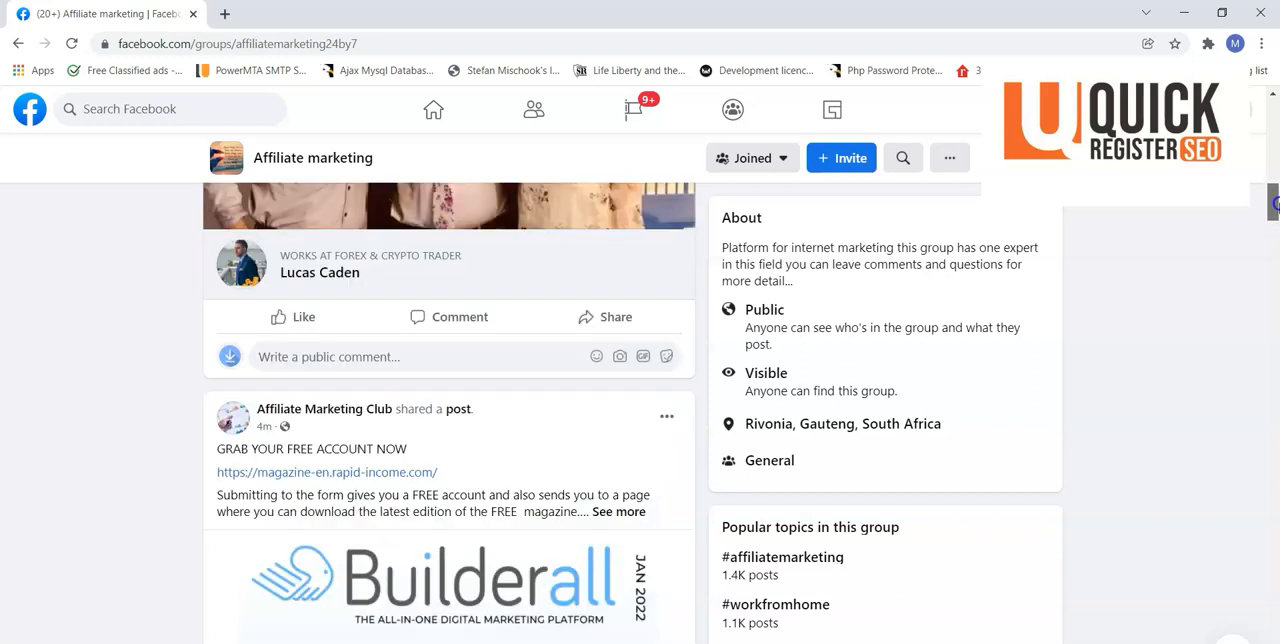
scroll("down", 3)
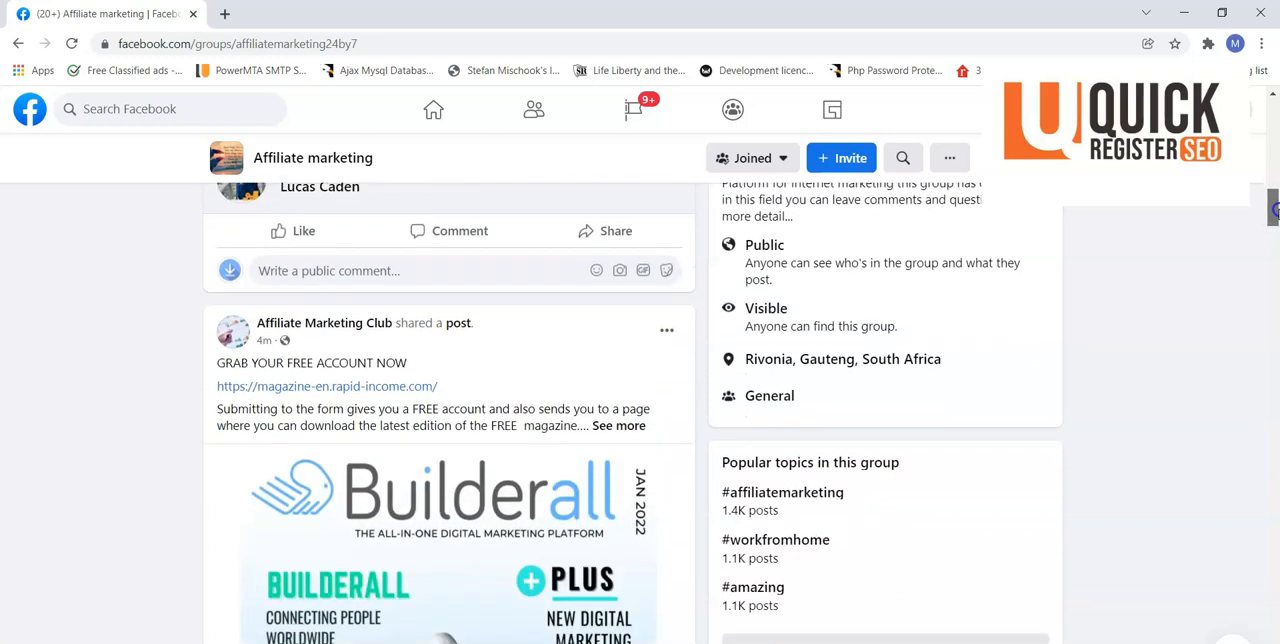
scroll("down", 3)
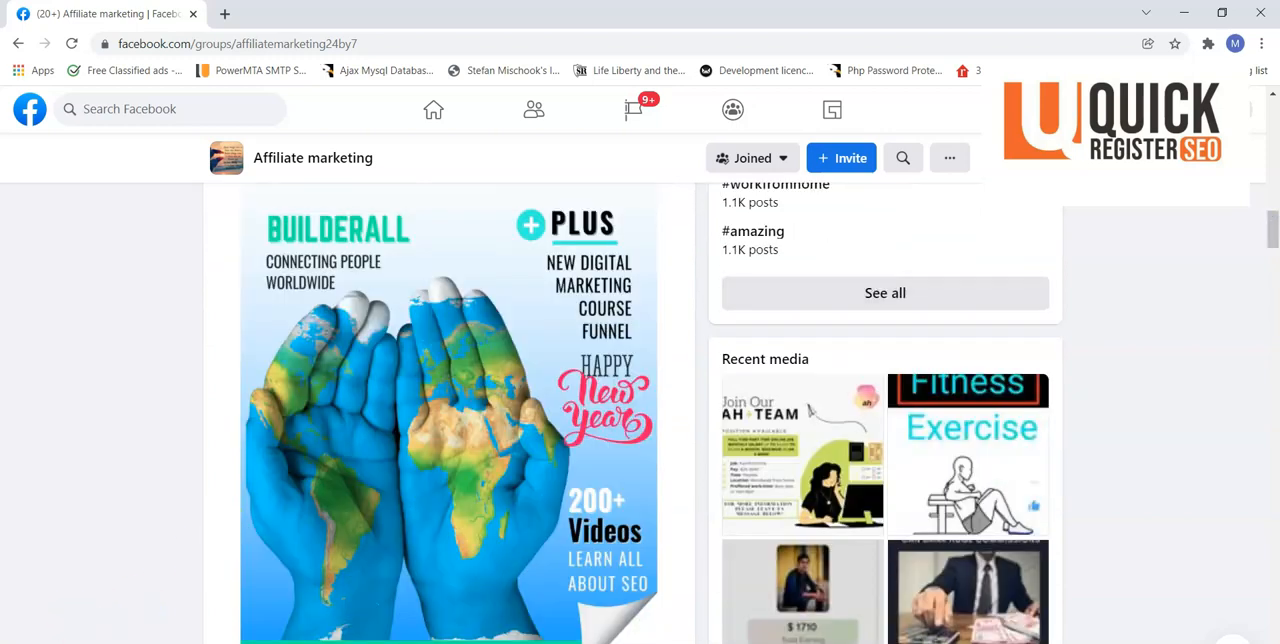
scroll("up", 3)
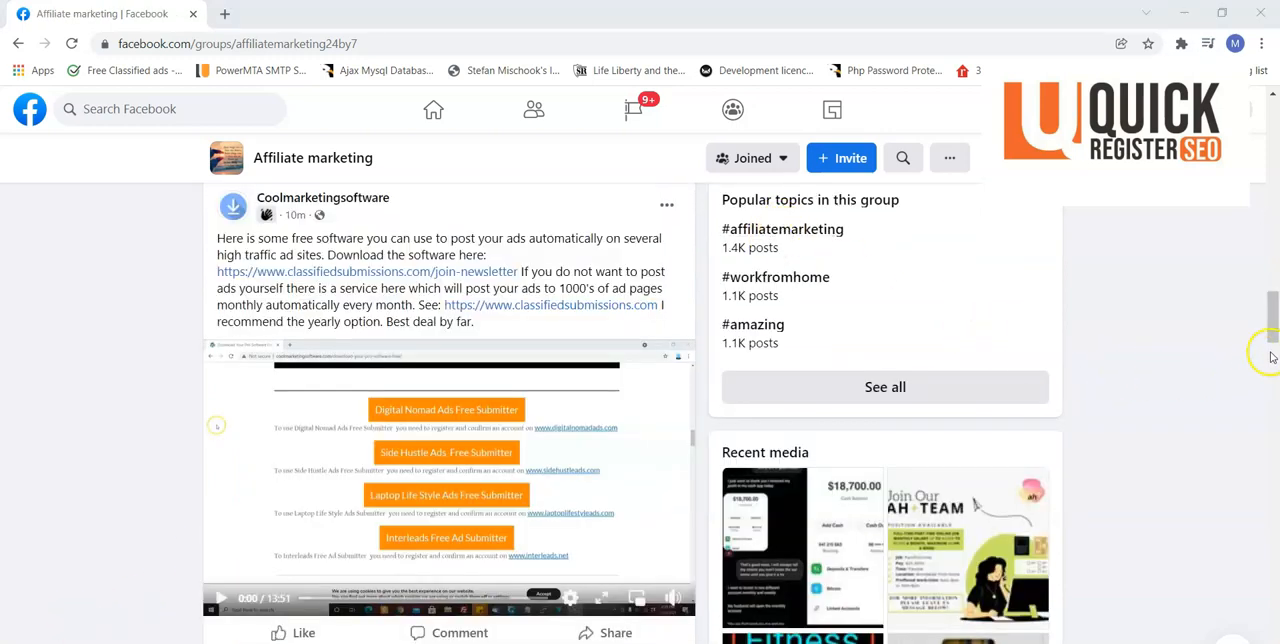
scroll("up", 3)
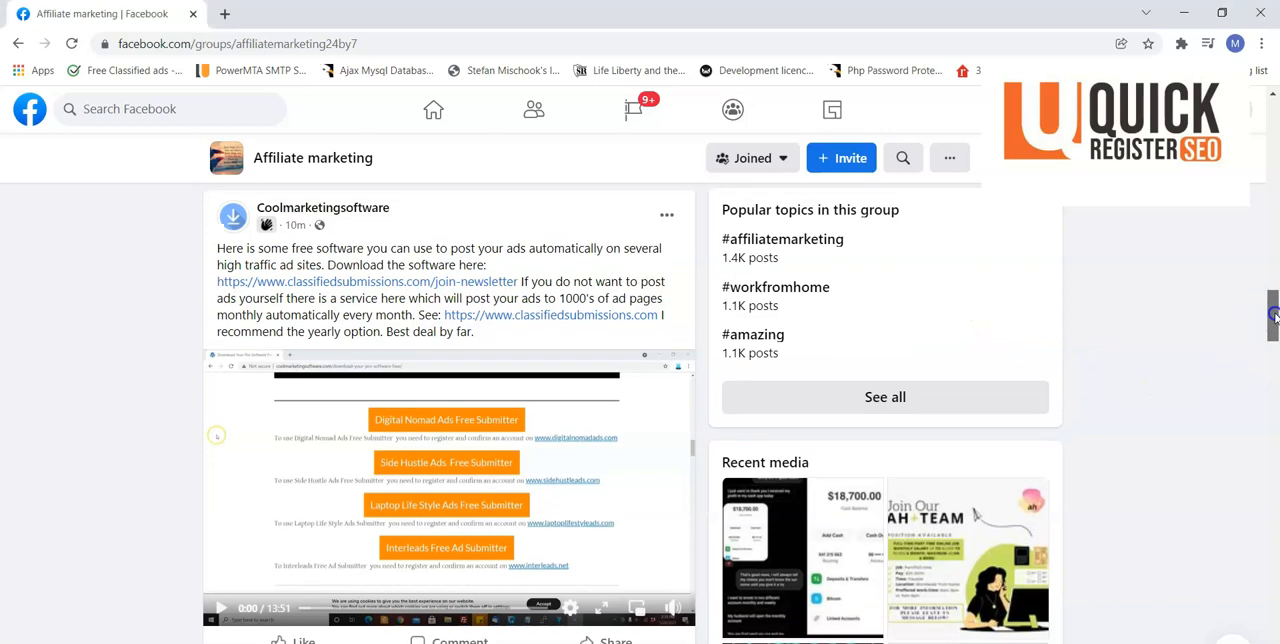
scroll("down", 3)
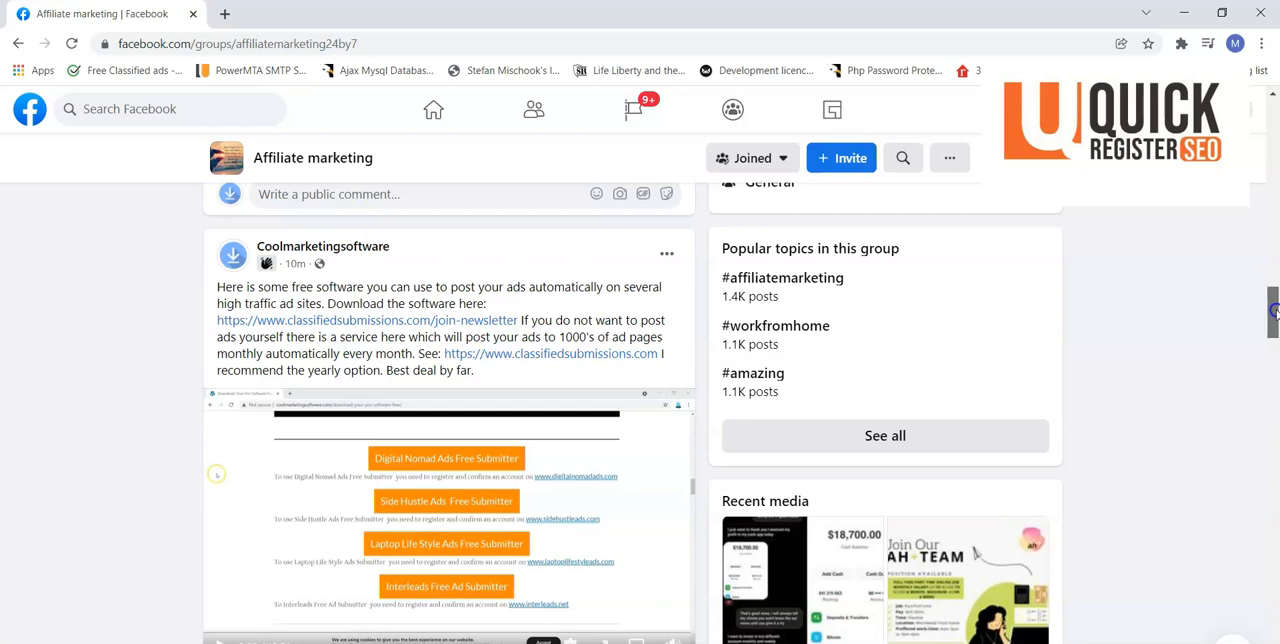
scroll("down", 3)
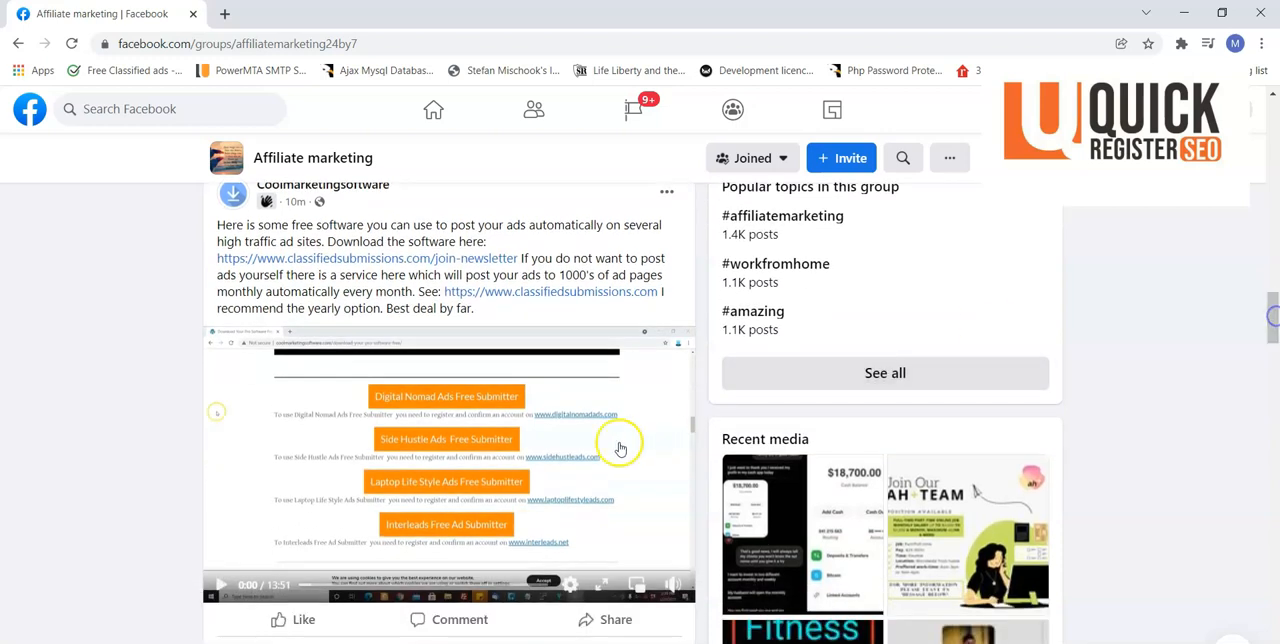
mouse_move(617, 453)
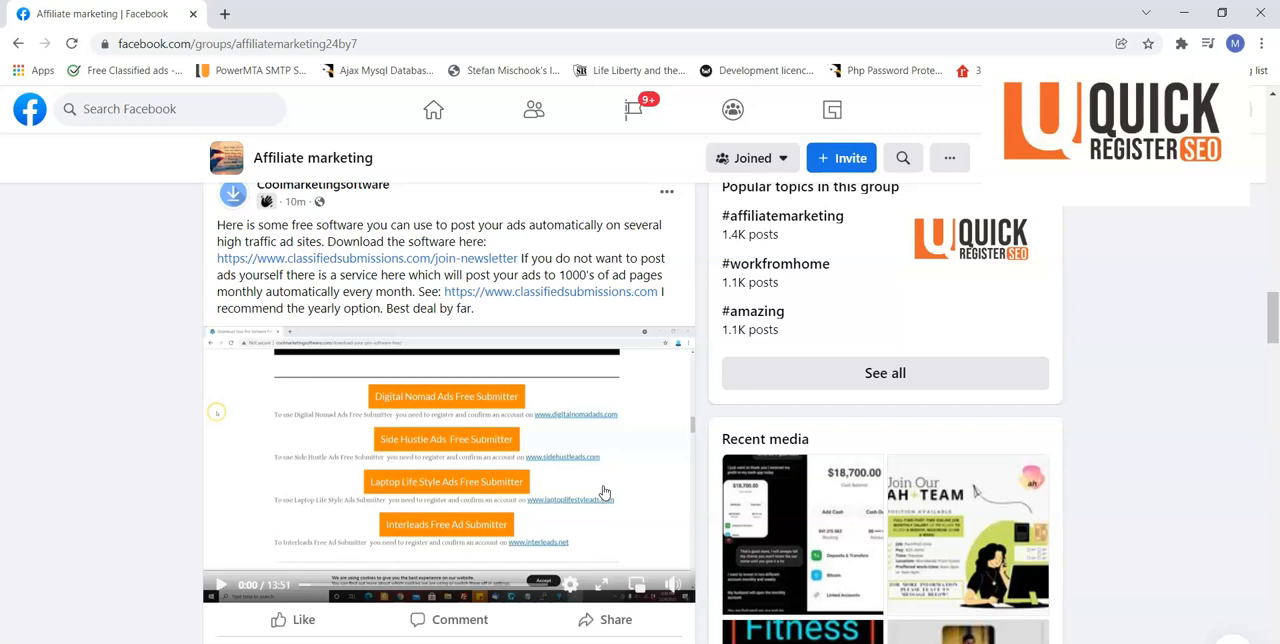
mouse_move(572, 488)
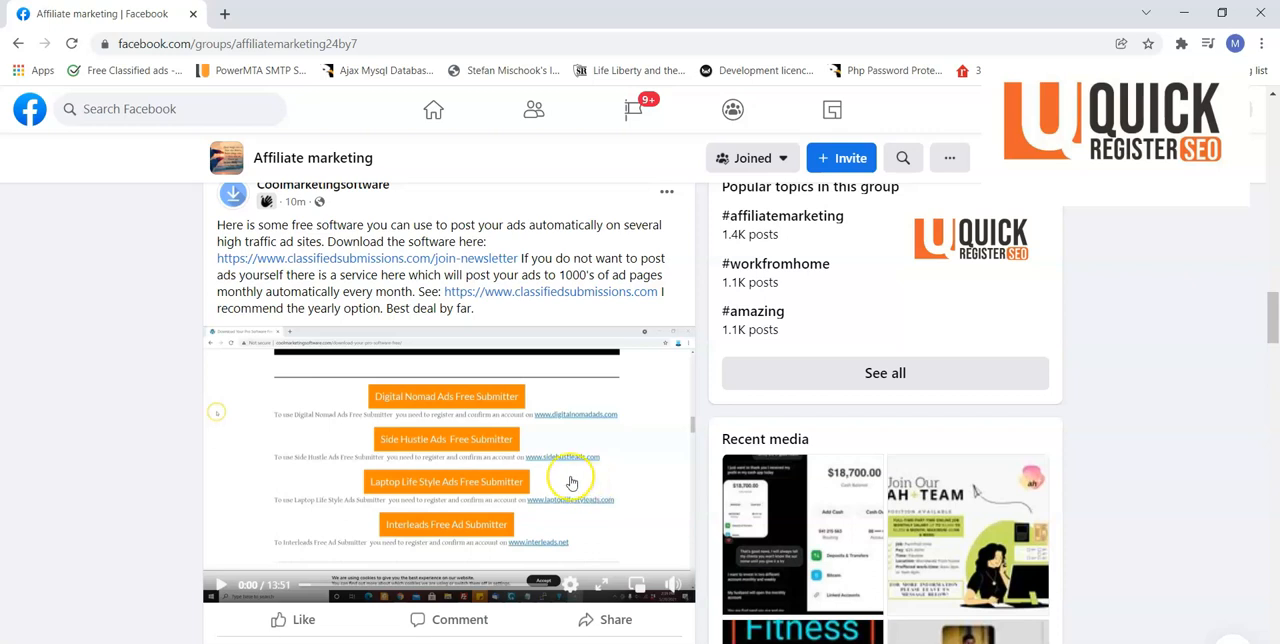
mouse_move(390, 334)
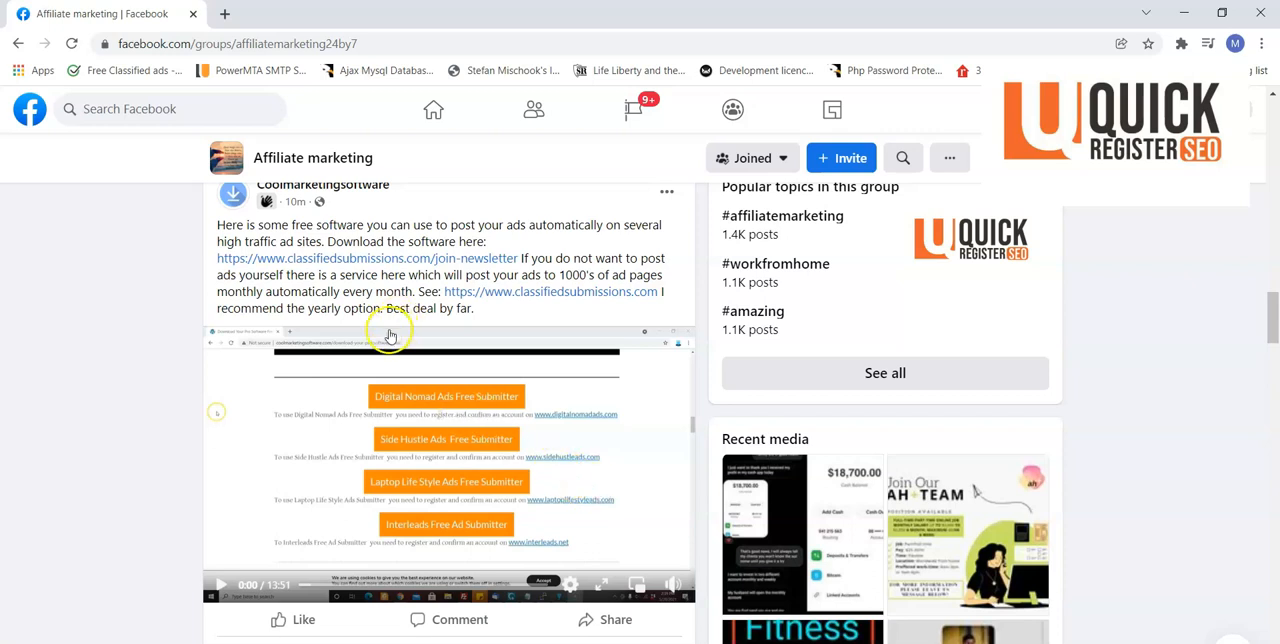
mouse_move(370, 408)
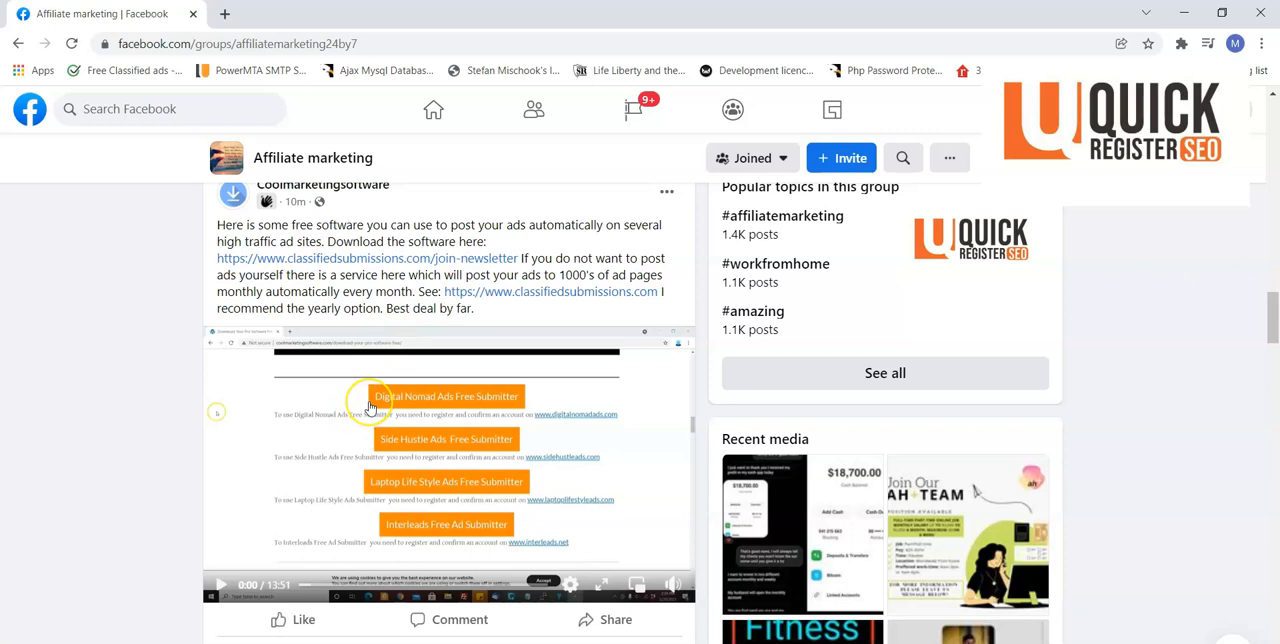
mouse_move(368, 400)
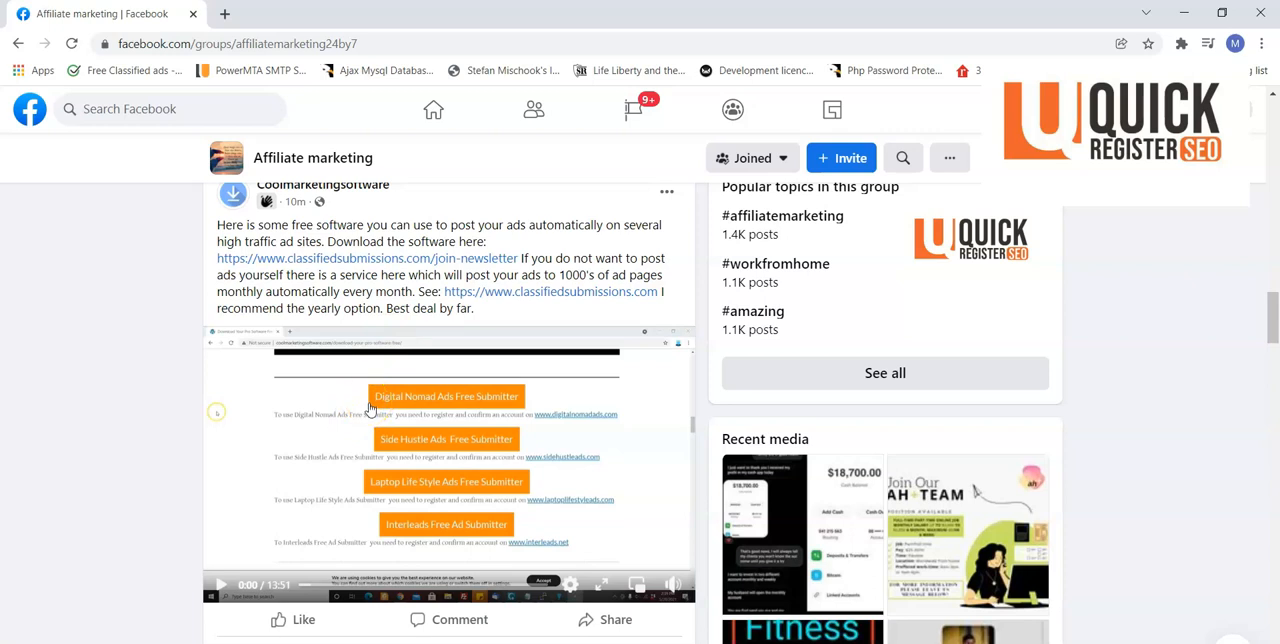
mouse_move(295, 418)
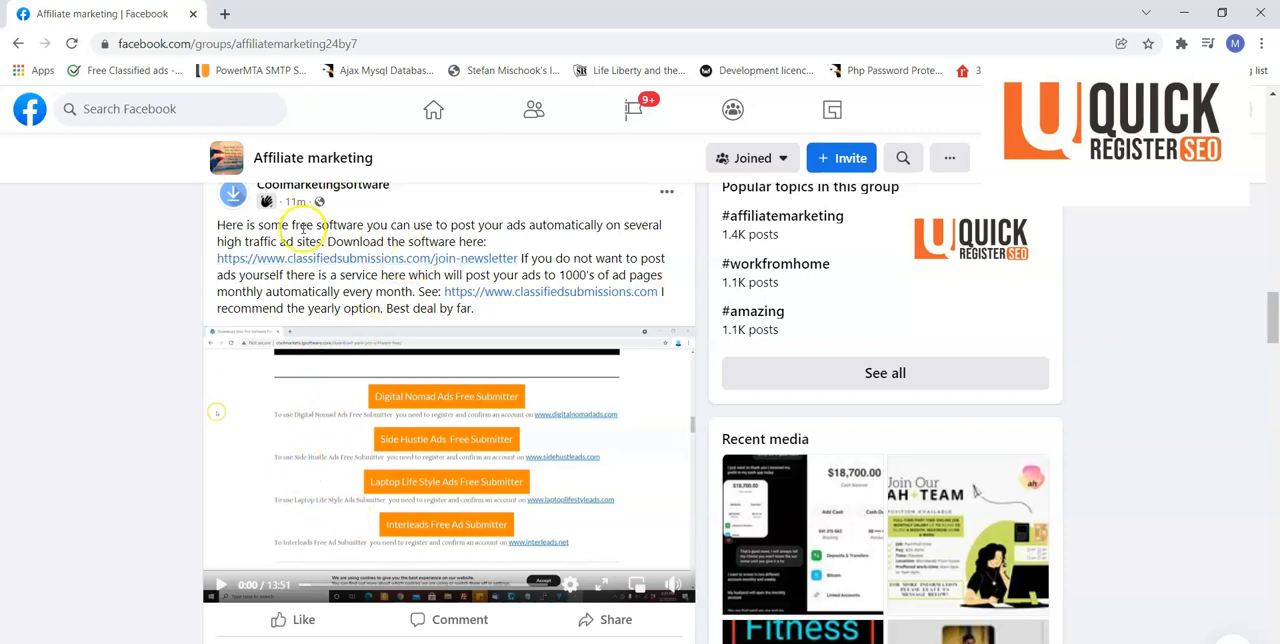
mouse_move(303, 228)
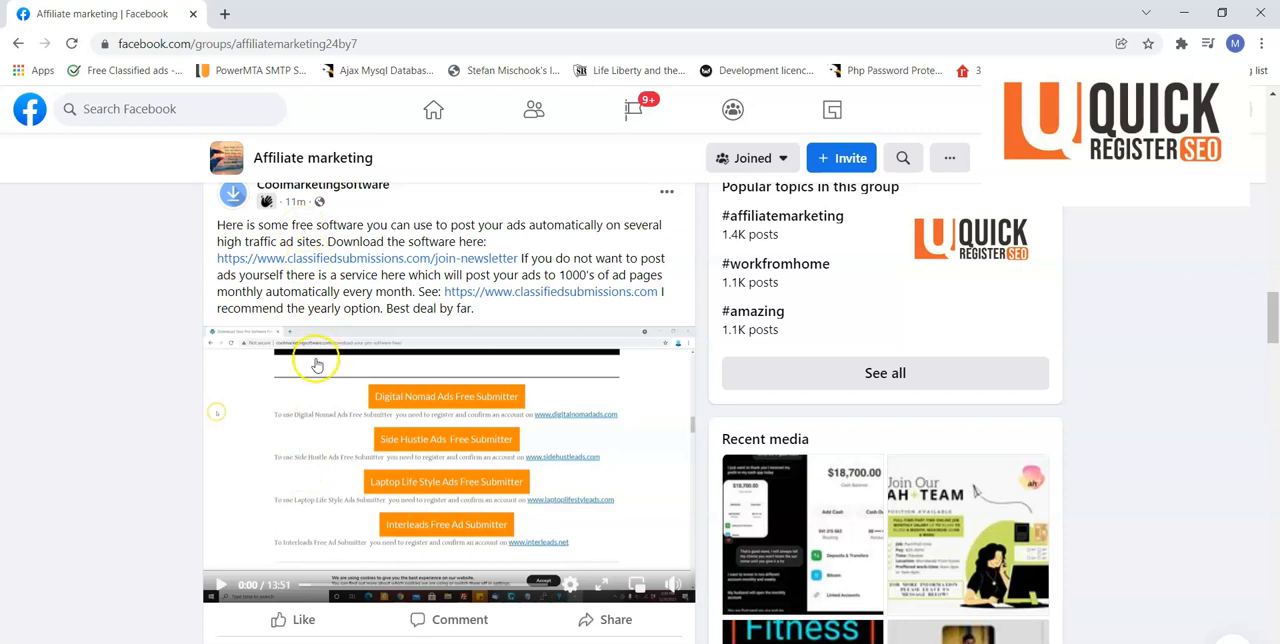
mouse_move(330, 367)
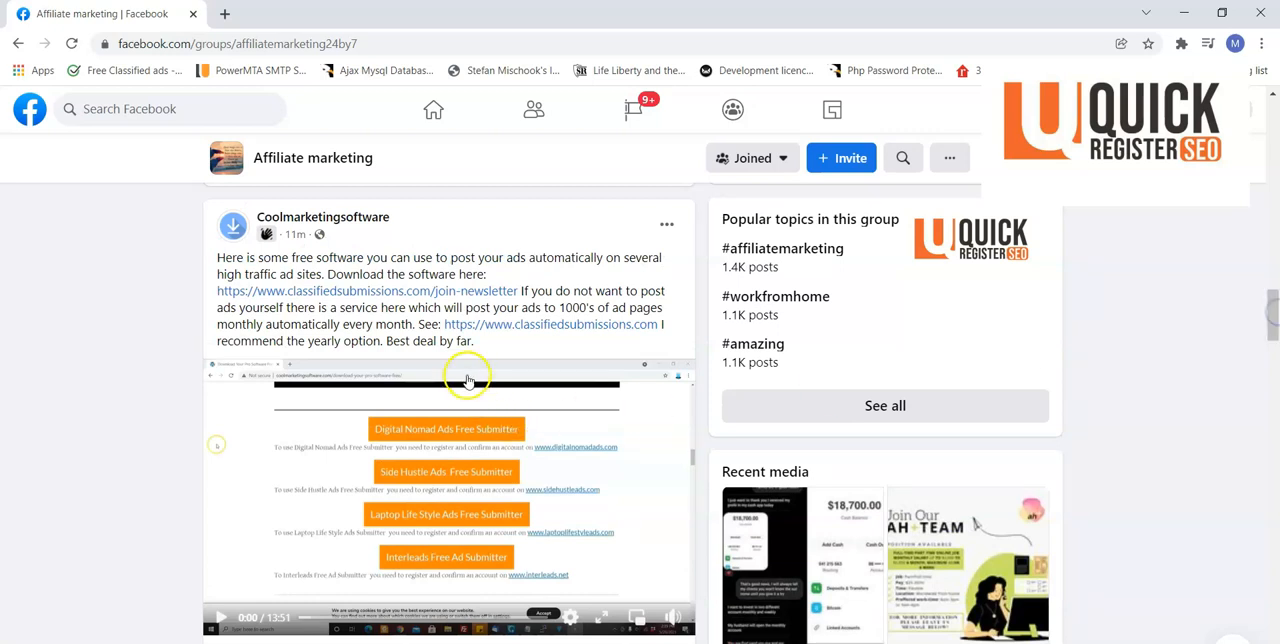
mouse_move(483, 404)
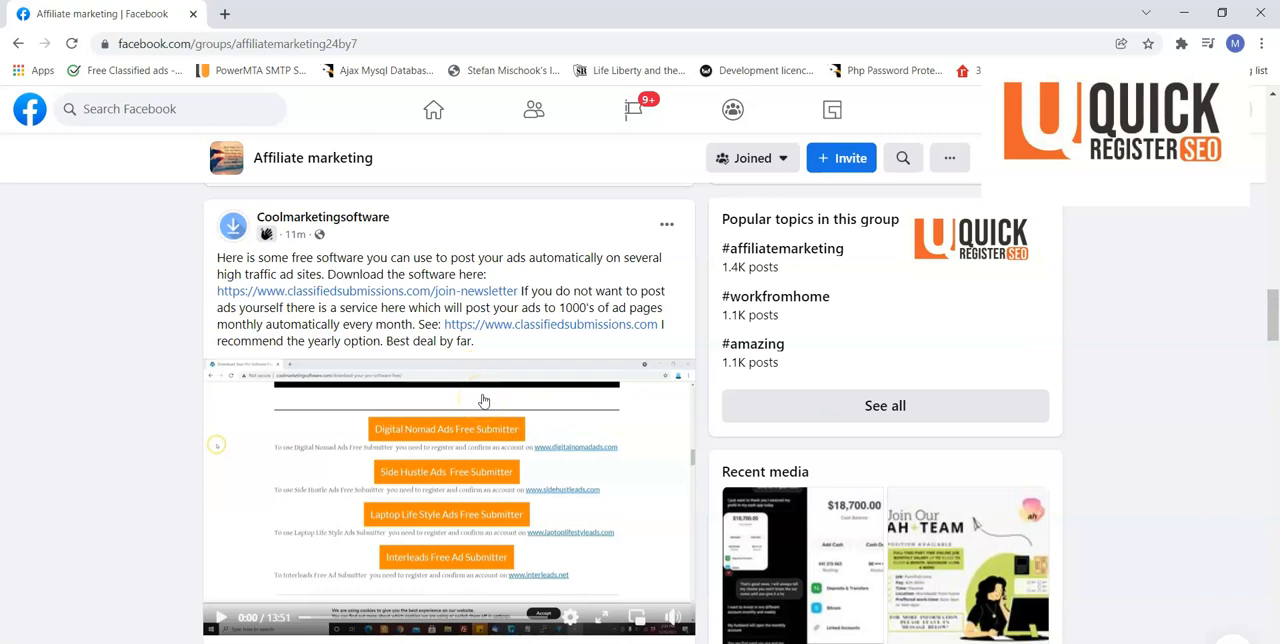
mouse_move(501, 410)
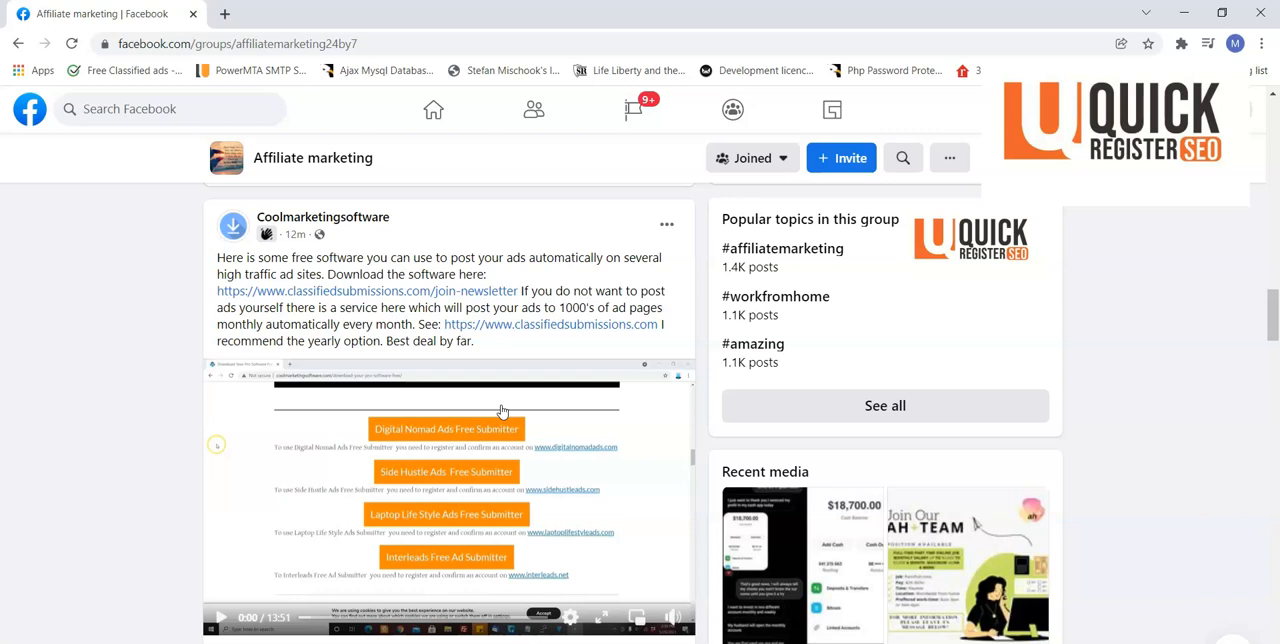
mouse_move(1042, 382)
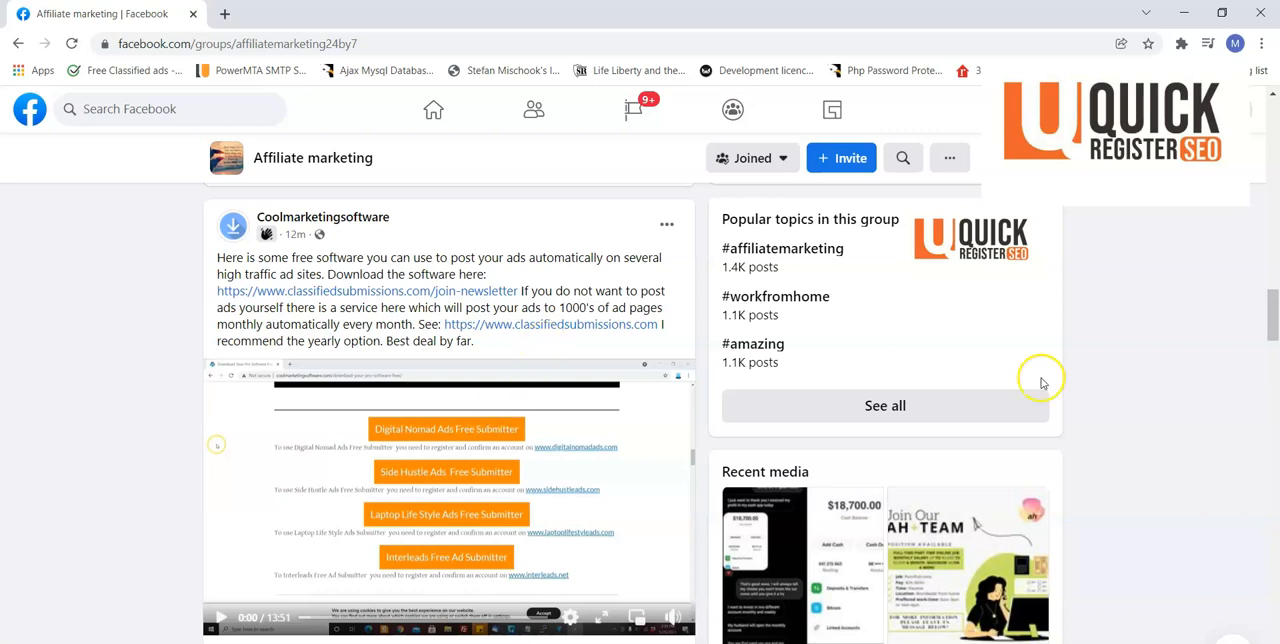
scroll("down", 3)
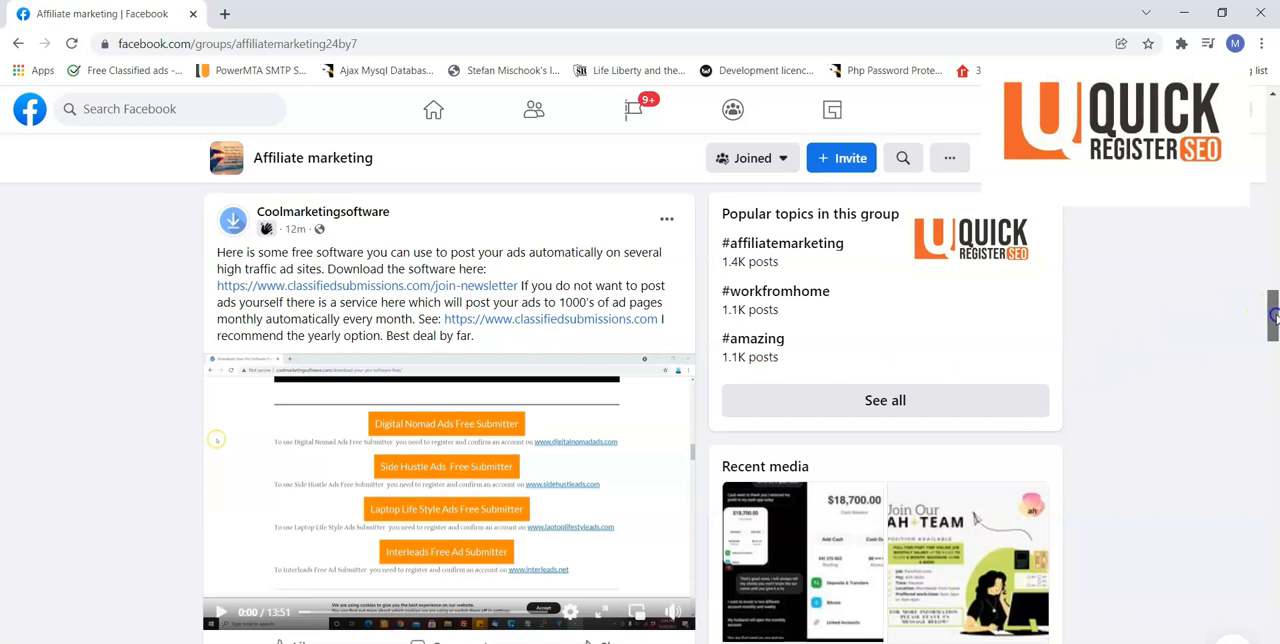
scroll("down", 3)
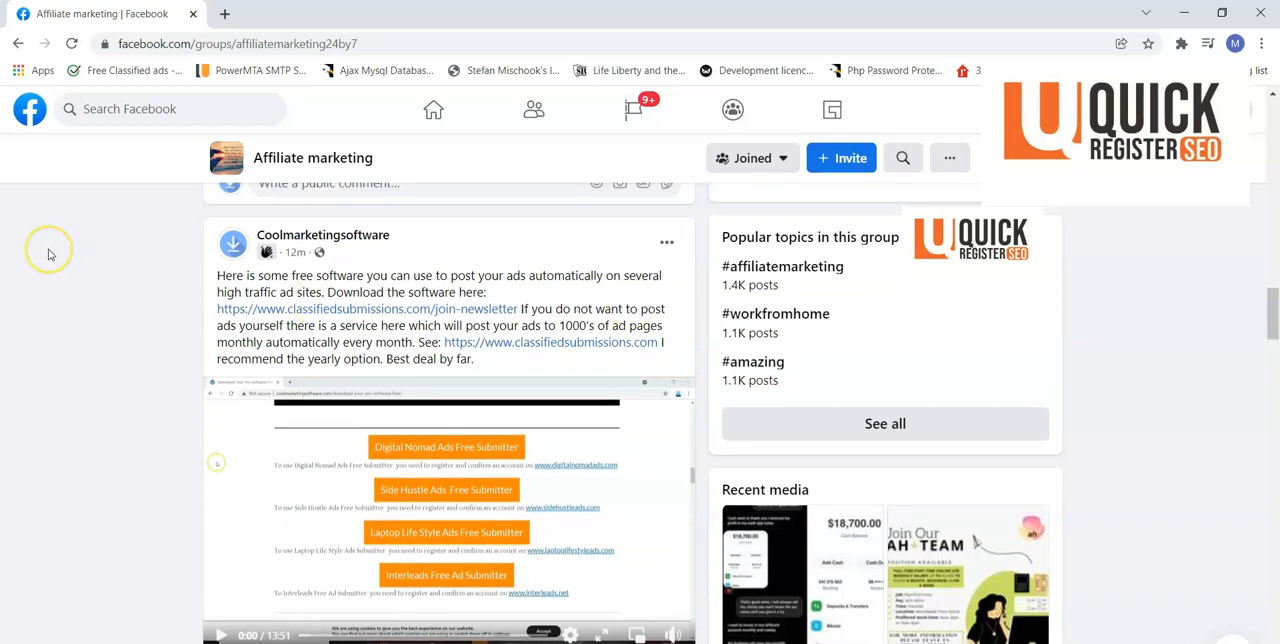
mouse_move(48, 254)
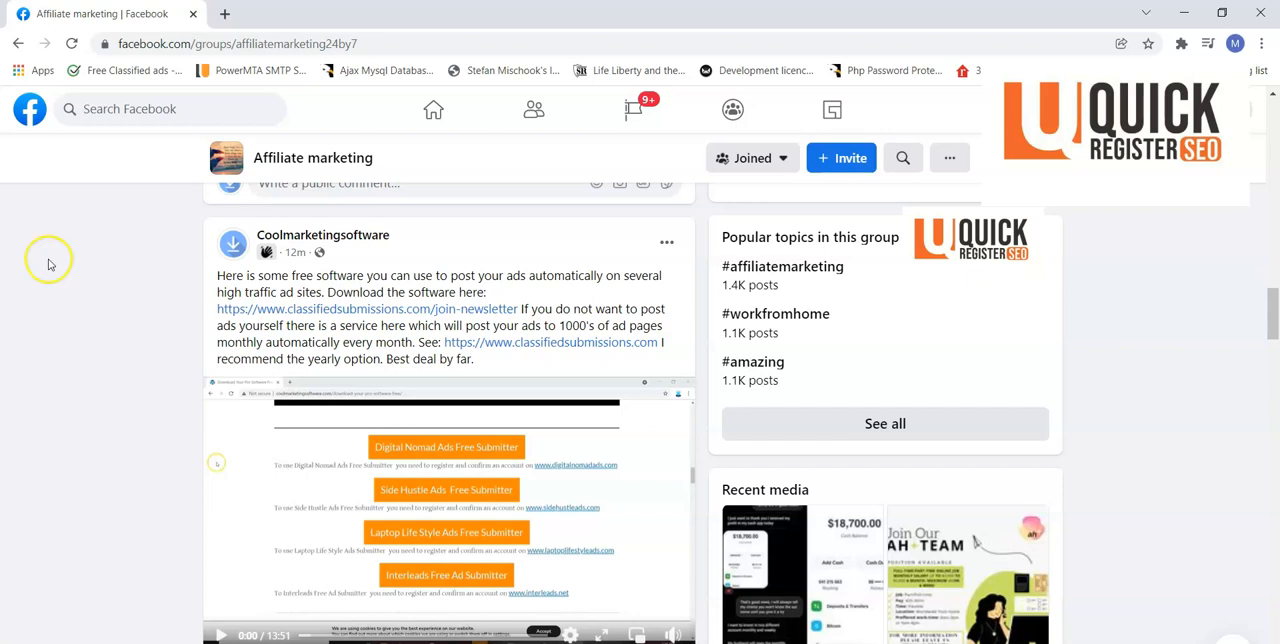
mouse_move(50, 263)
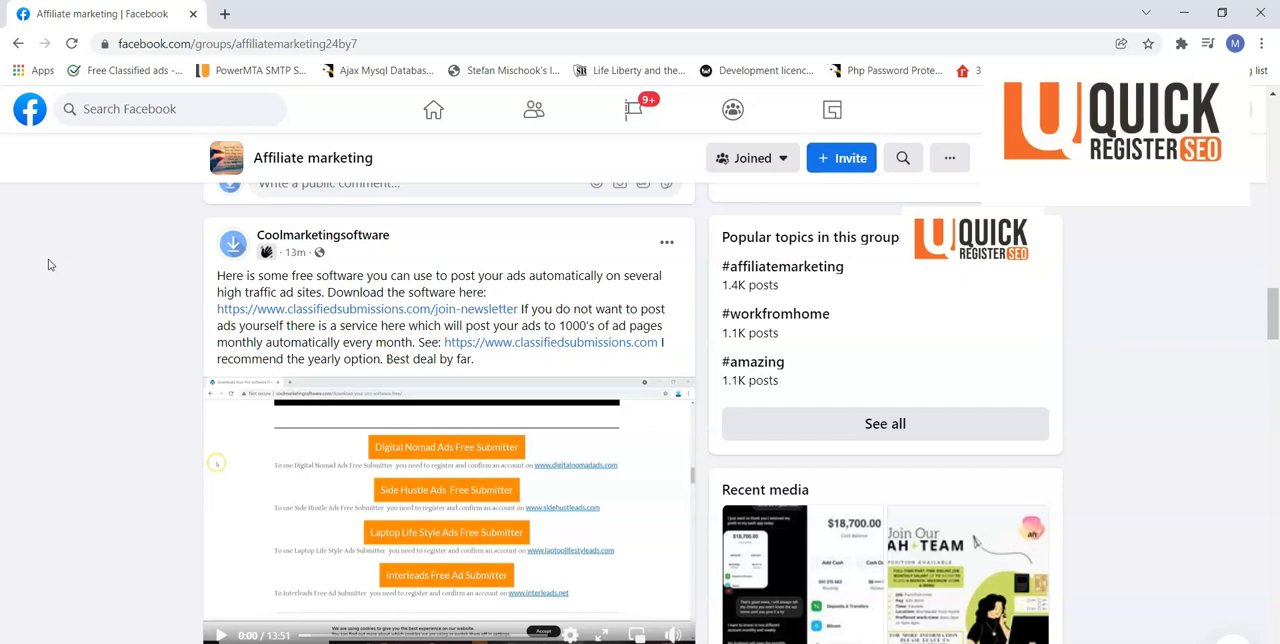
mouse_move(46, 280)
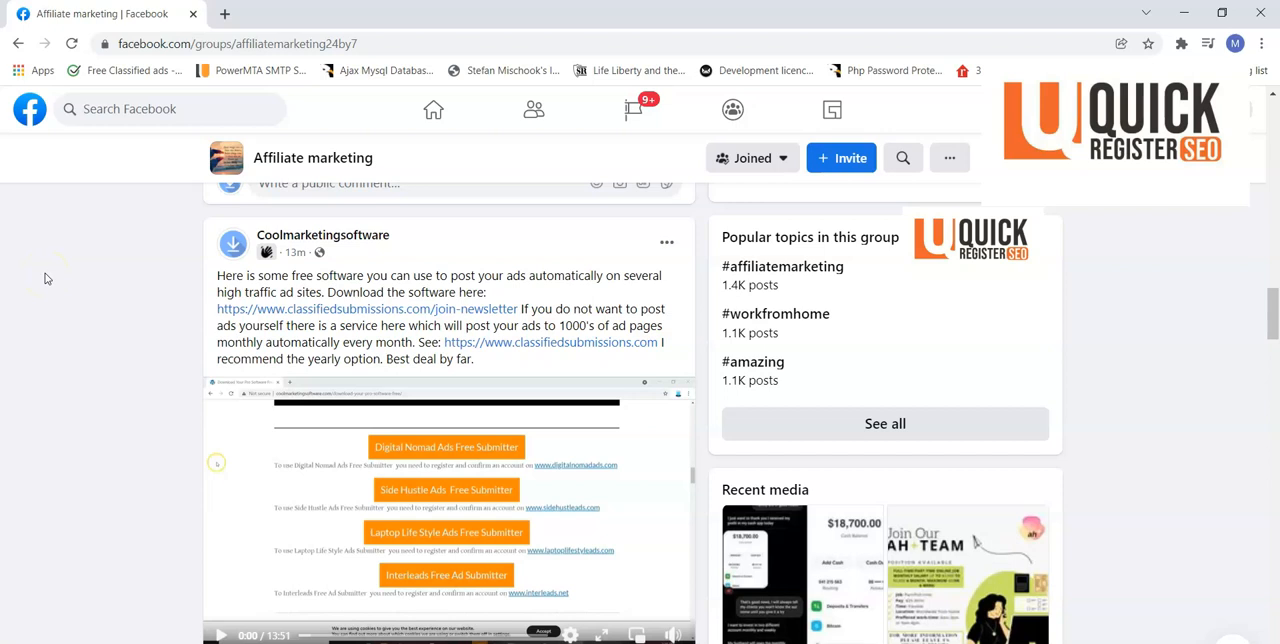
mouse_move(45, 287)
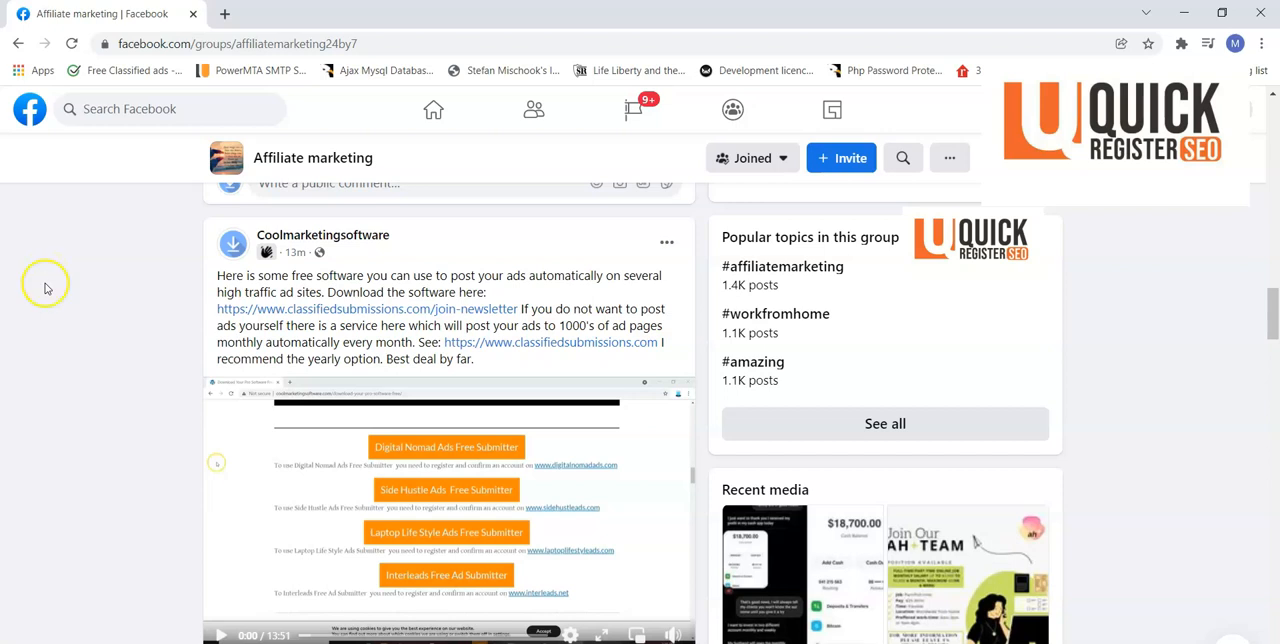
mouse_move(45, 293)
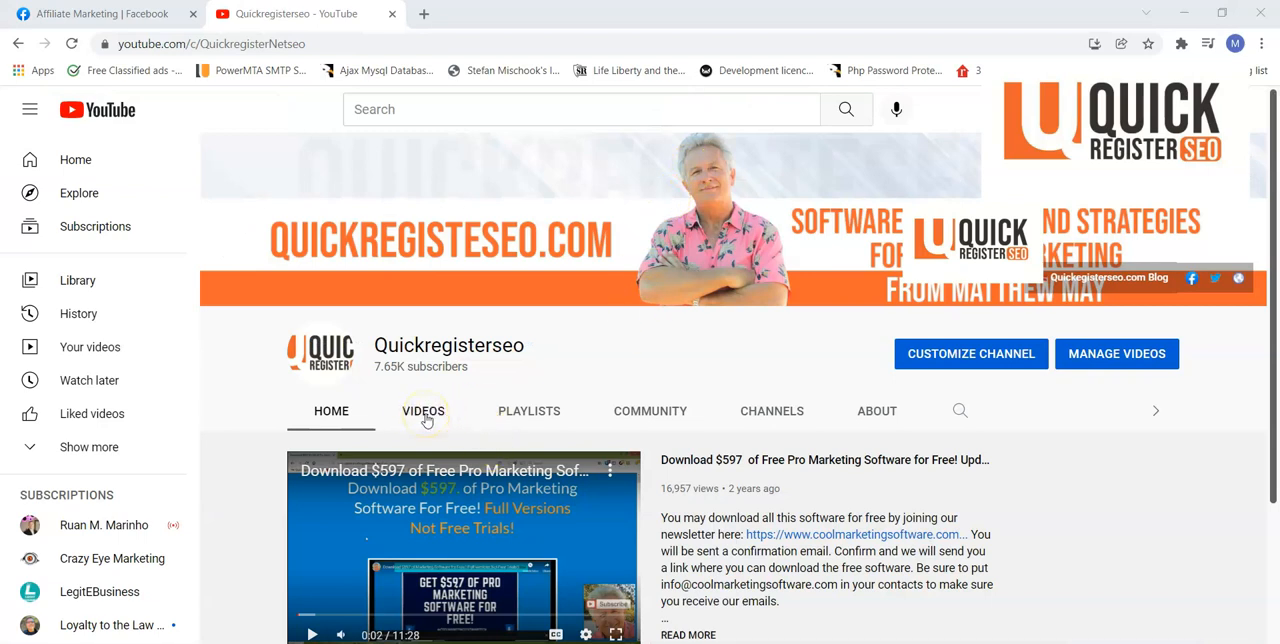
- Search the Quickregisterseo channel's videos for 'affiliate marketing'
left_click(423, 411)
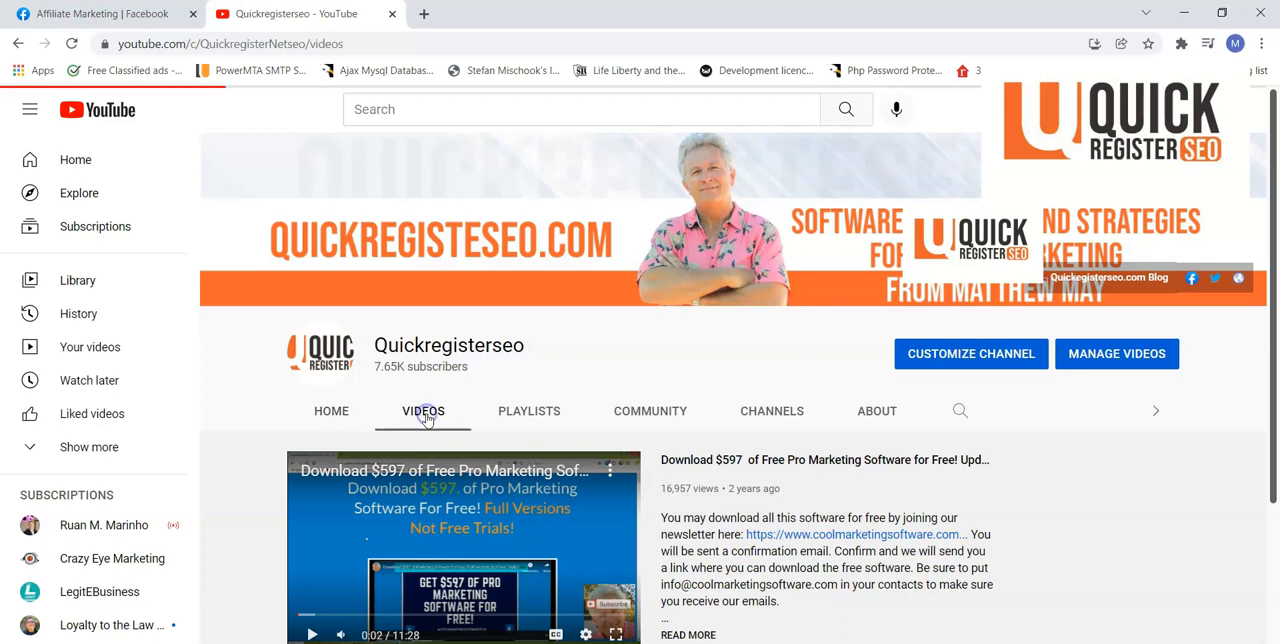
left_click(423, 411)
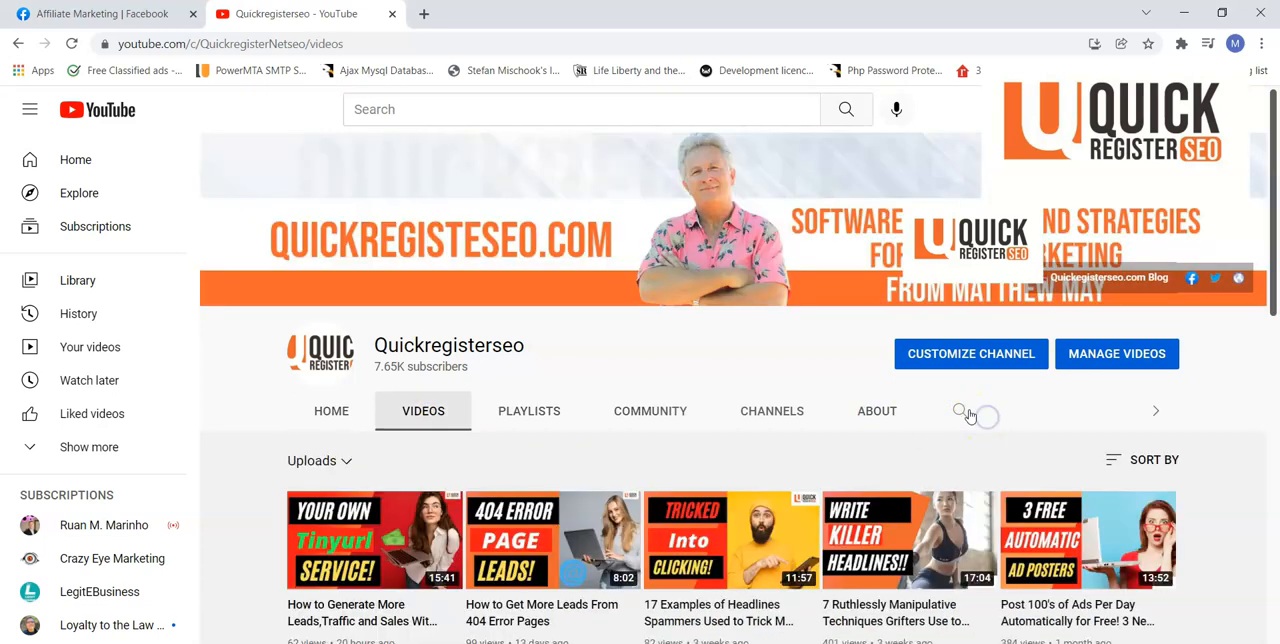
left_click(959, 410)
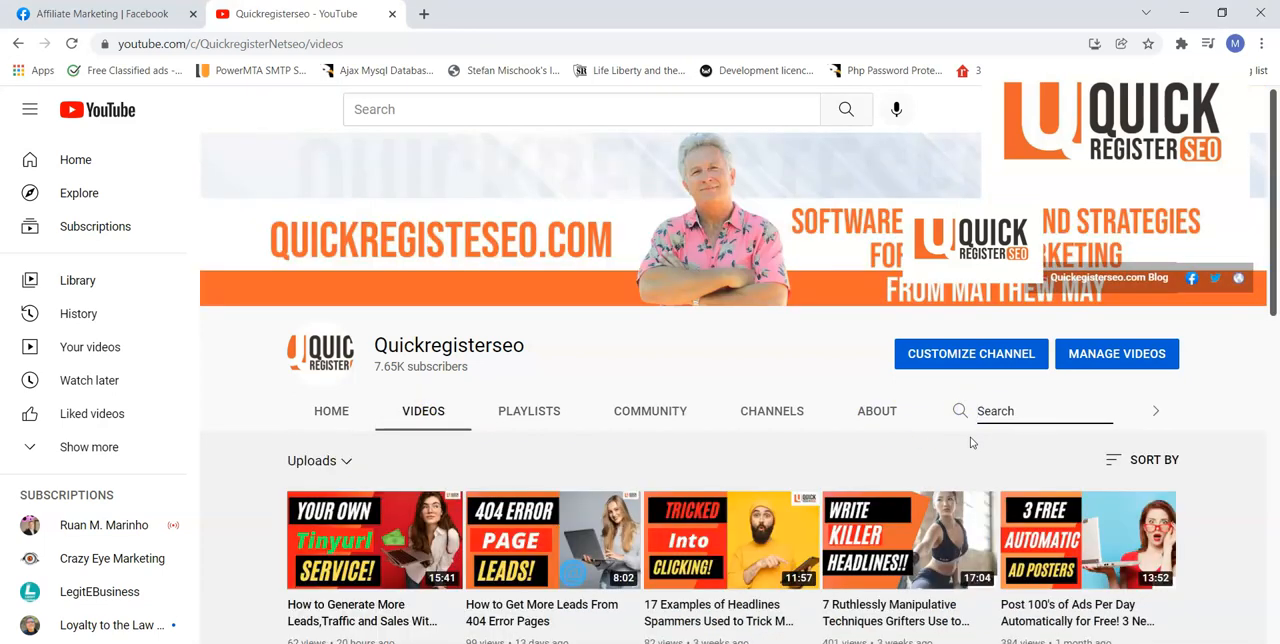
type("affiliate marketein")
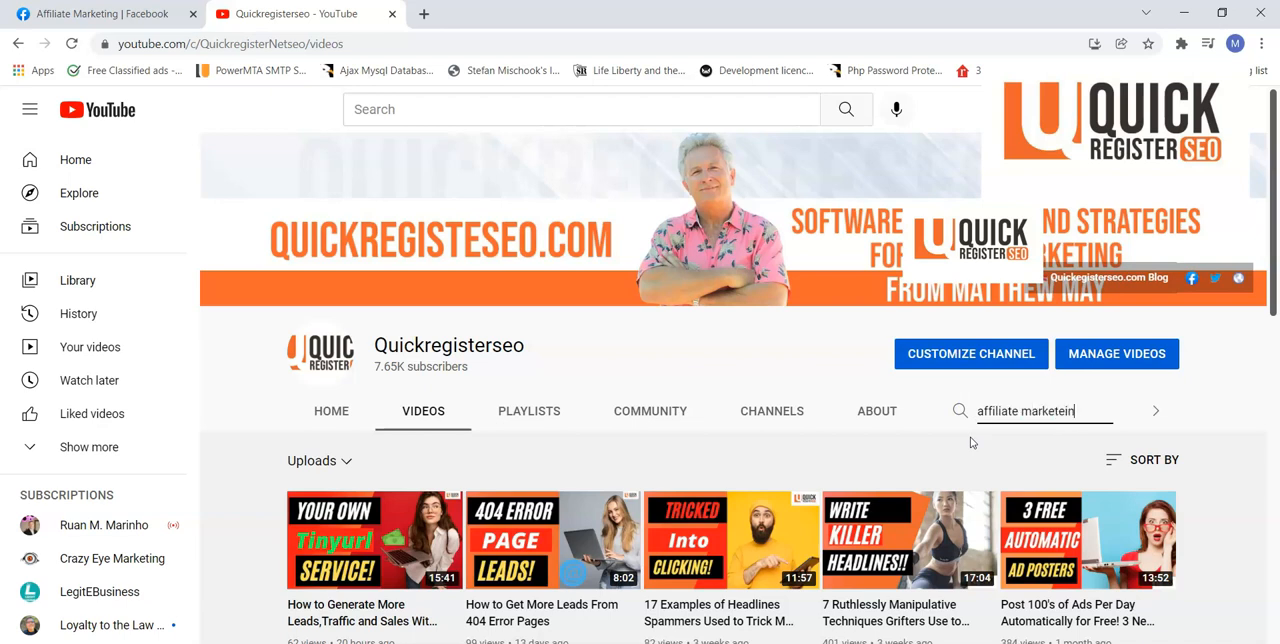
type("g")
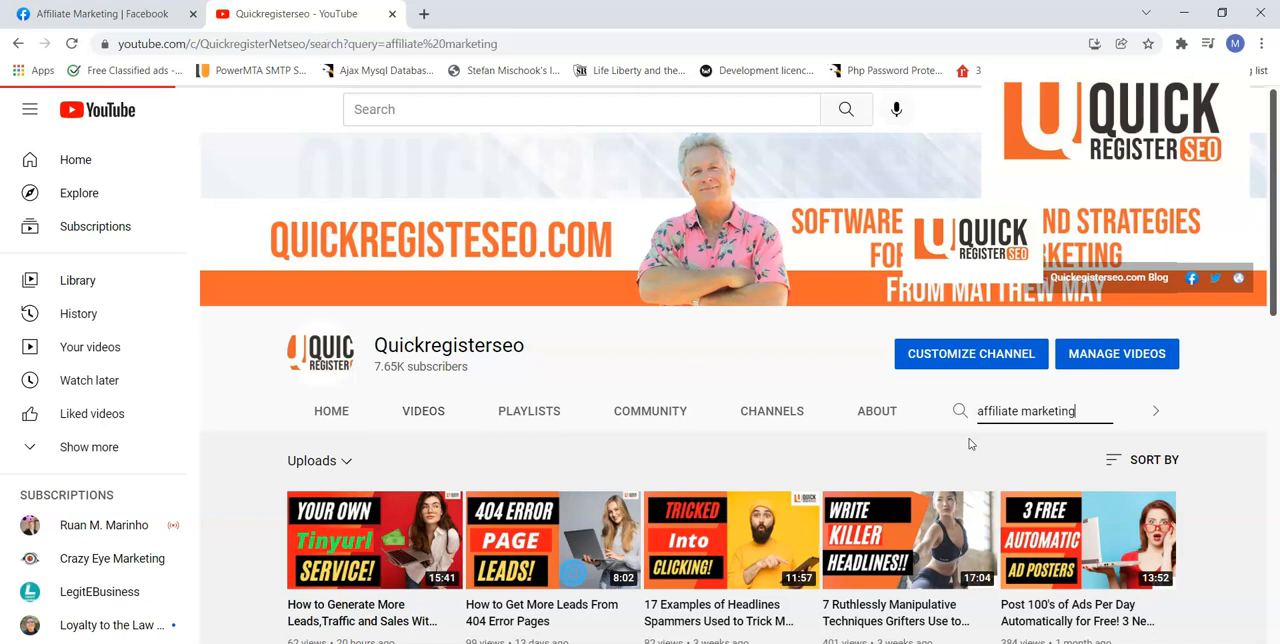
- Copy the video's youtu.be share link and return to the Affiliate Marketing Facebook tab
left_click(1155, 410)
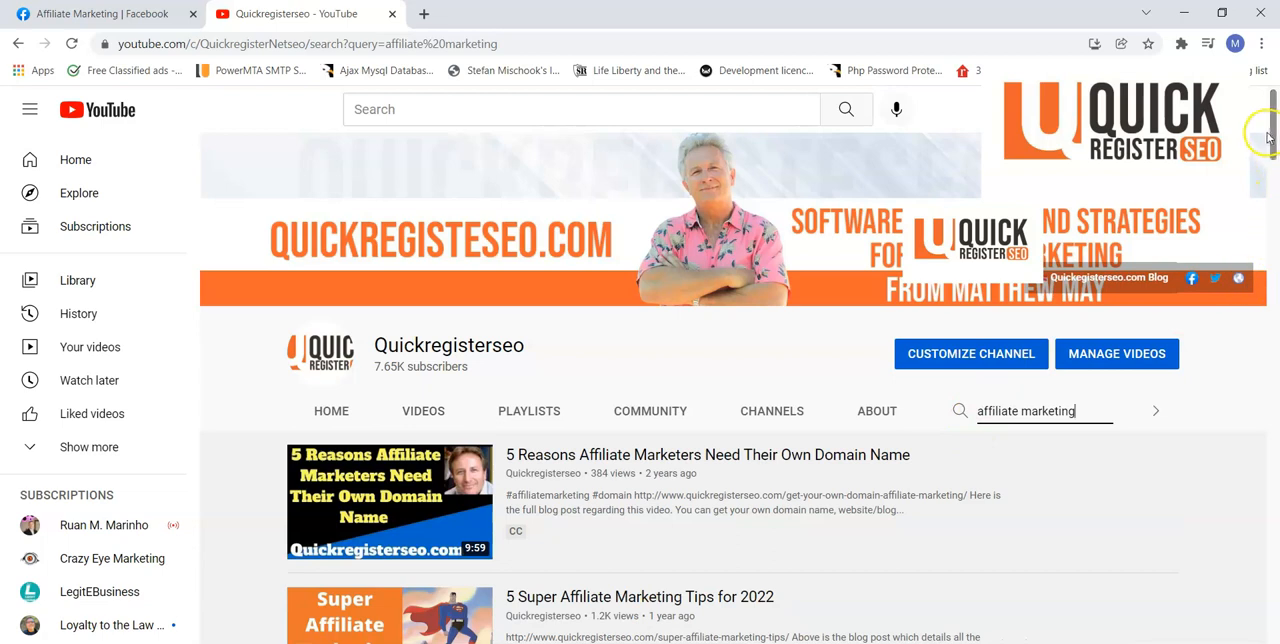
scroll("down", 3)
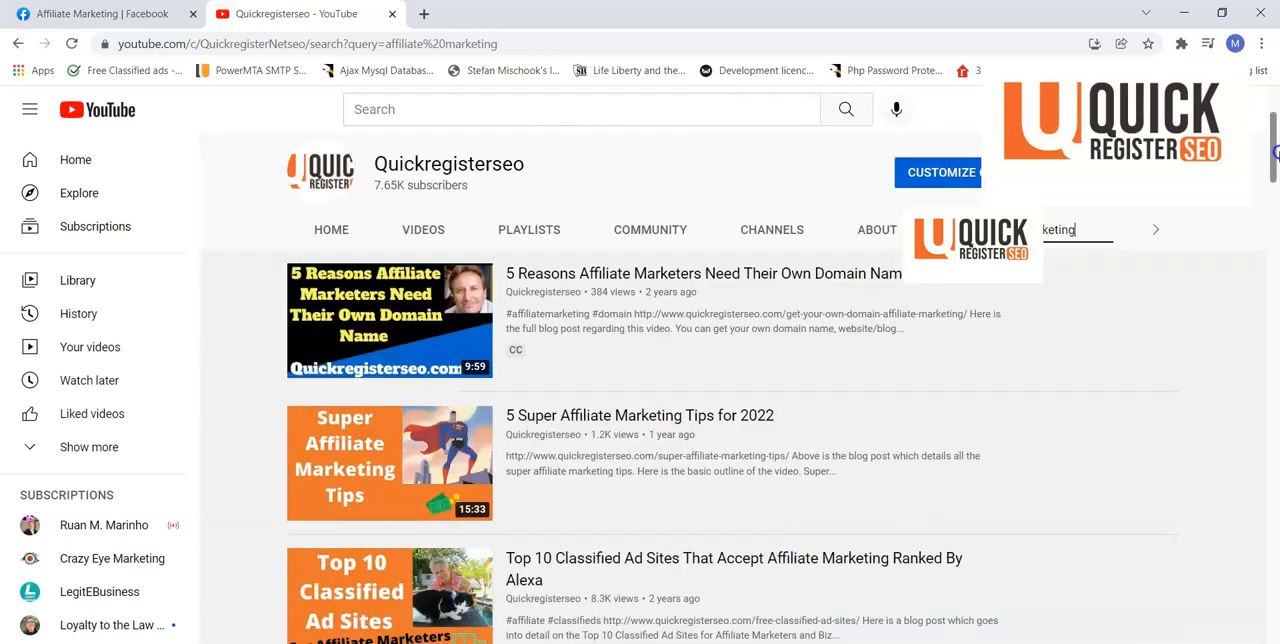
scroll("down", 3)
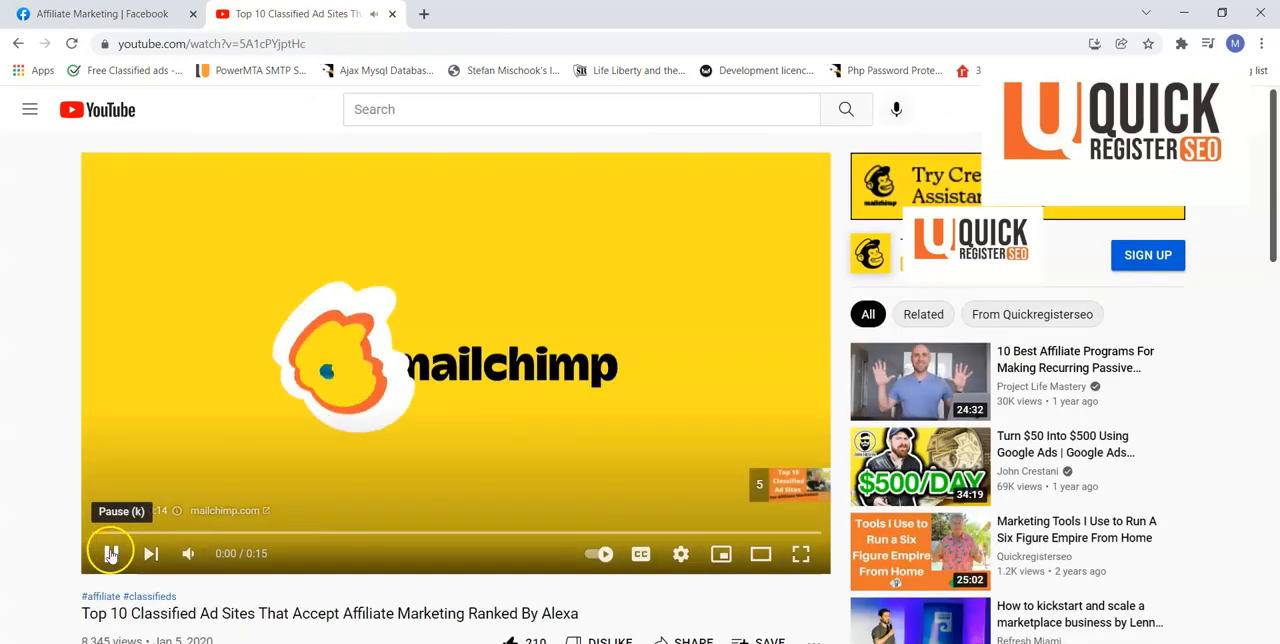
scroll("down", 3)
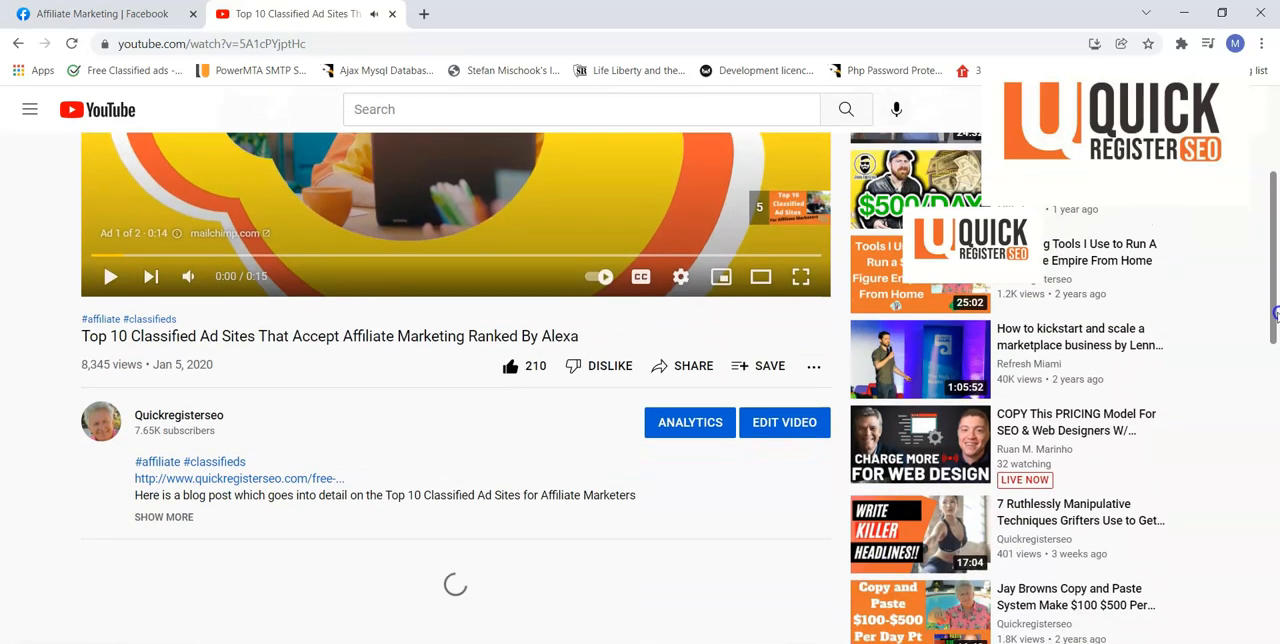
left_click(683, 365)
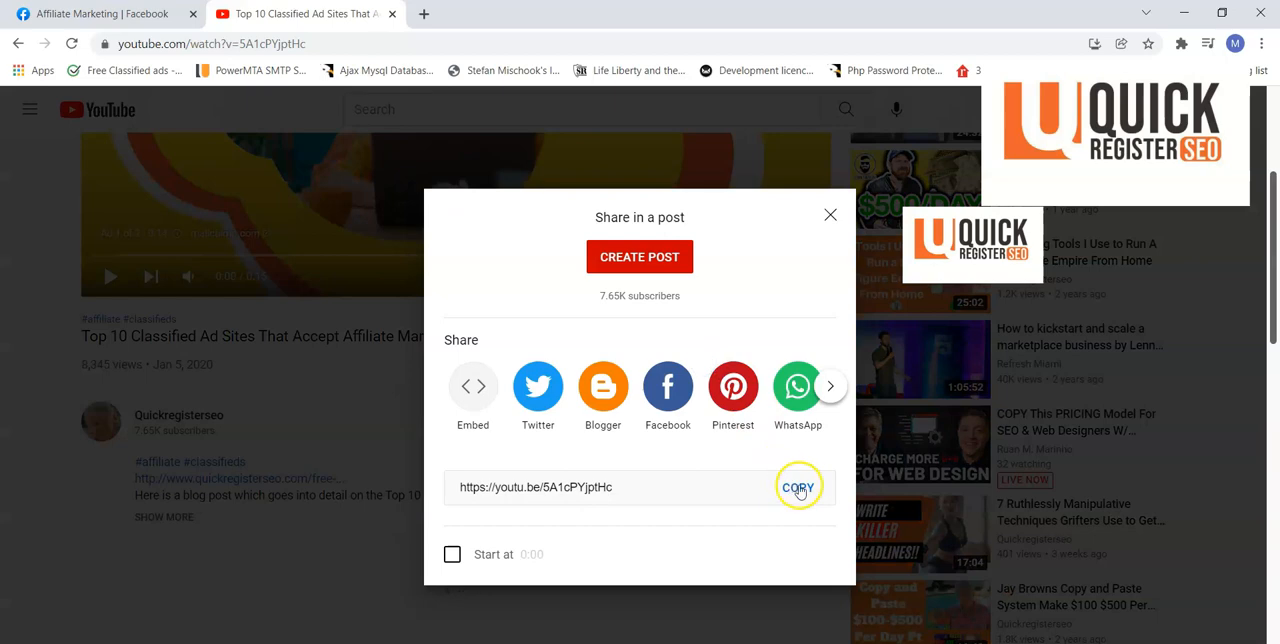
left_click(830, 215)
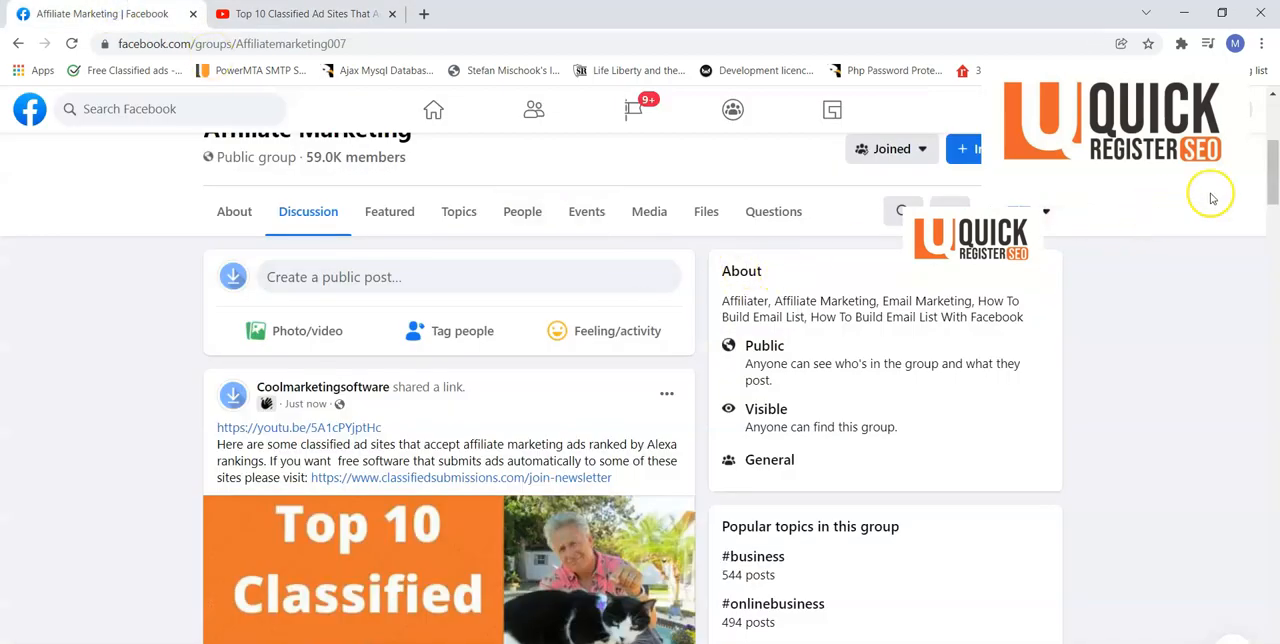
scroll("down", 3)
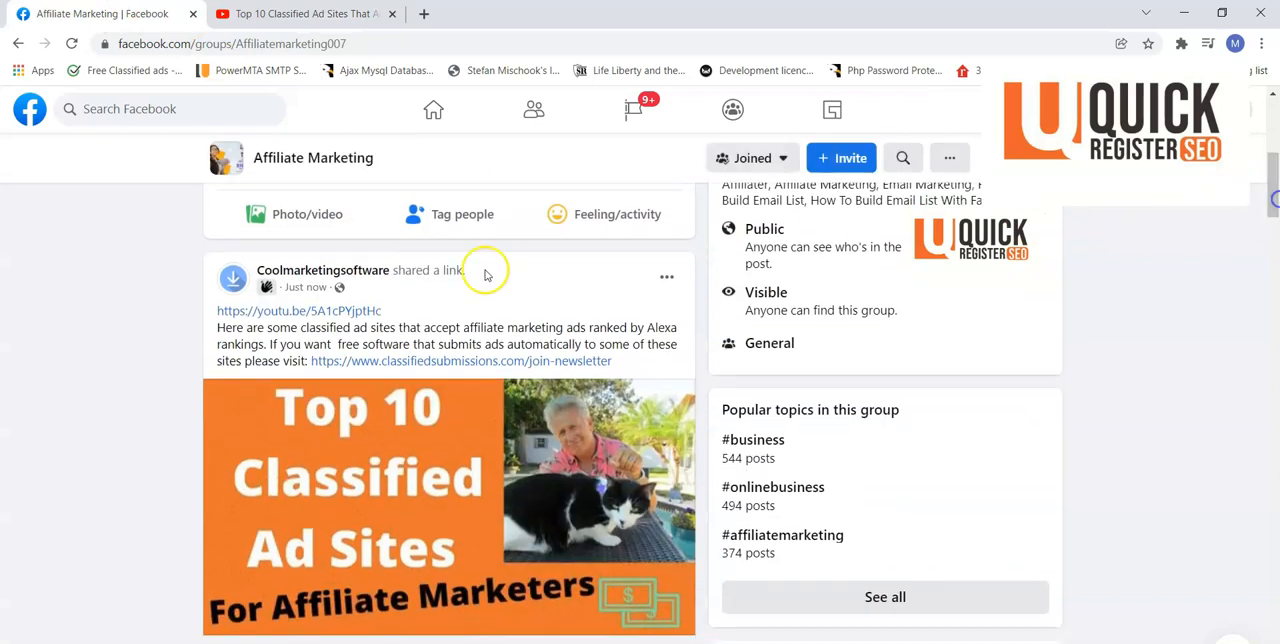
mouse_move(340, 318)
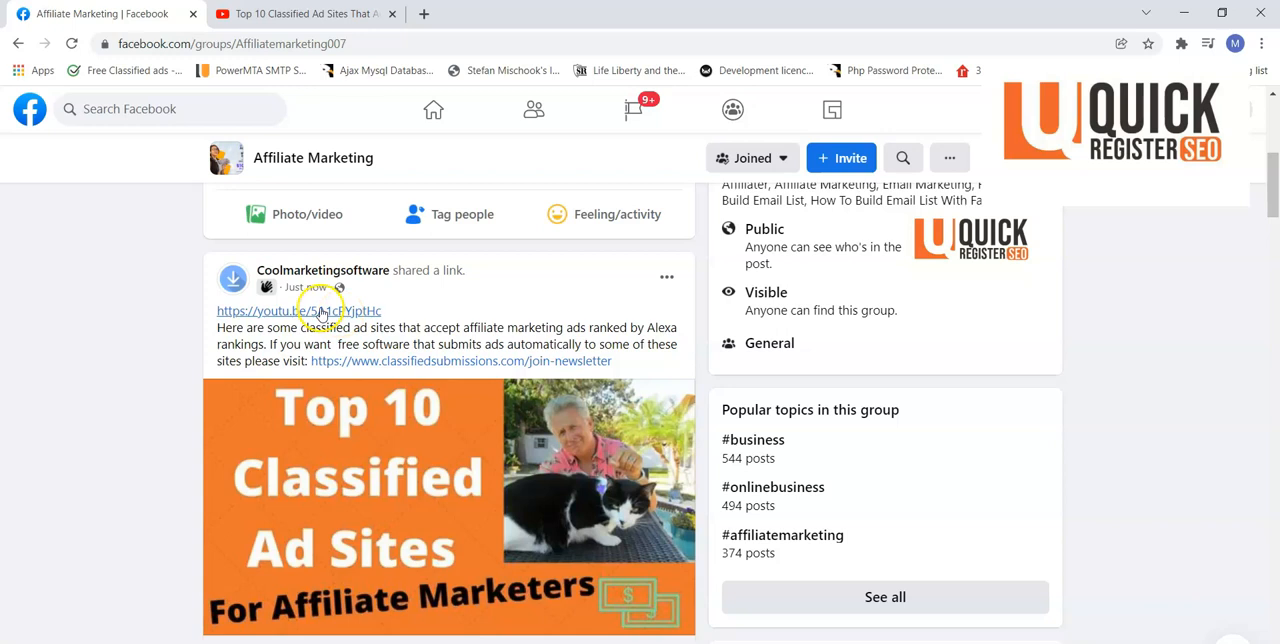
mouse_move(322, 311)
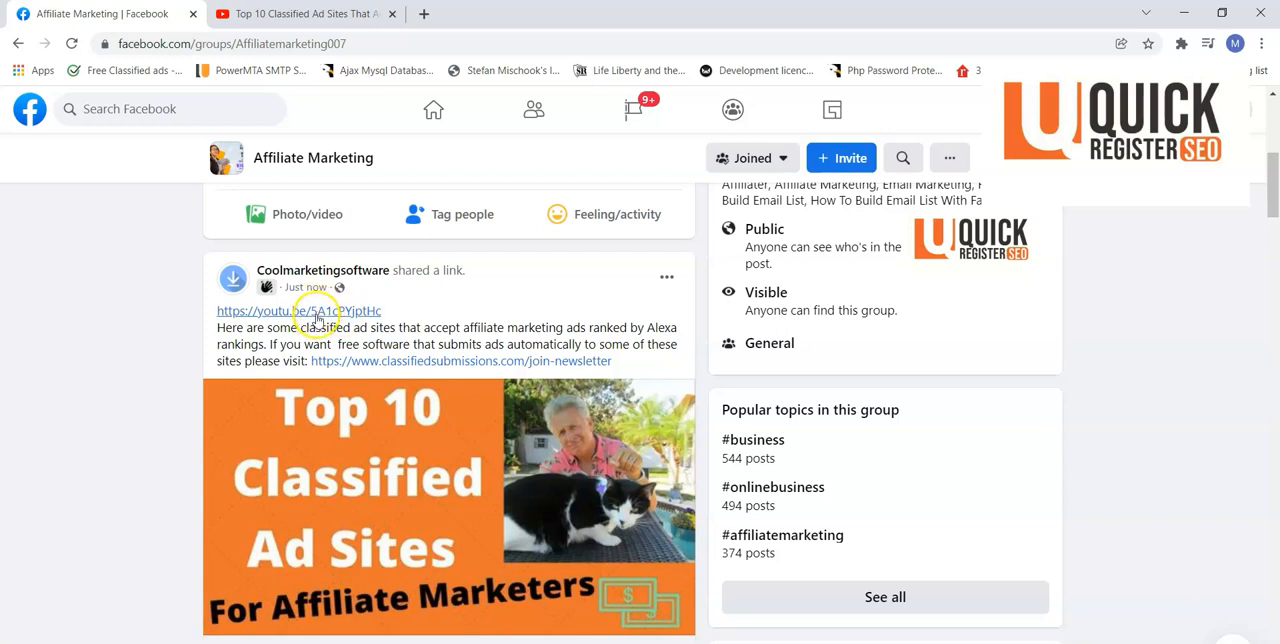
mouse_move(349, 430)
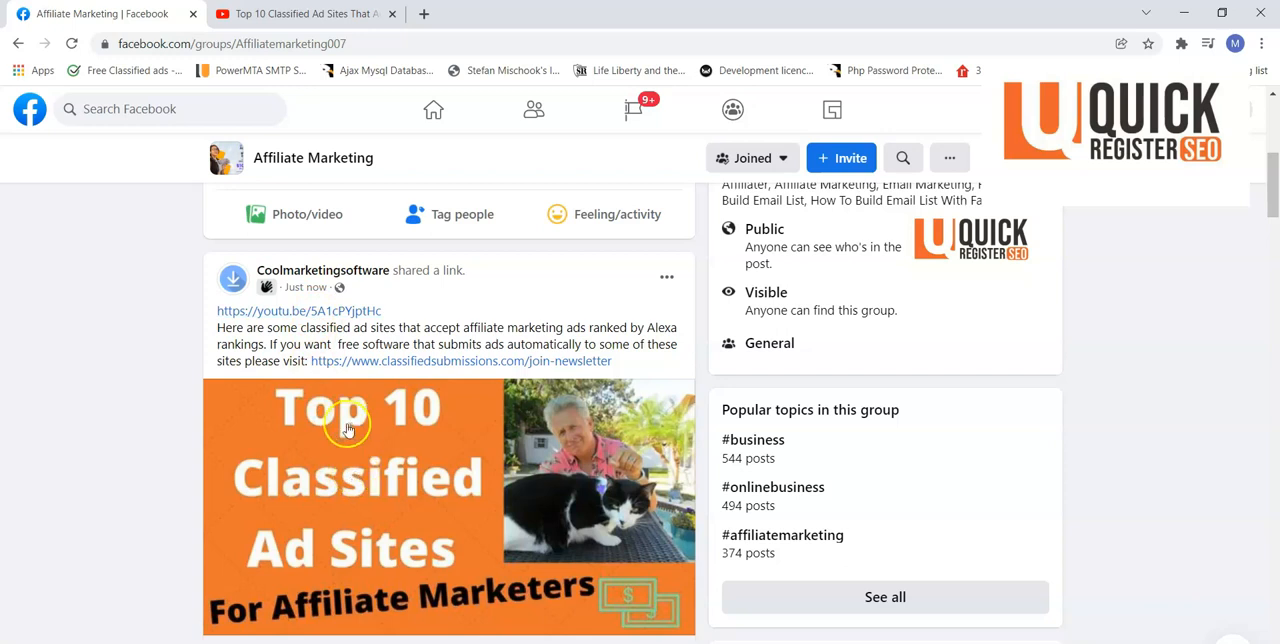
mouse_move(348, 459)
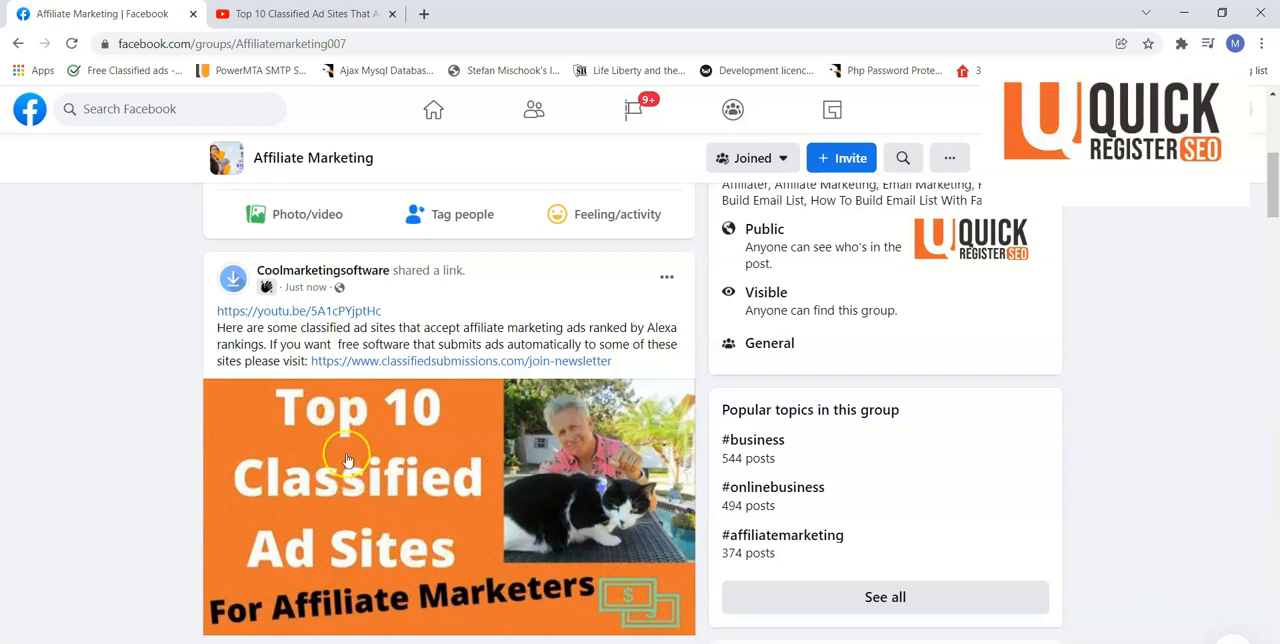
mouse_move(355, 451)
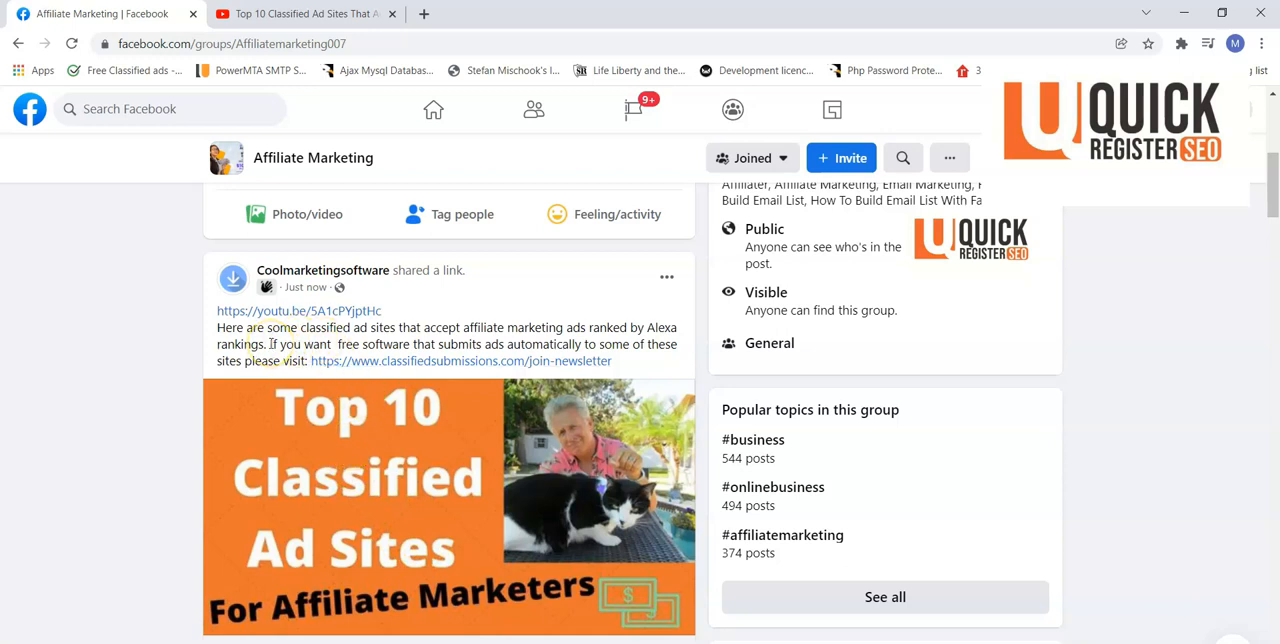
mouse_move(292, 405)
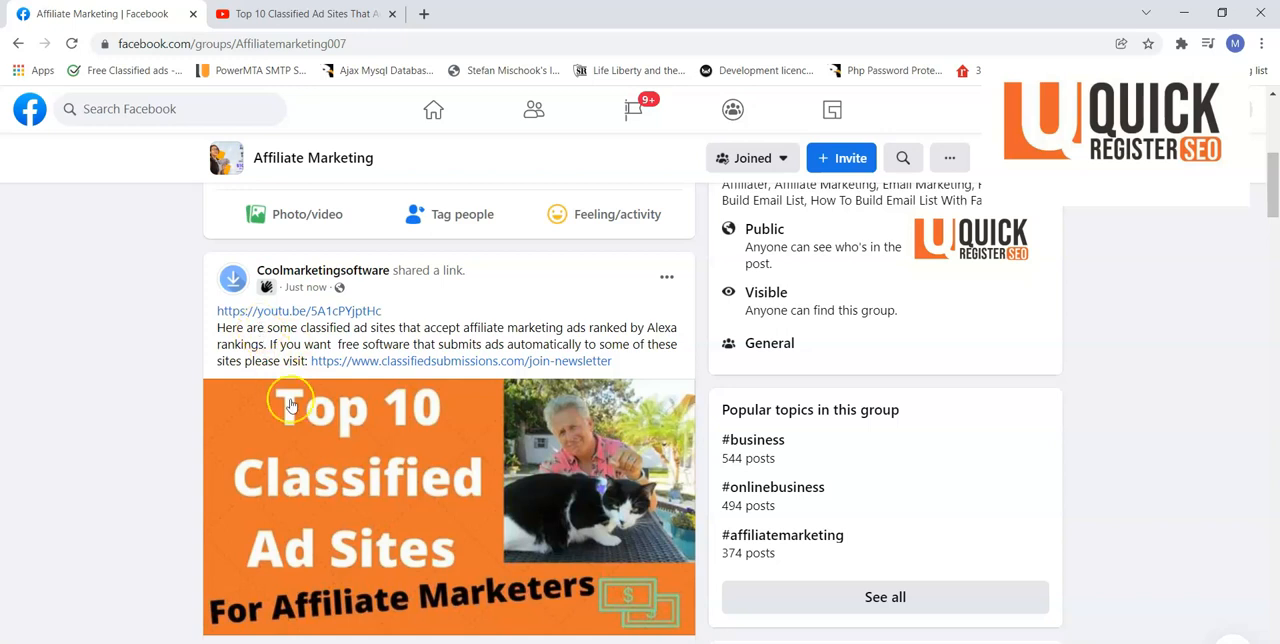
mouse_move(337, 490)
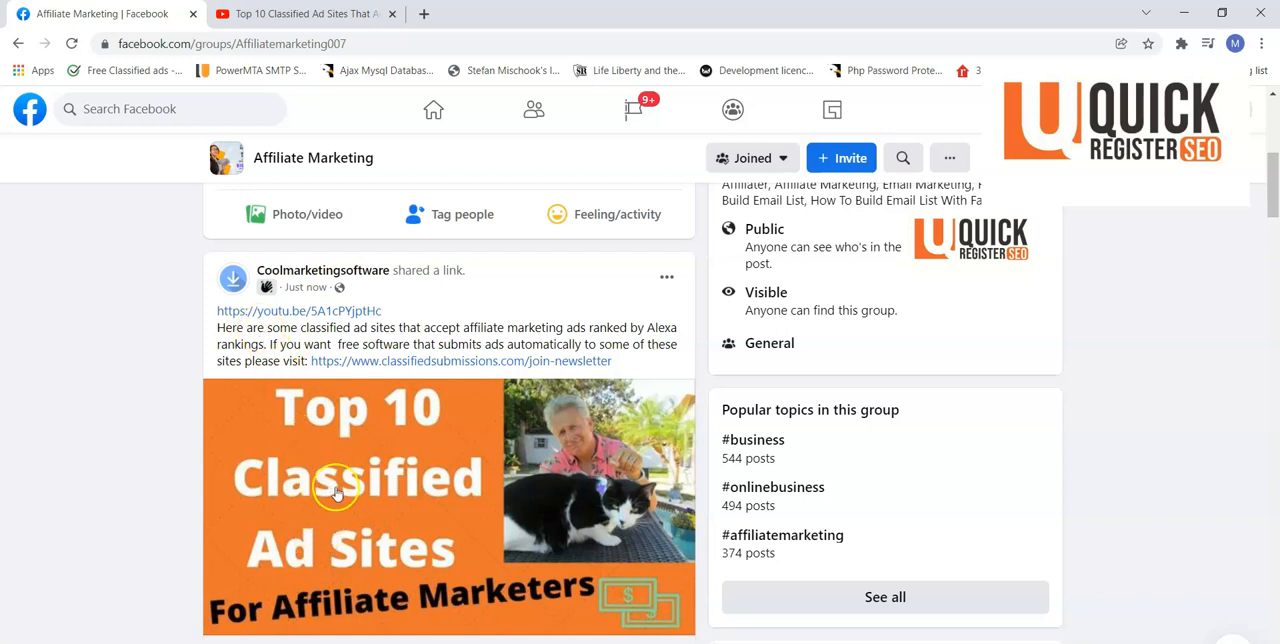
mouse_move(343, 487)
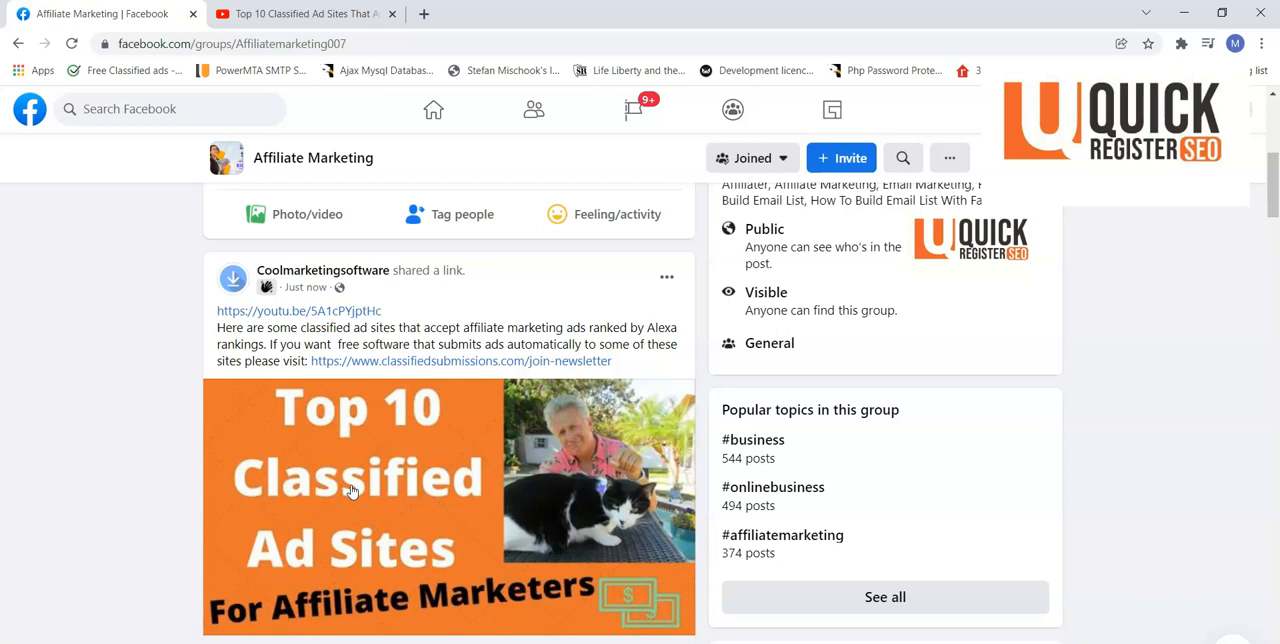
mouse_move(400, 336)
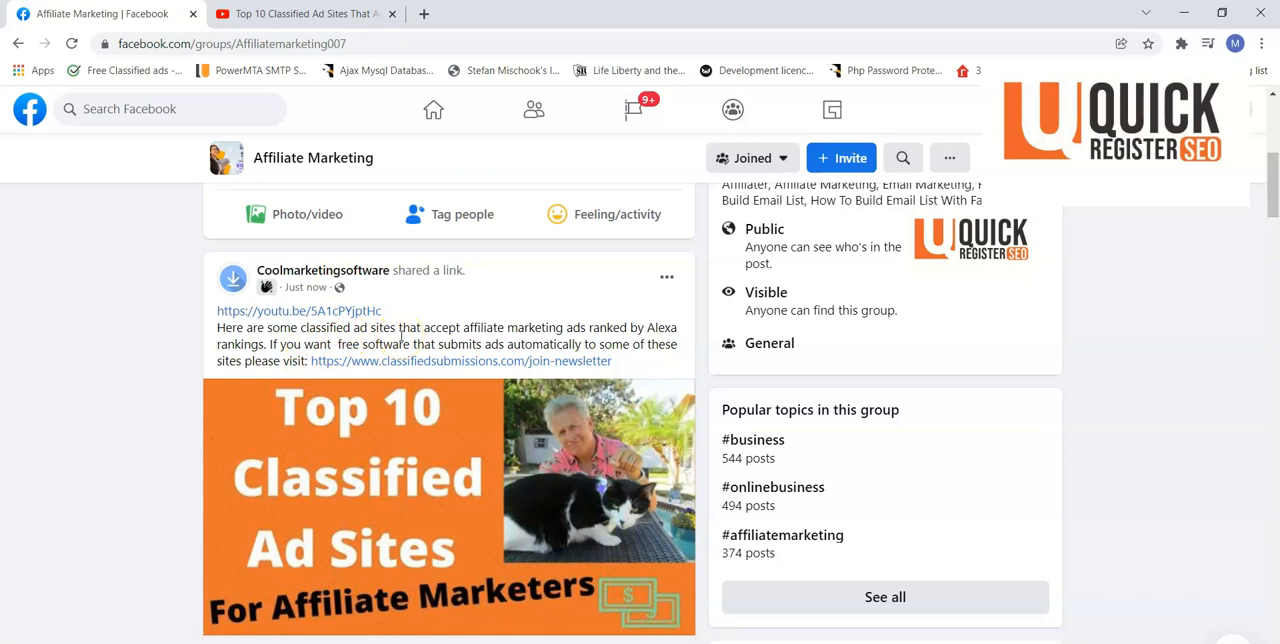
mouse_move(498, 361)
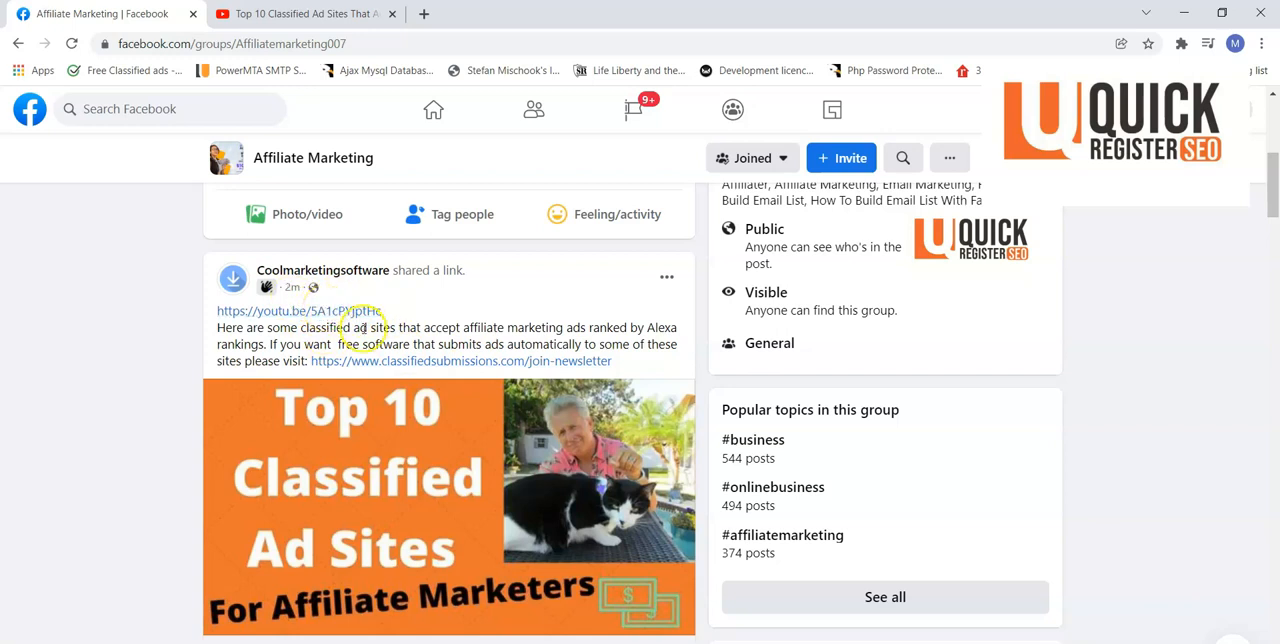
mouse_move(462, 361)
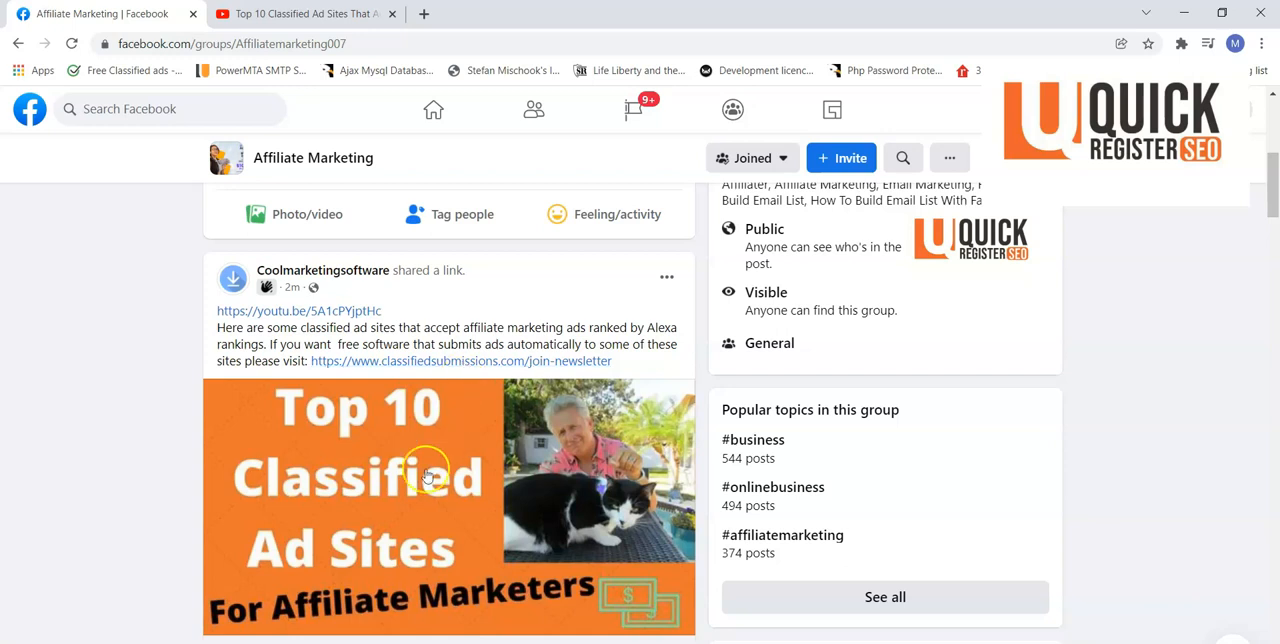
mouse_move(367, 423)
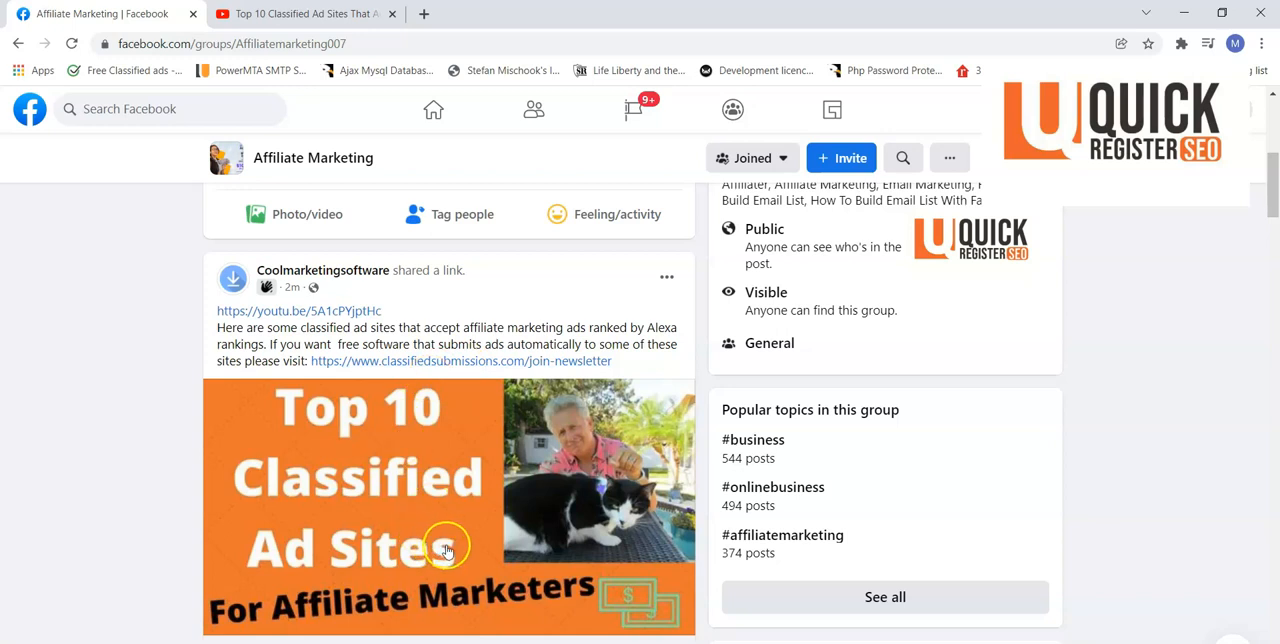
mouse_move(383, 483)
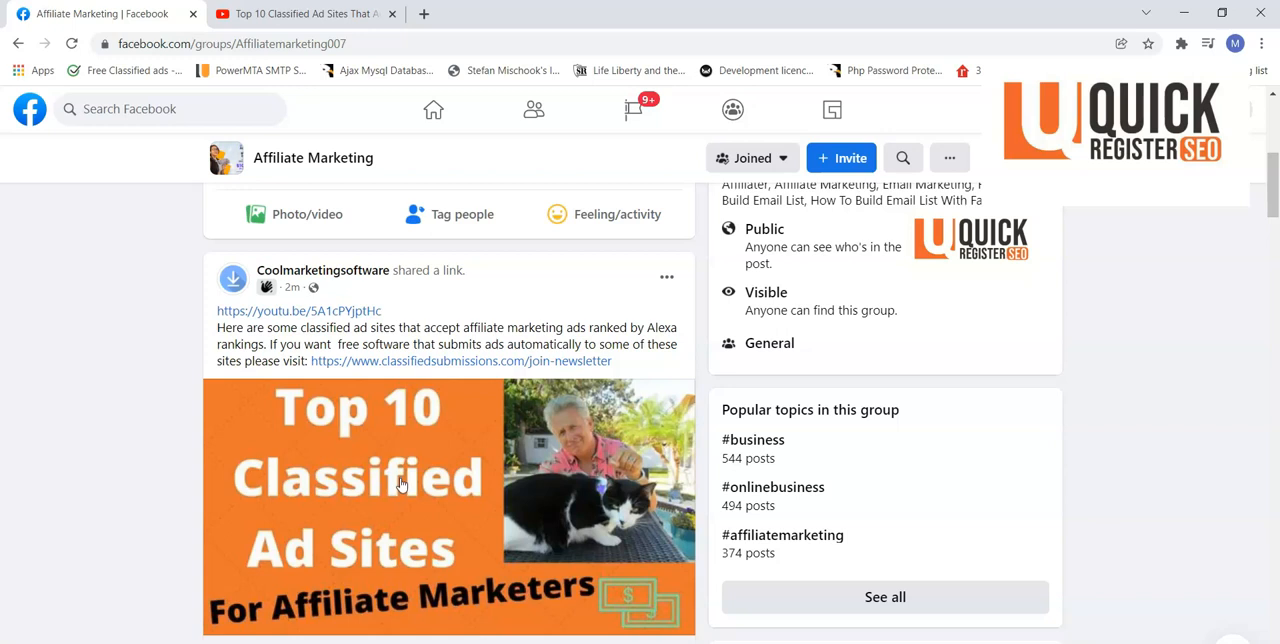
mouse_move(310, 270)
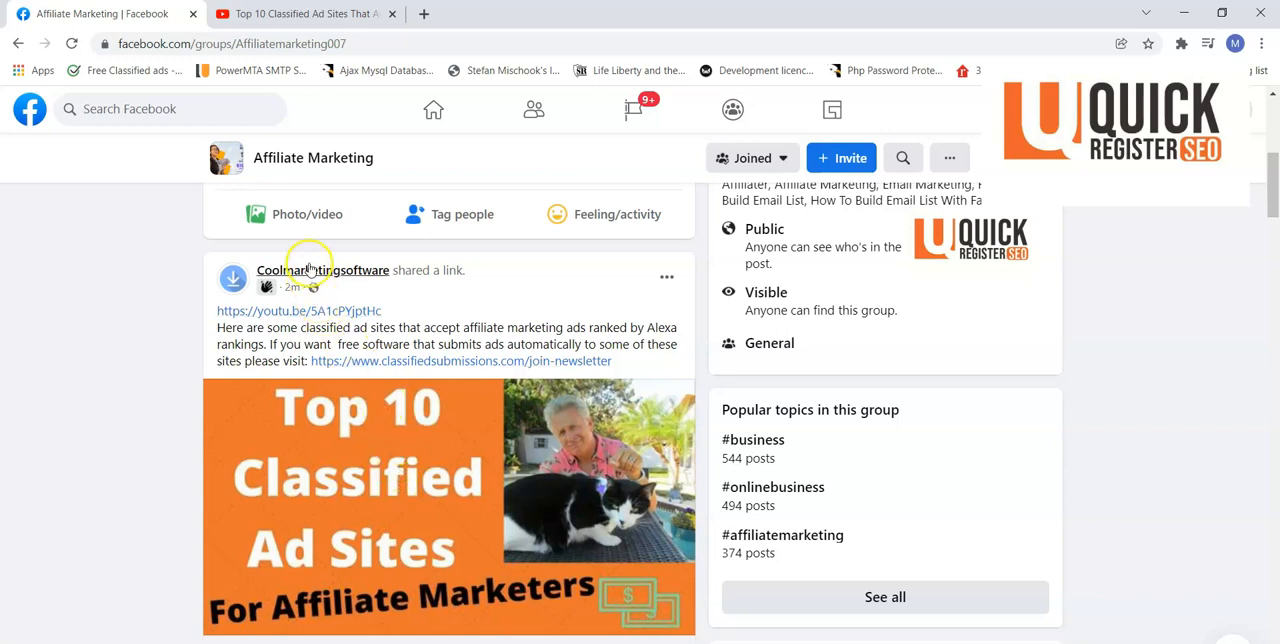
mouse_move(322, 270)
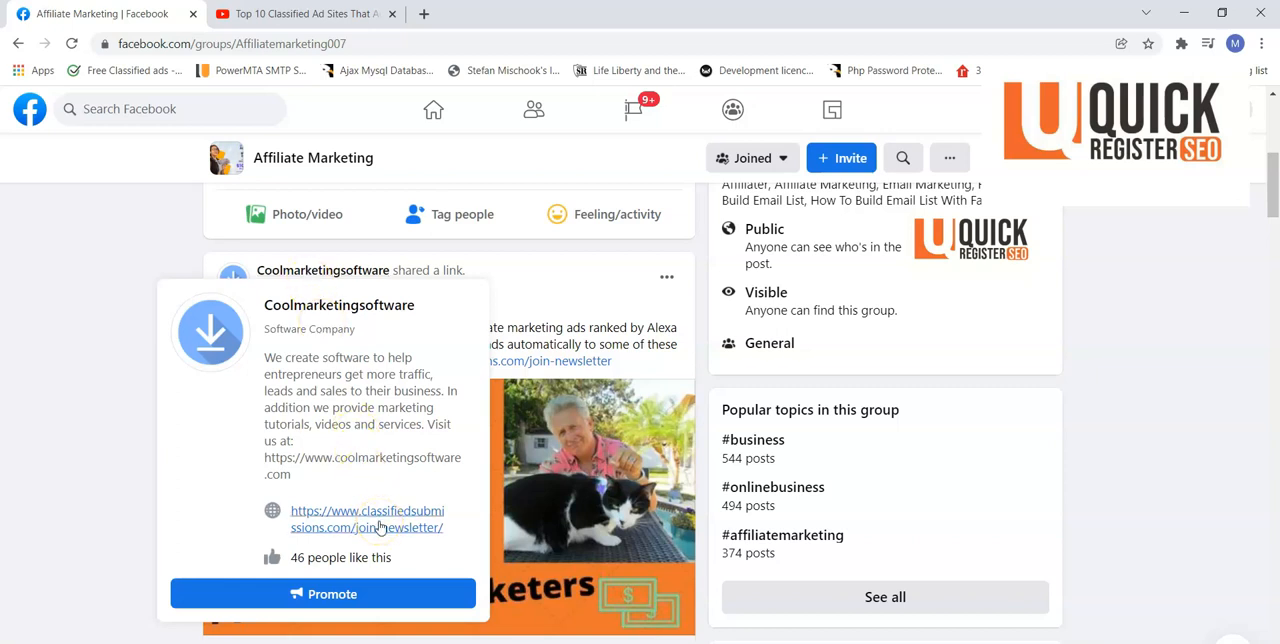
mouse_move(380, 533)
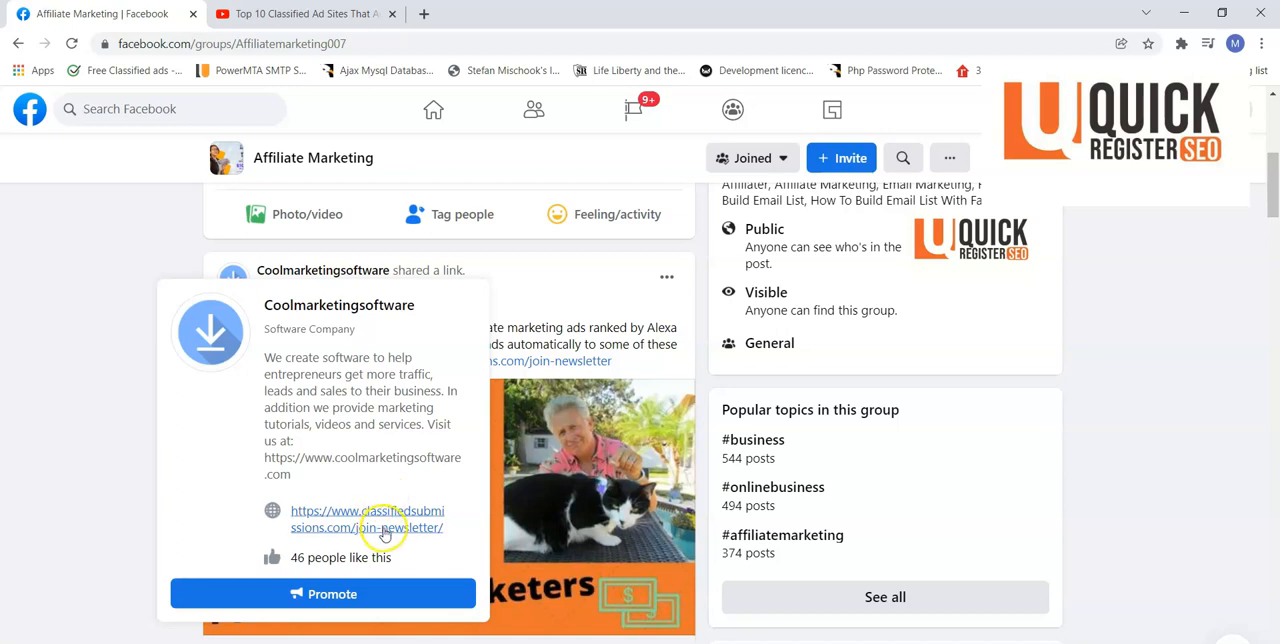
mouse_move(490, 435)
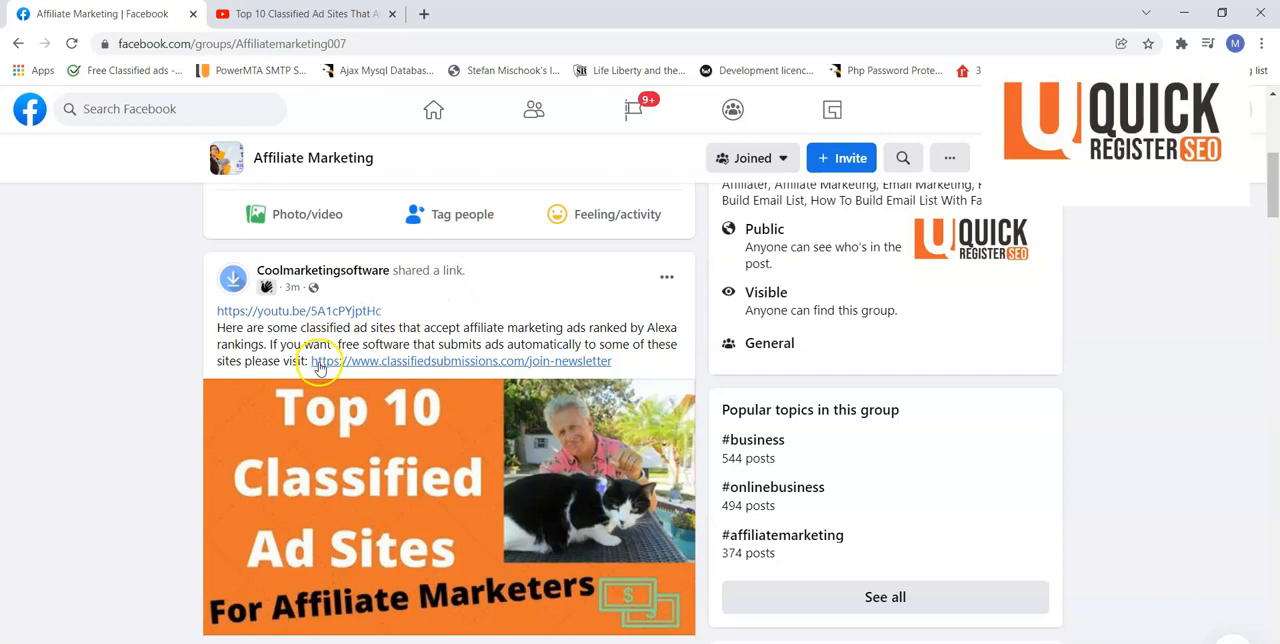
mouse_move(355, 315)
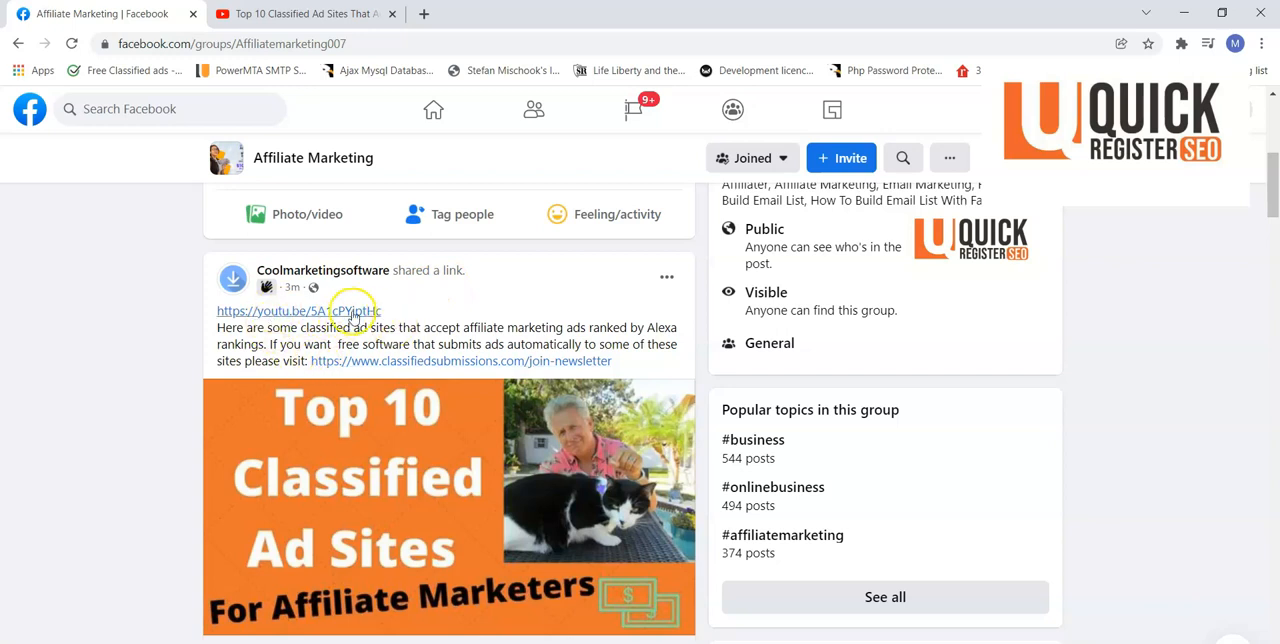
mouse_move(373, 358)
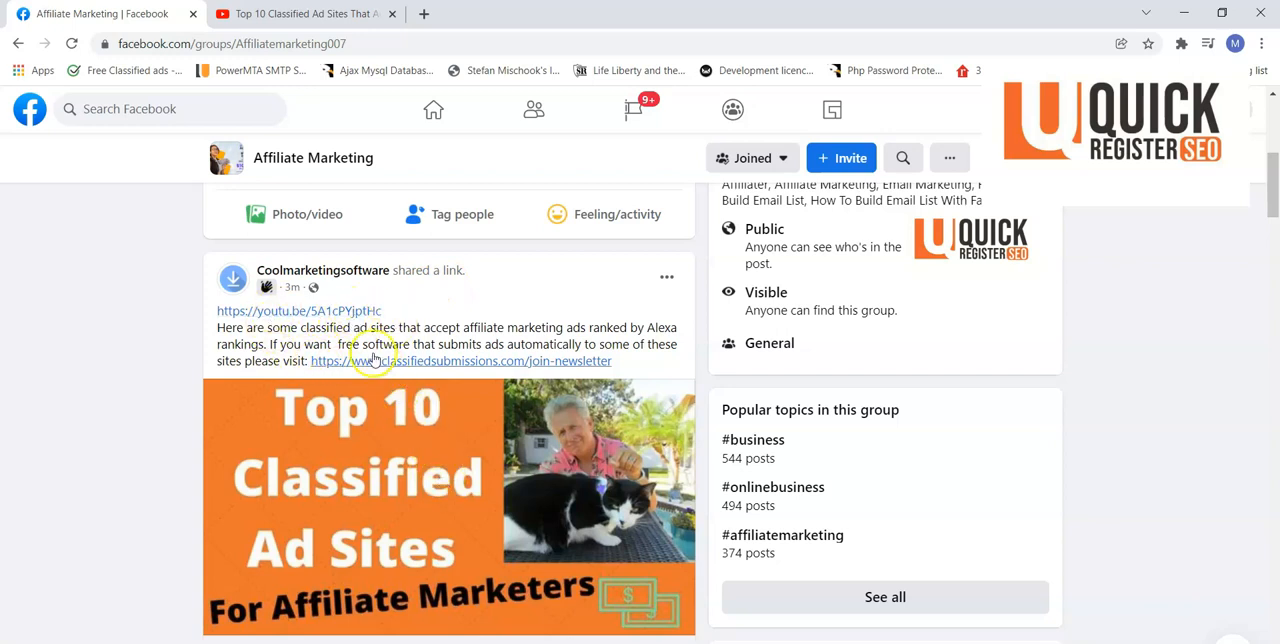
mouse_move(525, 368)
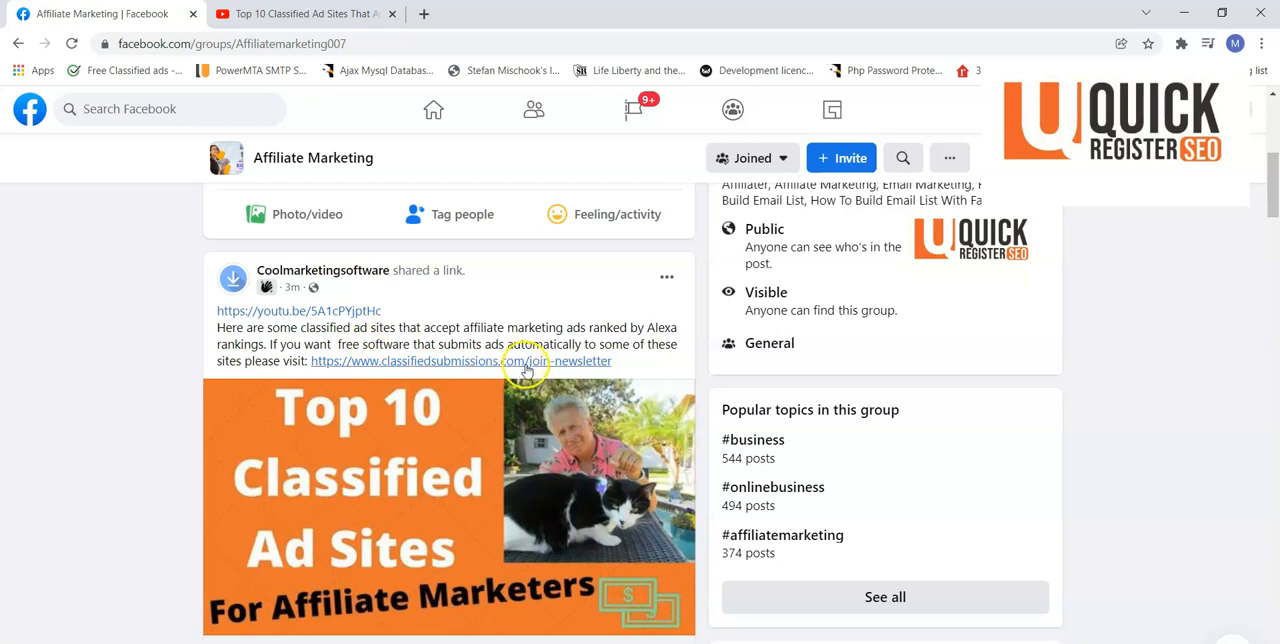
mouse_move(583, 287)
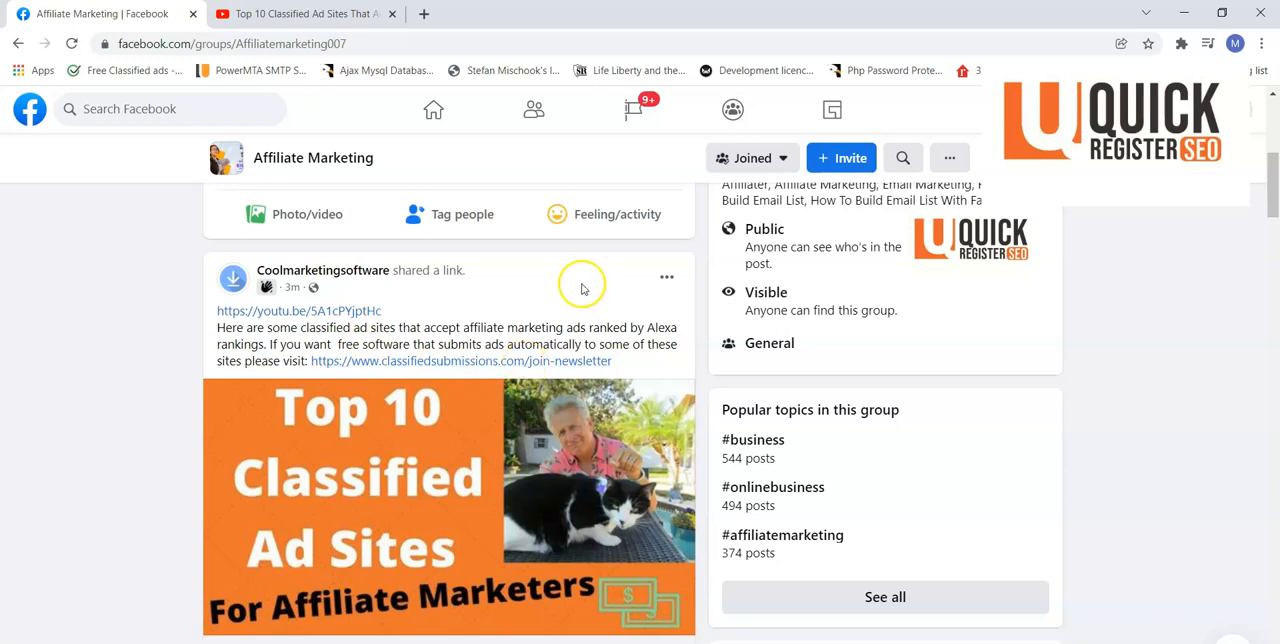
mouse_move(583, 290)
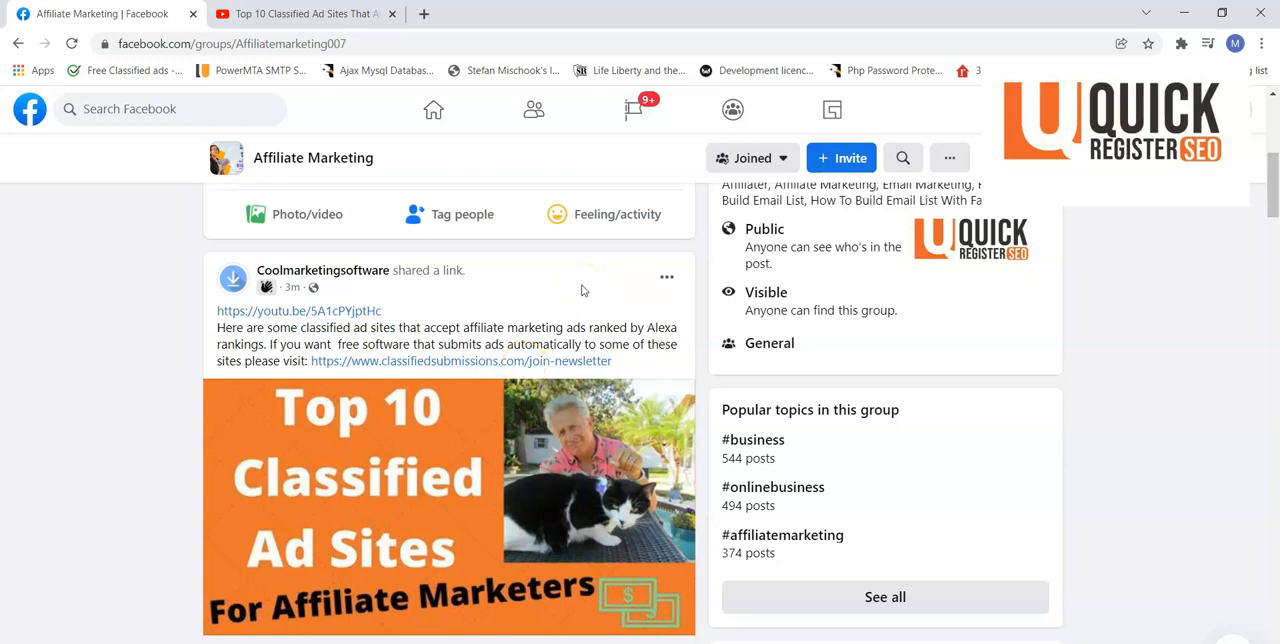
mouse_move(583, 298)
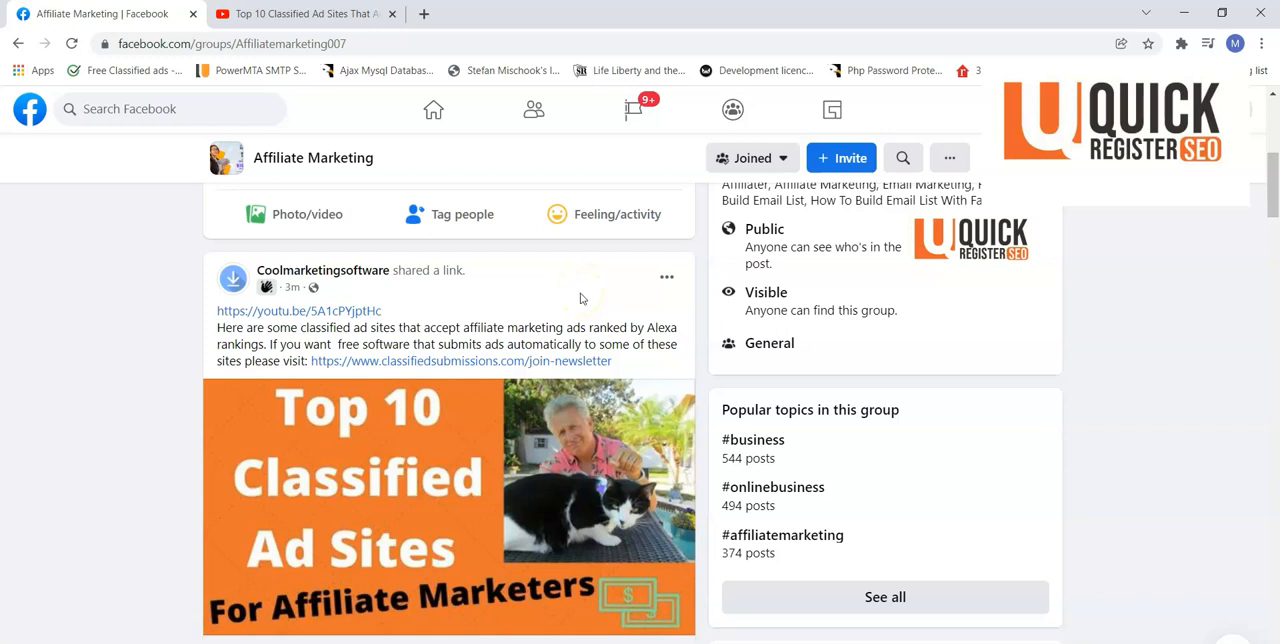